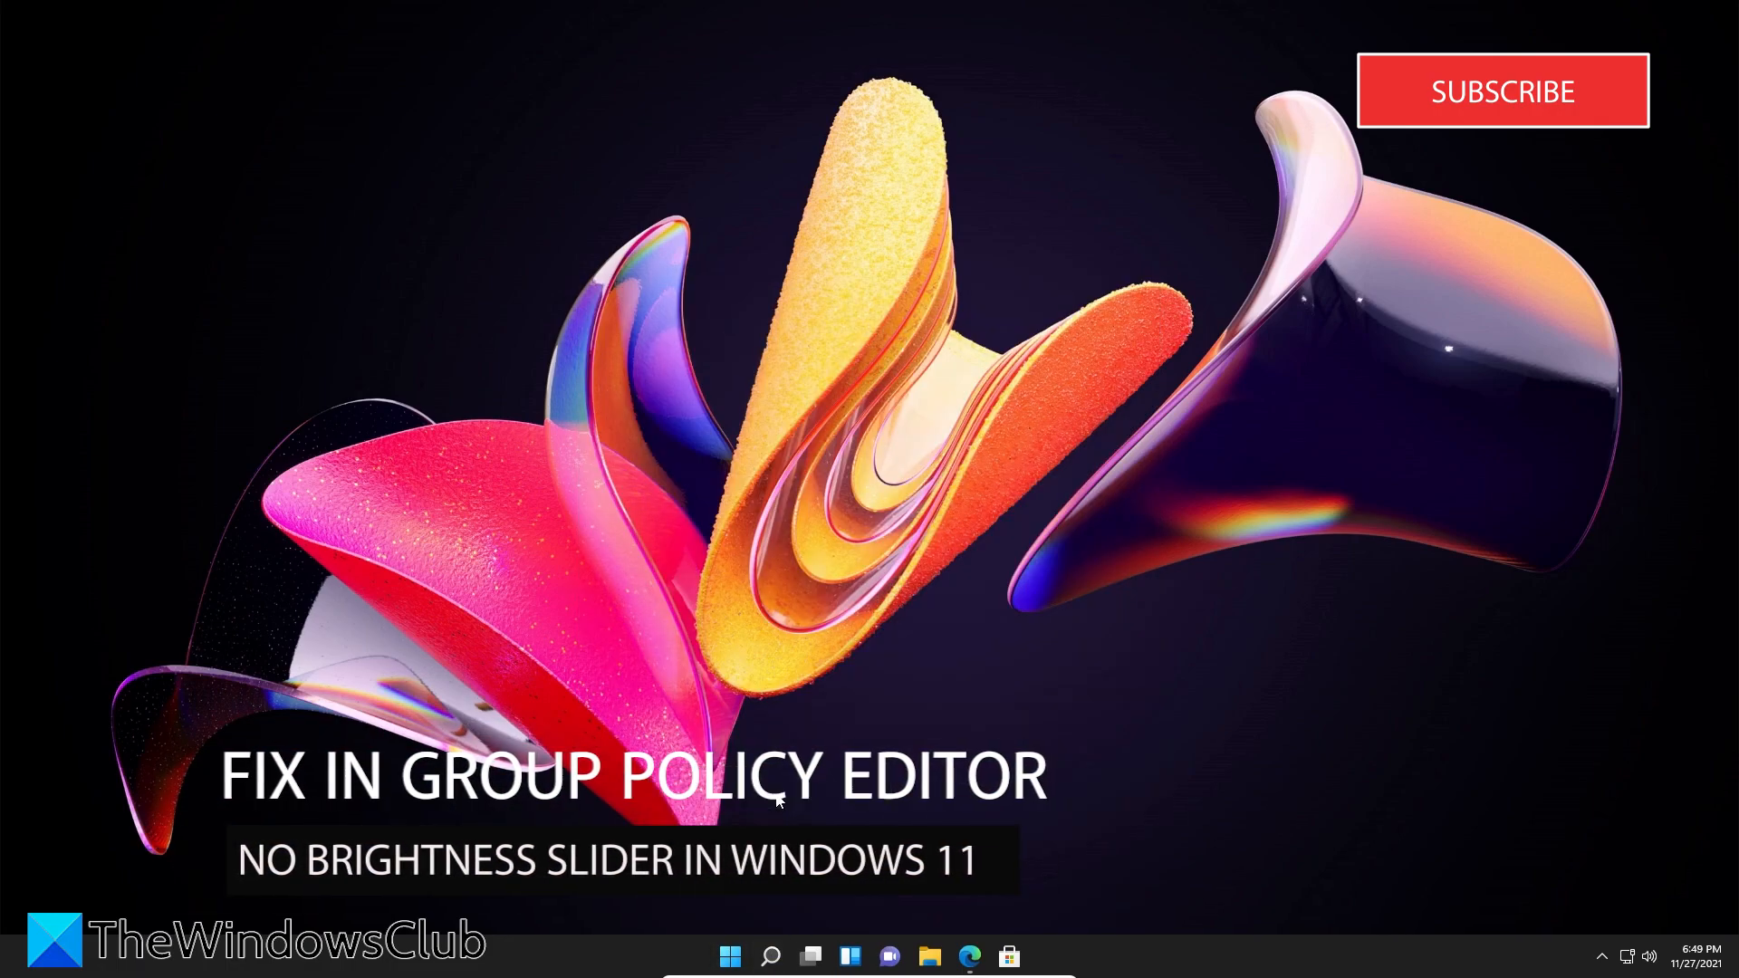
- Open gpedit and go to User Configuration > Administrative Templates > Control Panel > Display
left_click(770, 956)
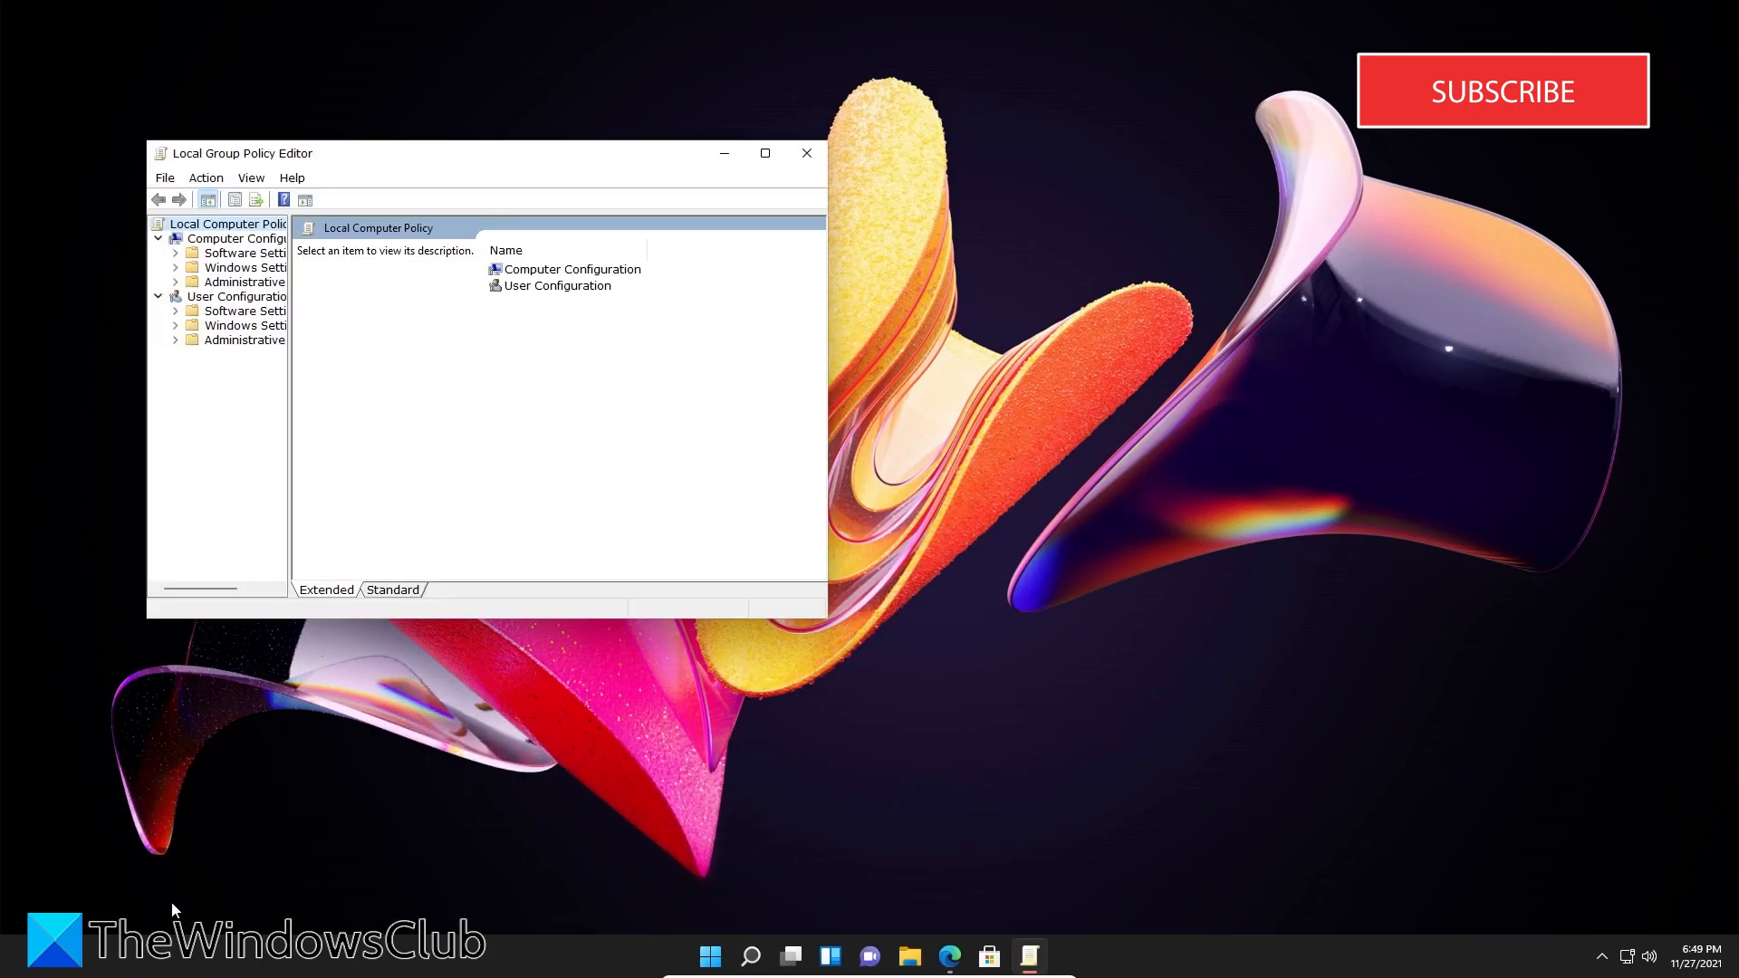
mouse_move(172, 435)
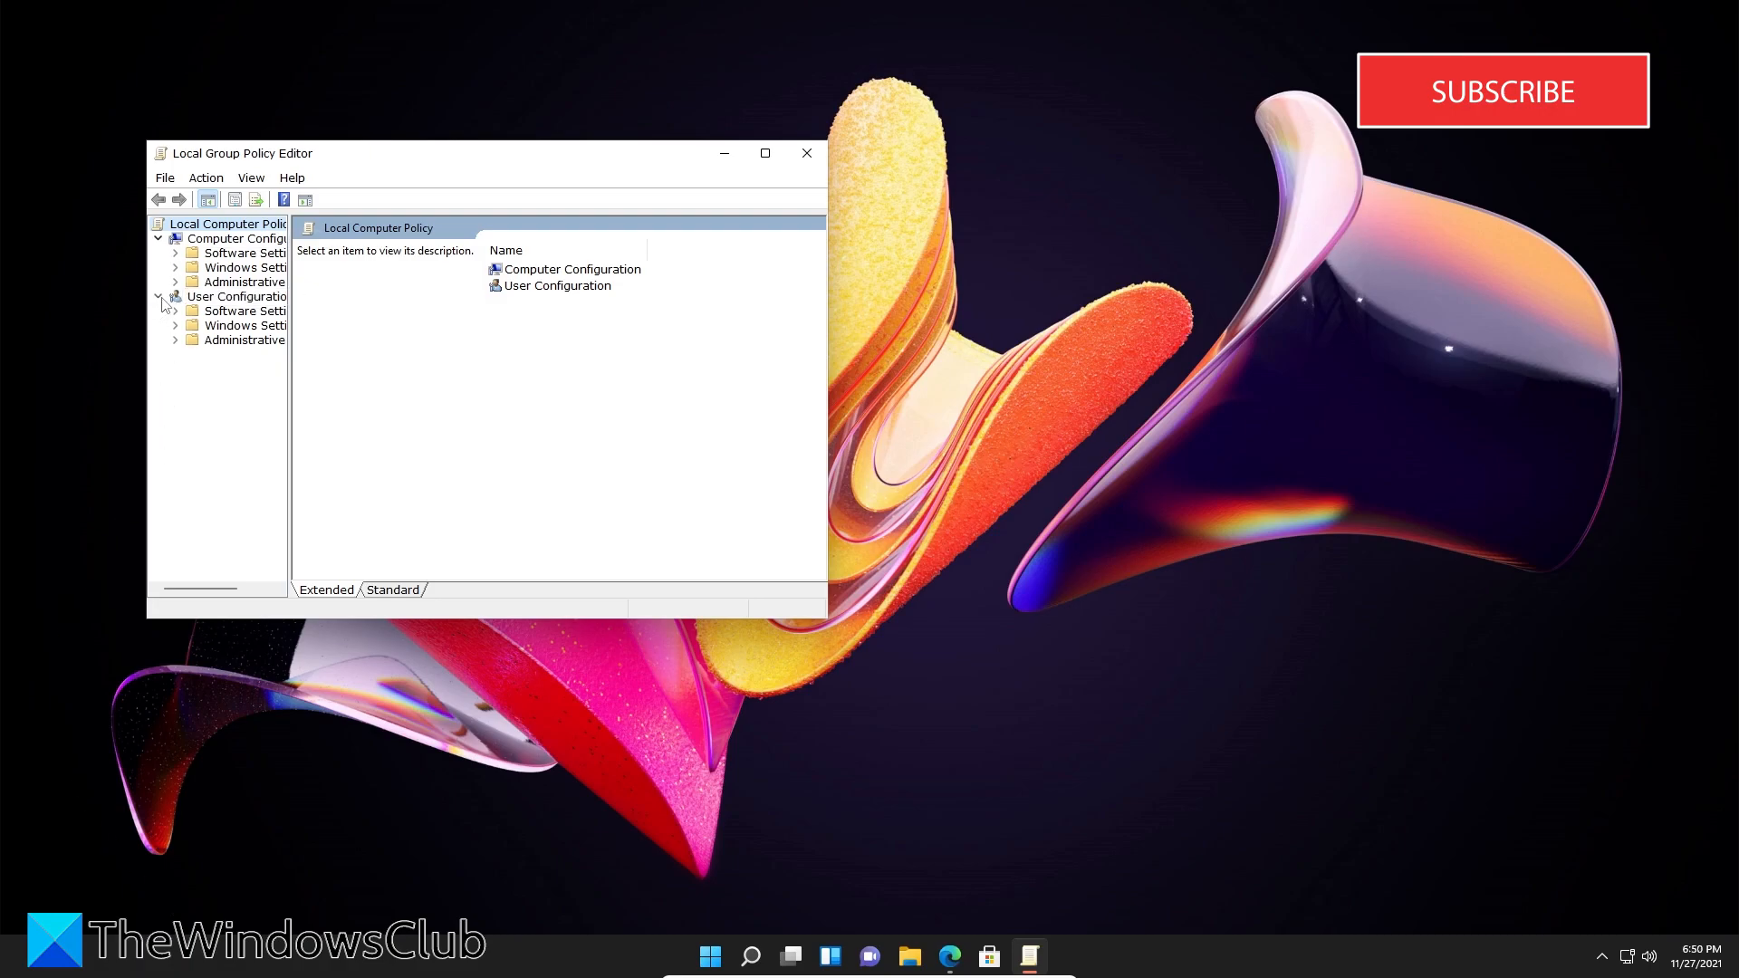
left_click(175, 339)
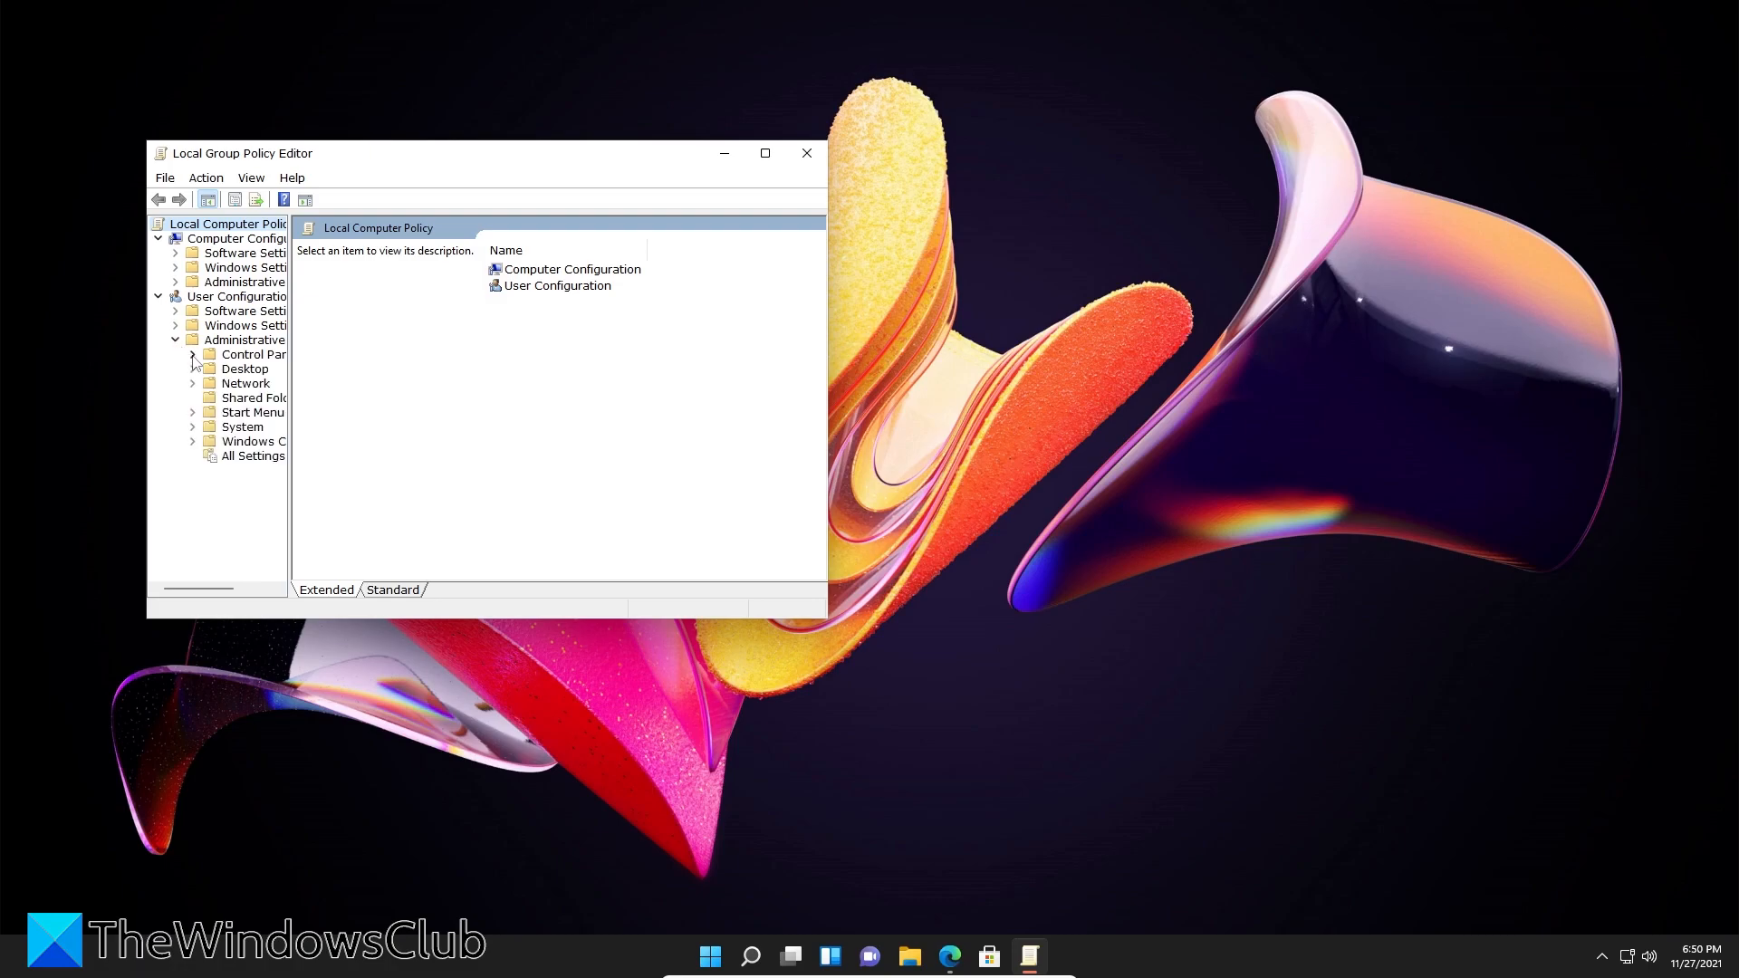
left_click(193, 354)
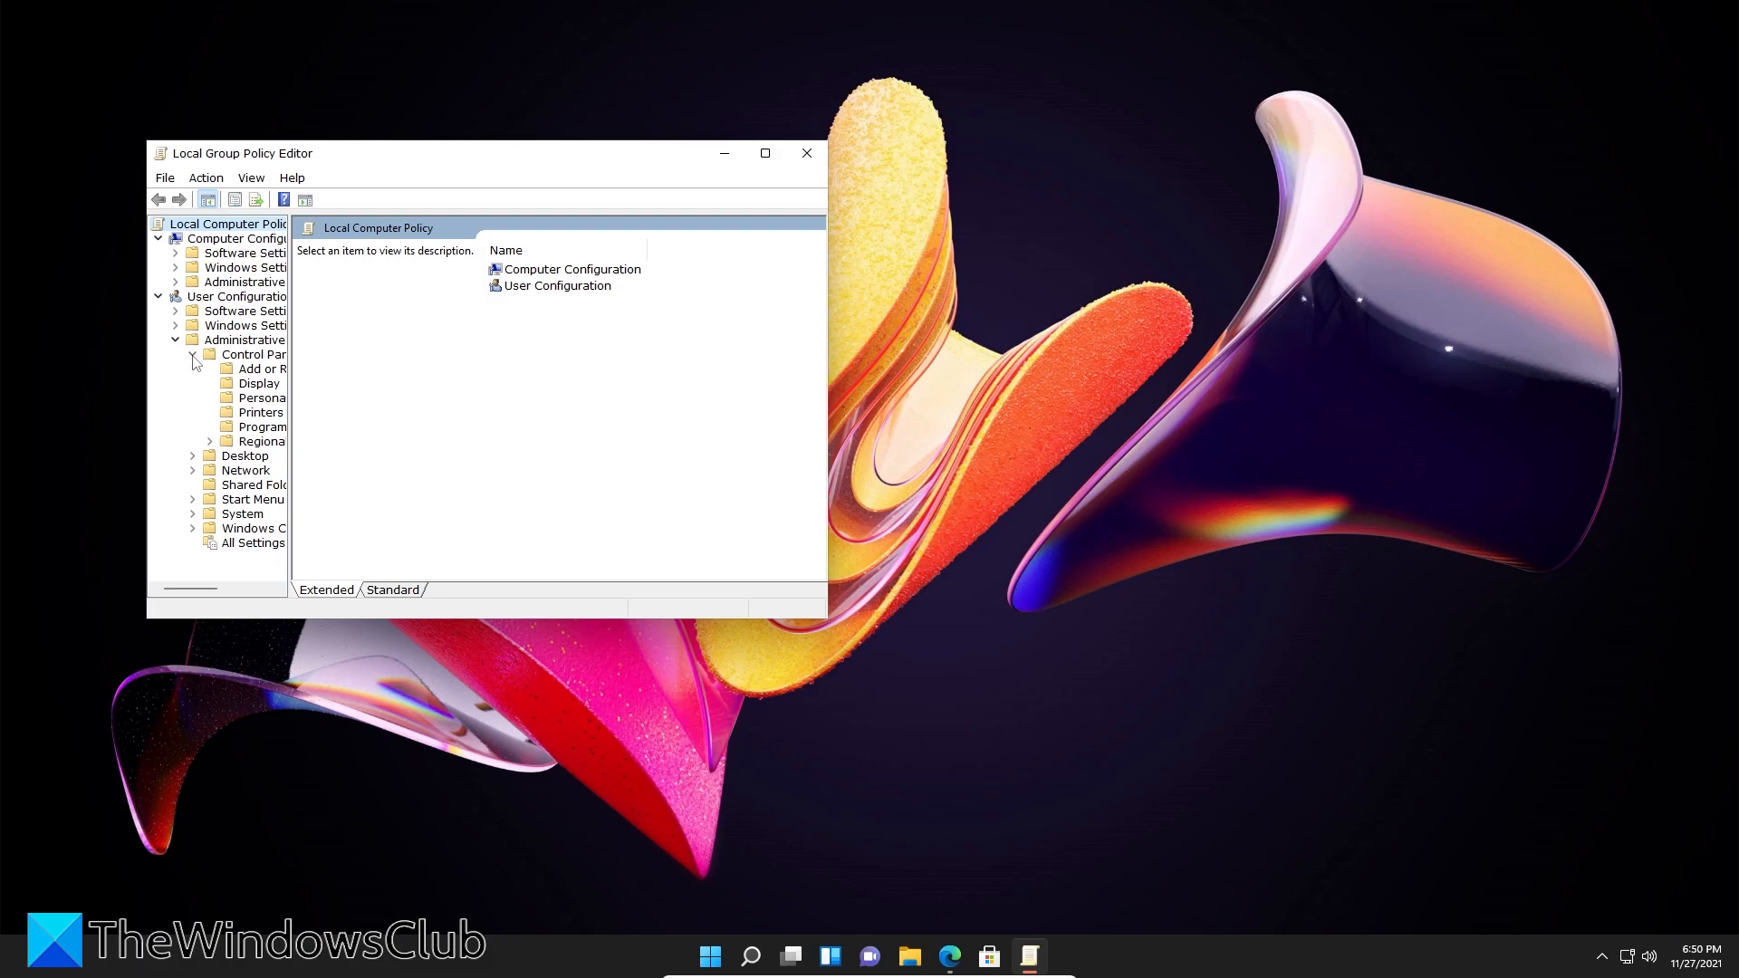
left_click(258, 382)
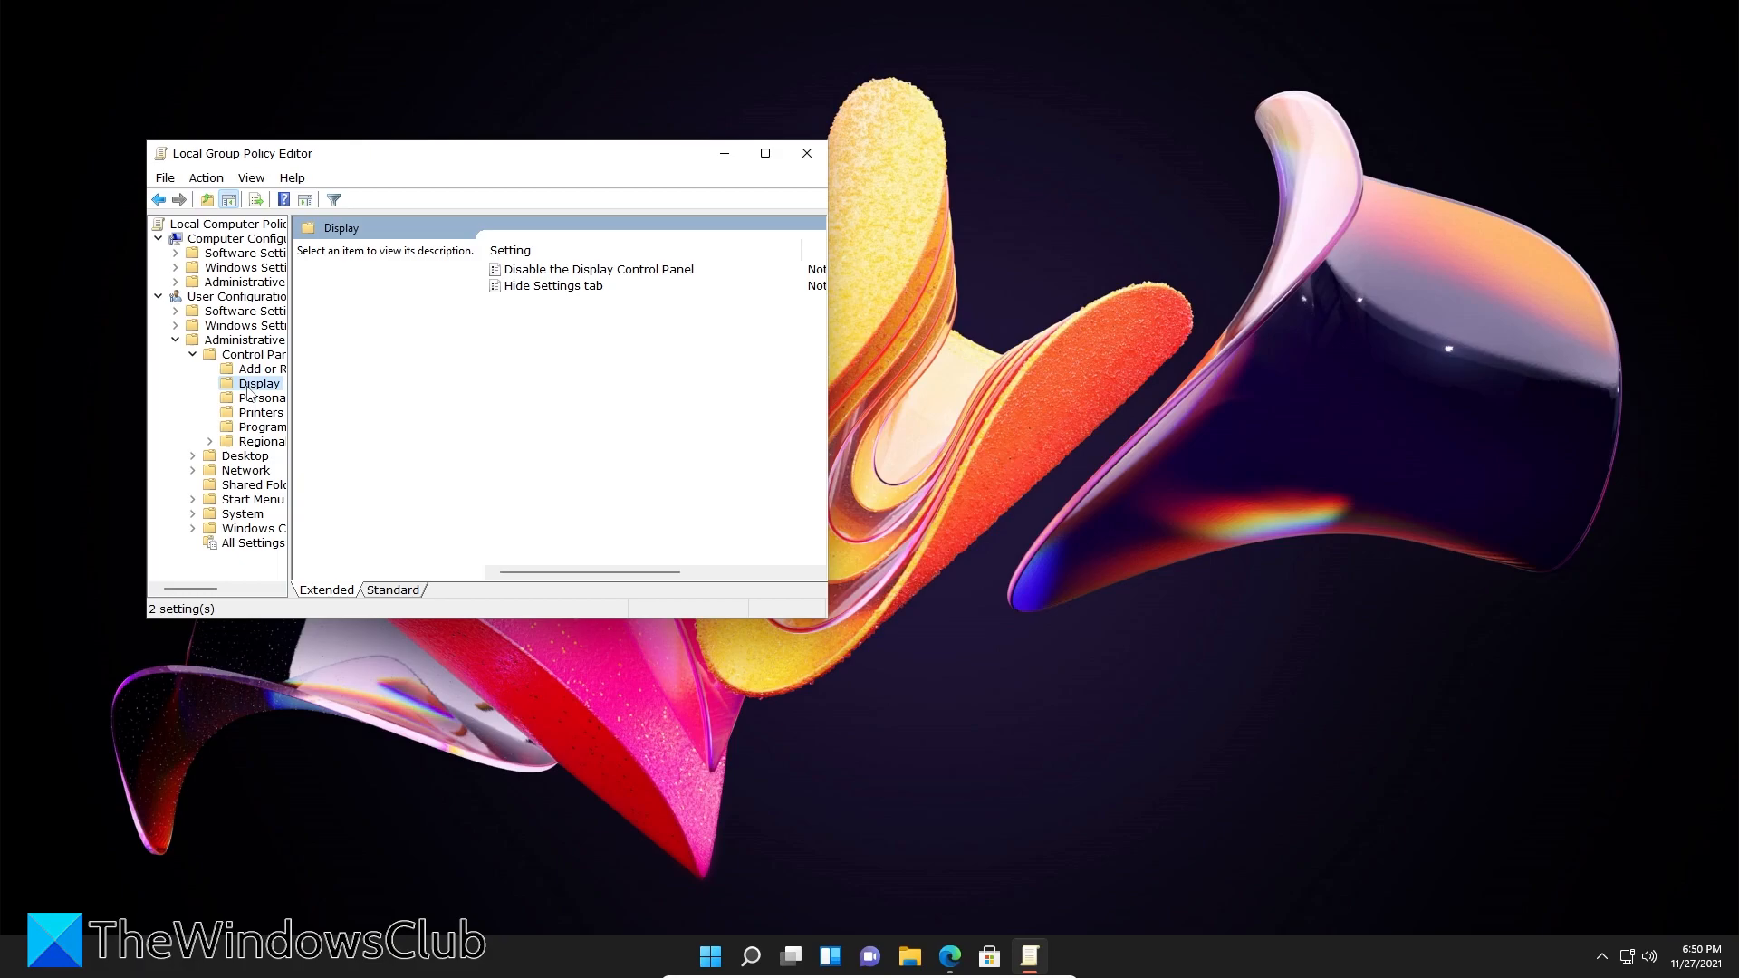
mouse_move(437, 365)
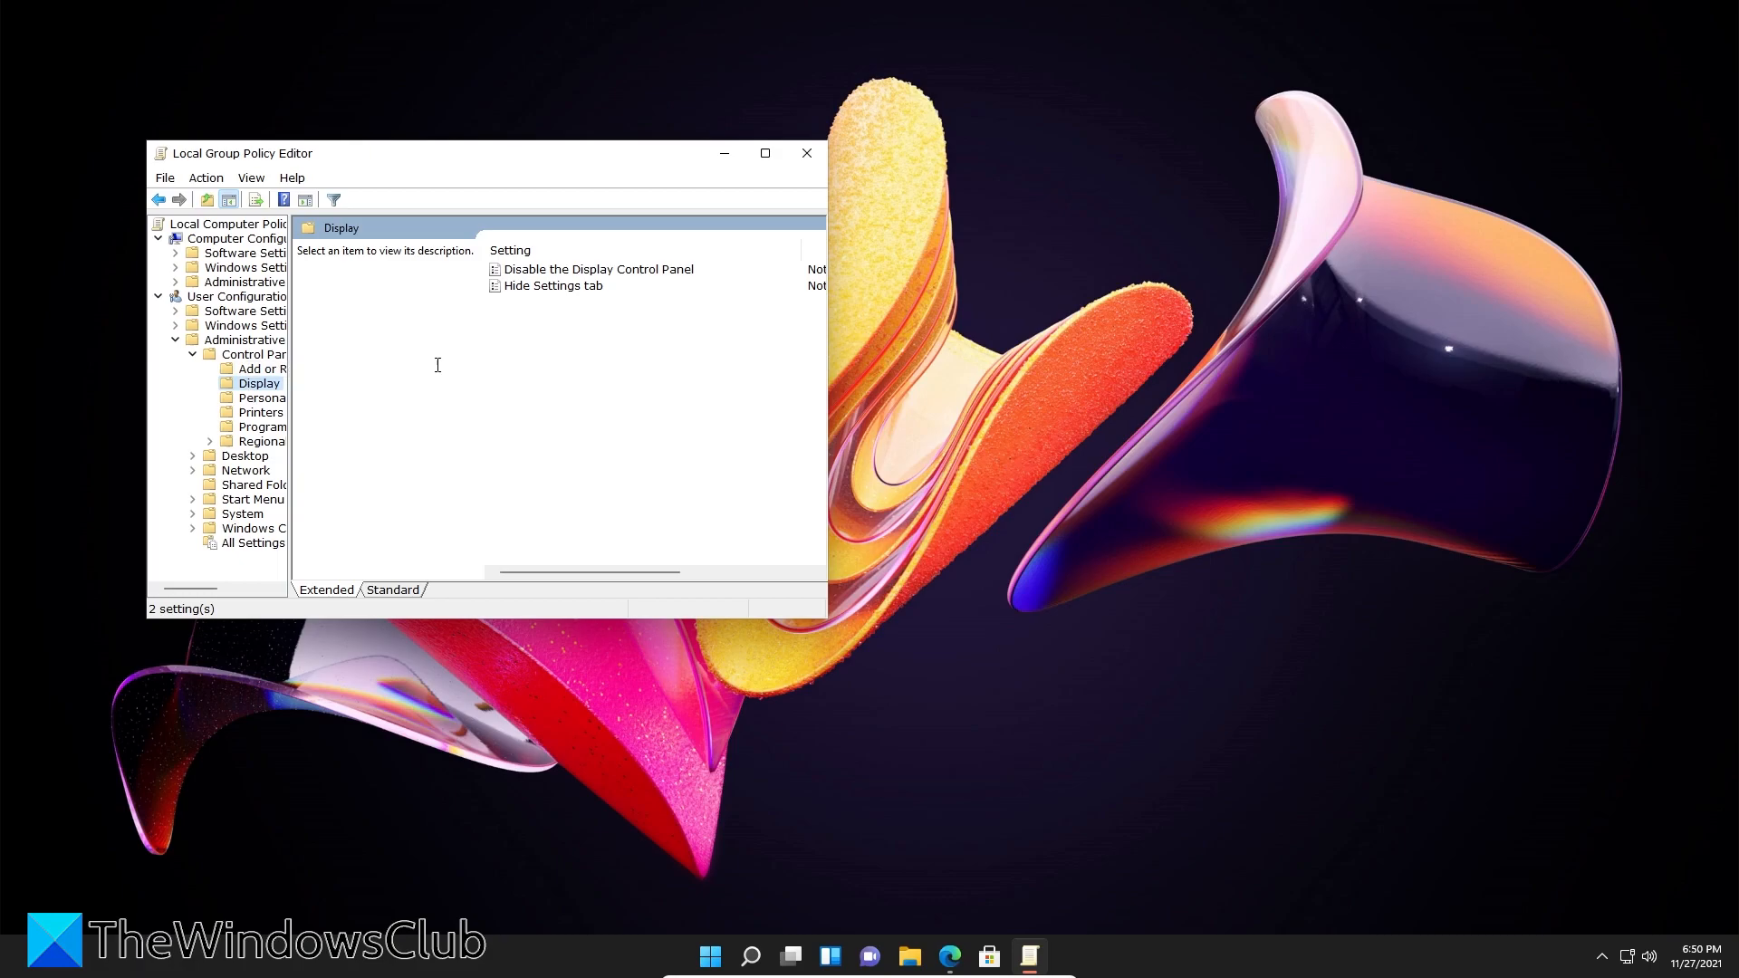
mouse_move(578, 278)
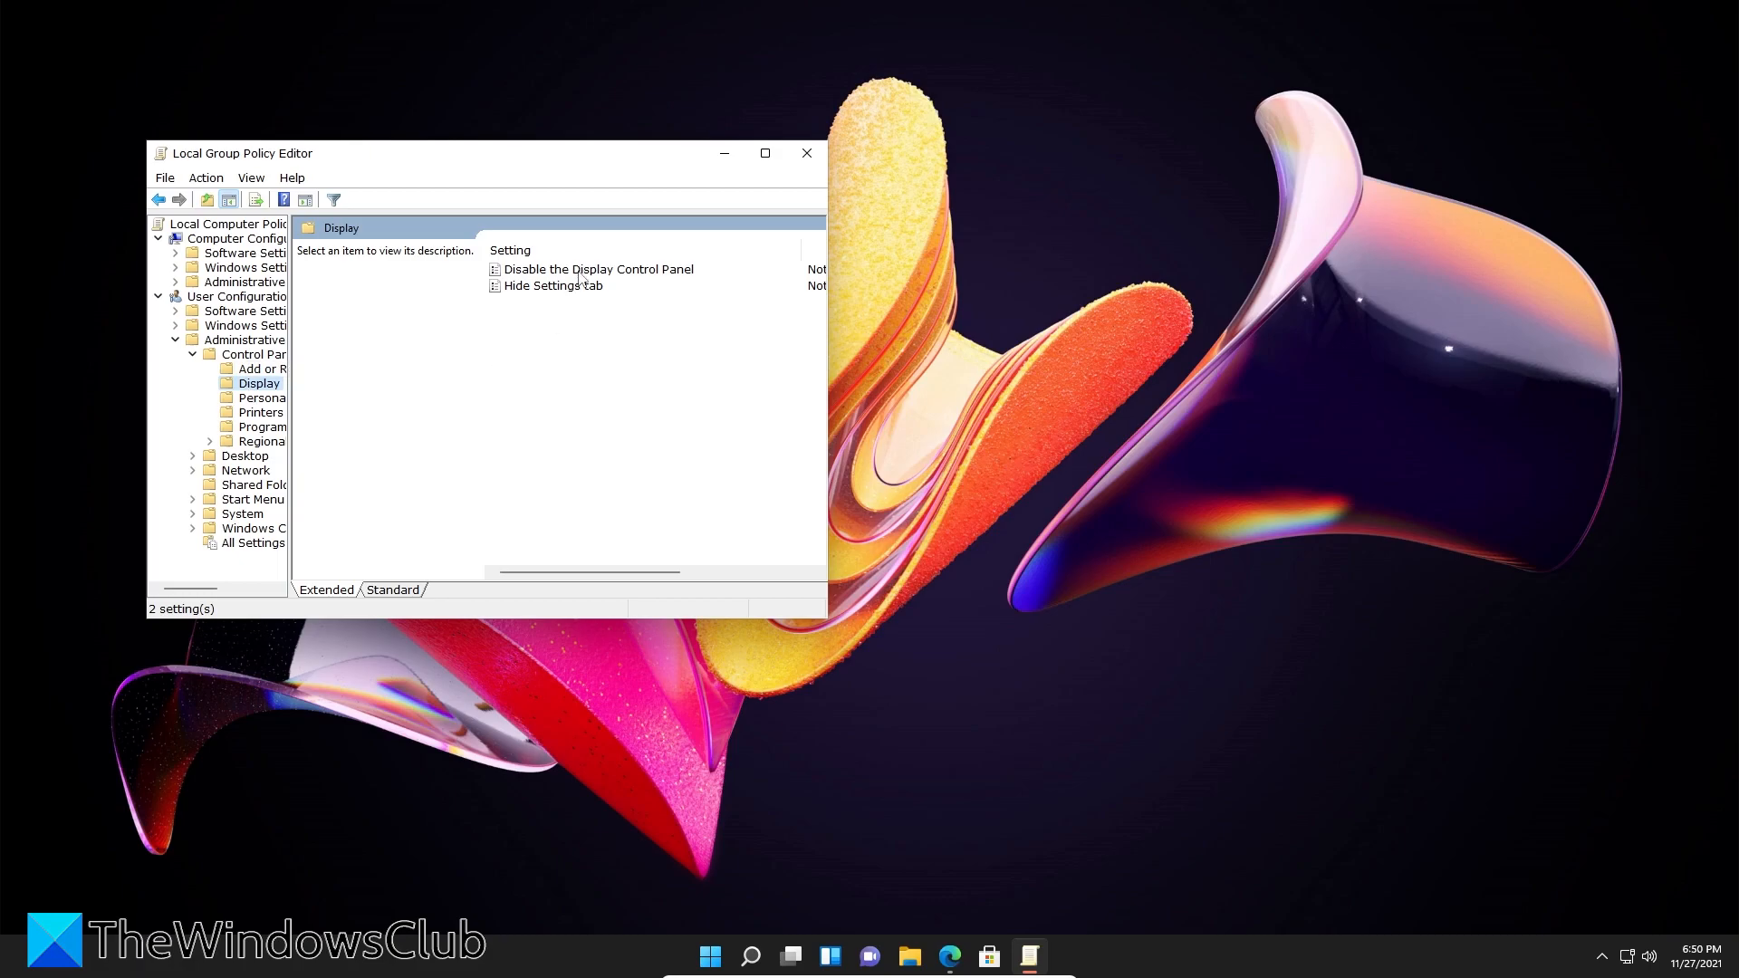
- Set the 'Disable the Display Control Panel' policy to Disabled and confirm
left_click(599, 268)
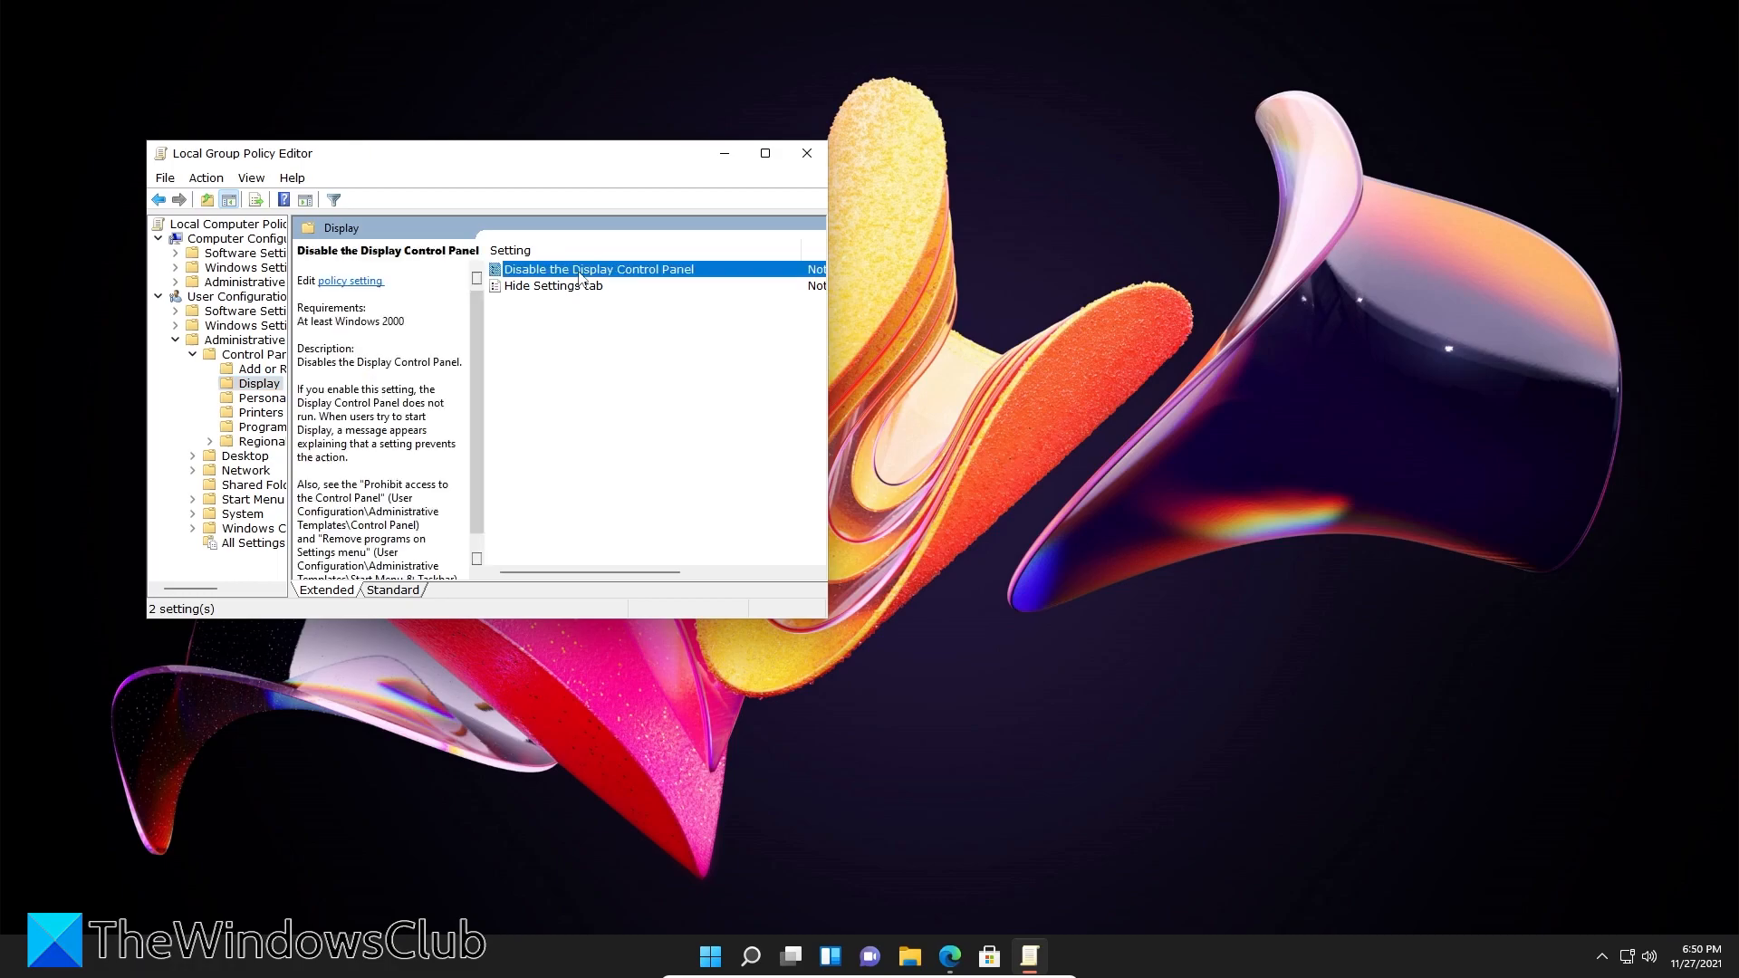
double_click(598, 268)
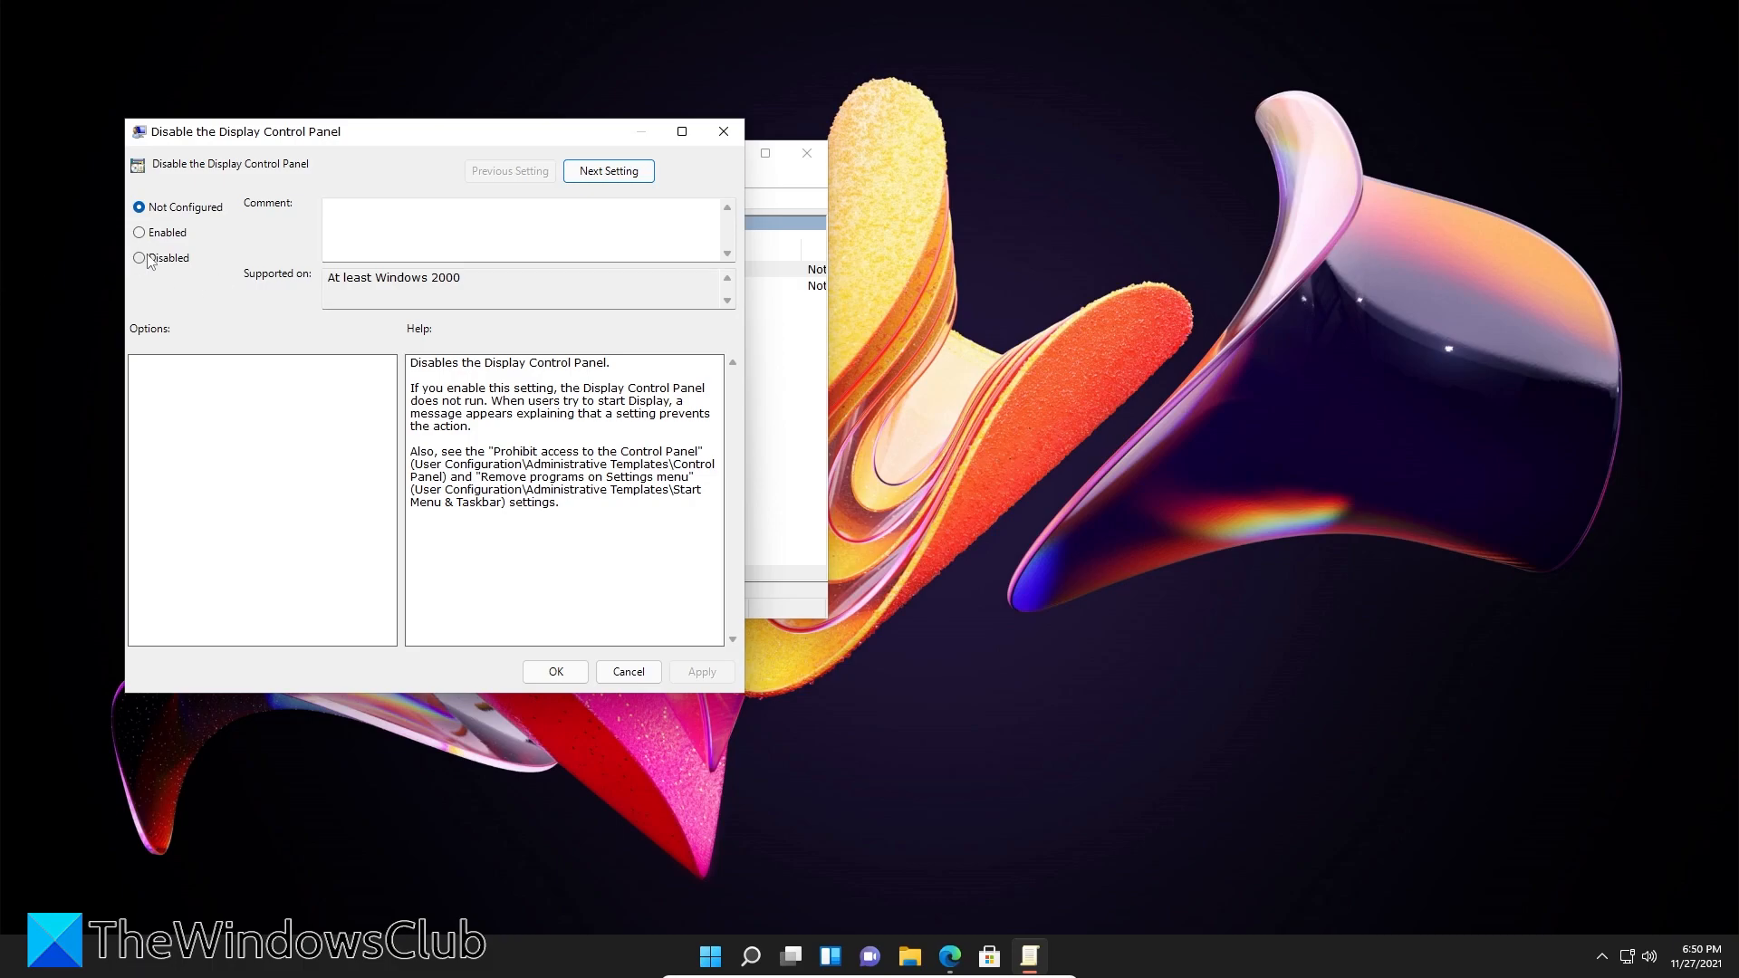
left_click(138, 258)
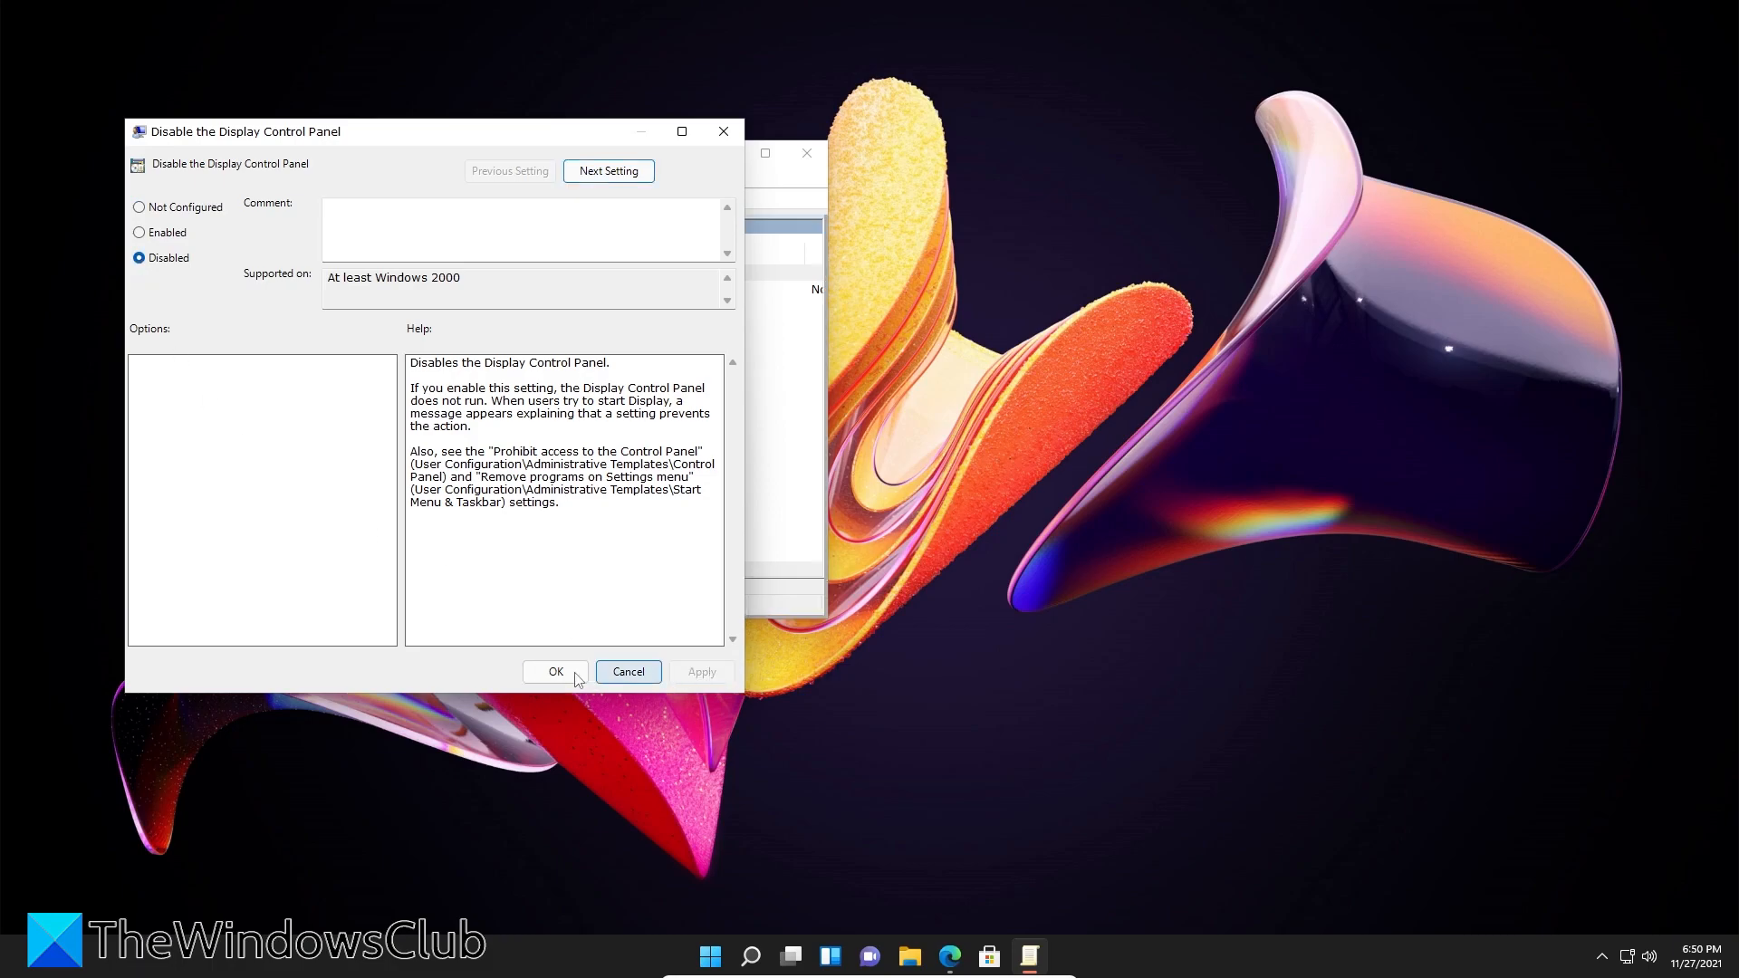
left_click(555, 671)
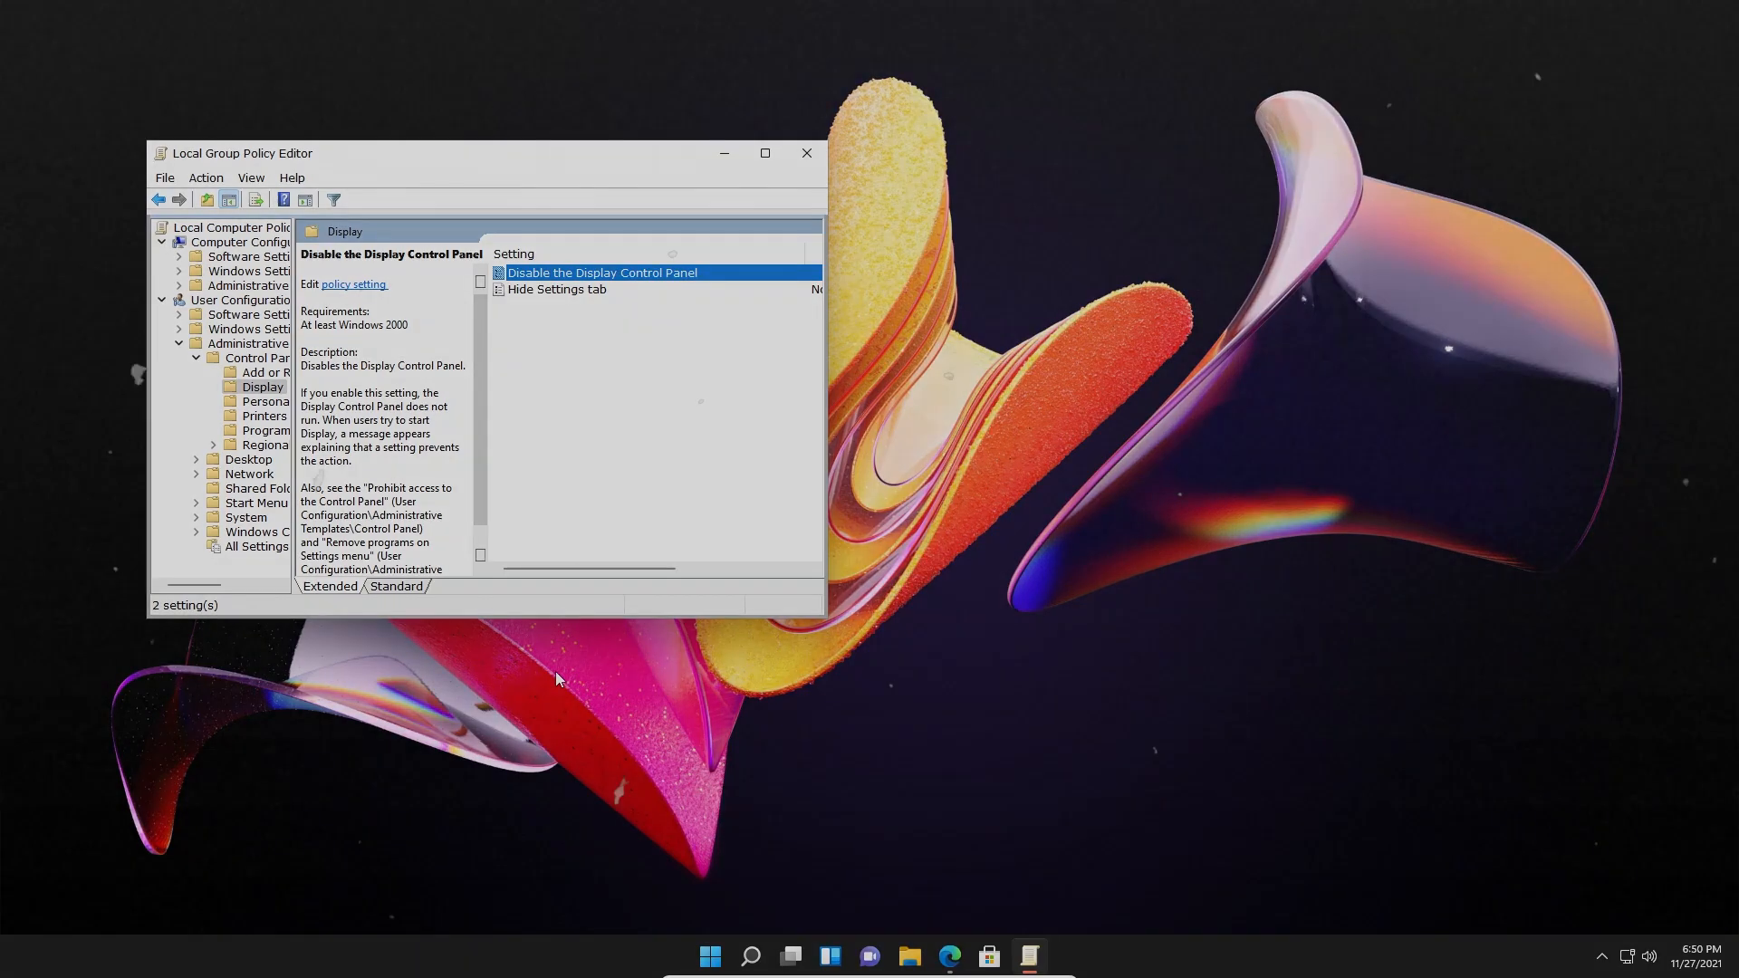
- Close the Local Group Policy Editor window
left_click(806, 153)
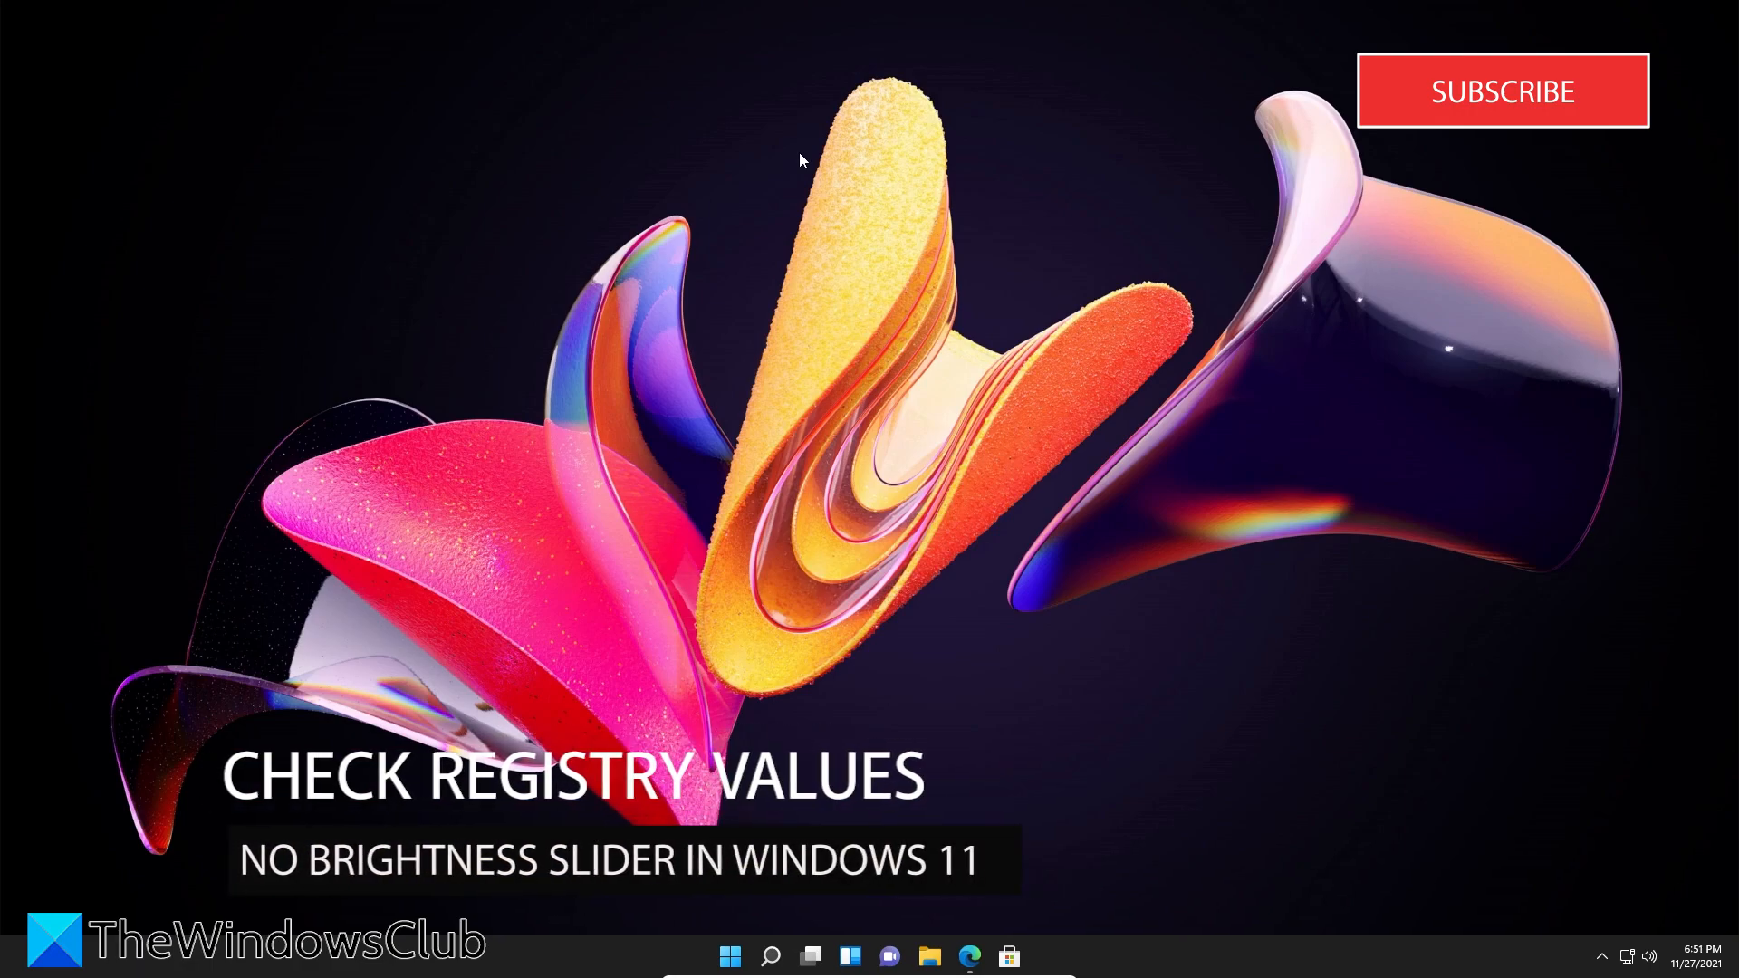
mouse_move(712, 665)
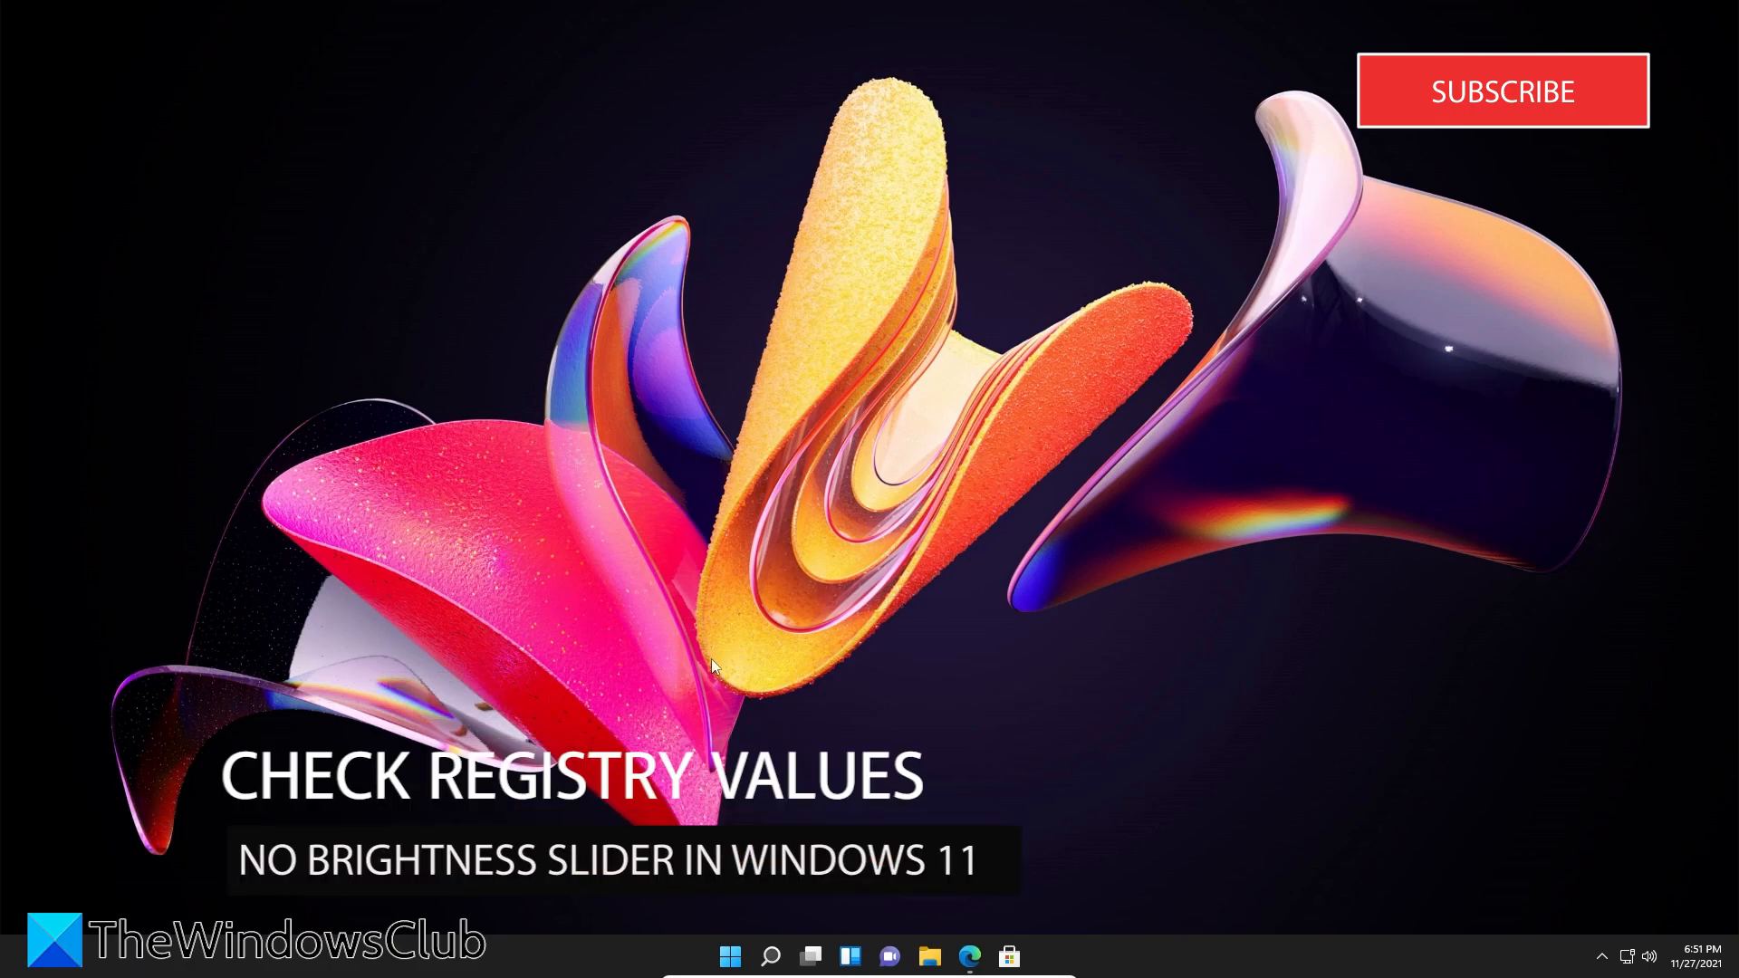
mouse_move(730, 954)
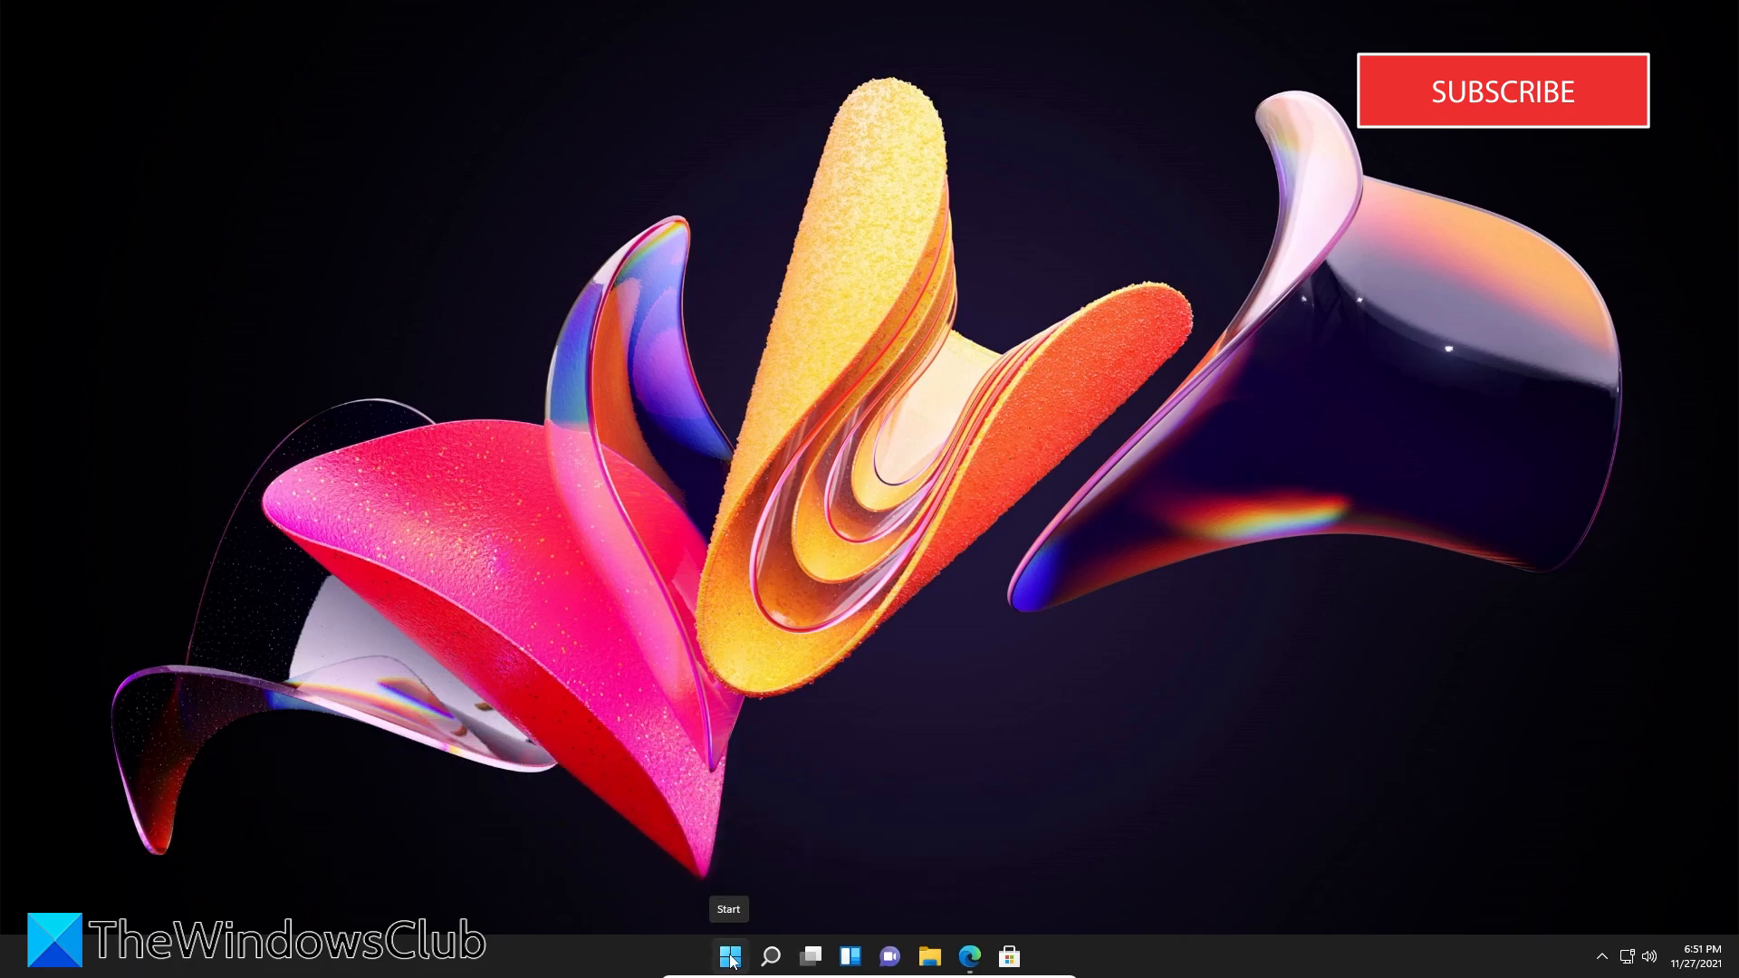
mouse_move(631, 831)
type("regedit")
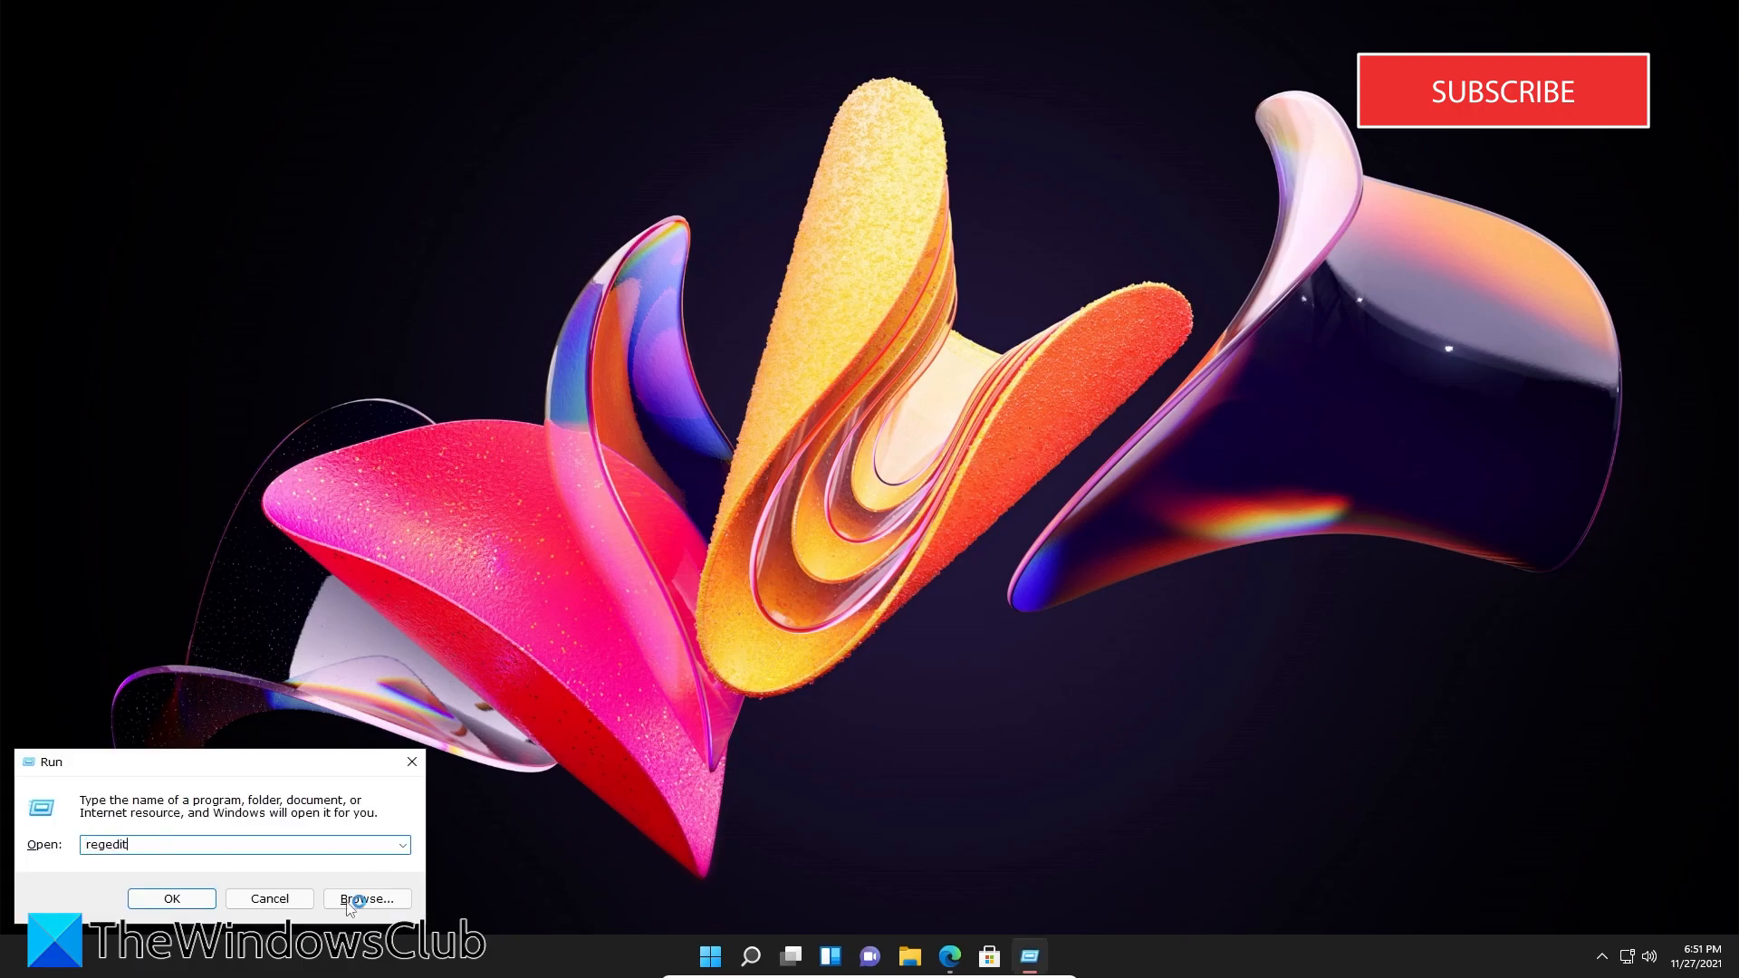
- Launch regedit and browse to HKCU\Software\Microsoft\Windows\CurrentVersion\Policies
left_click(171, 898)
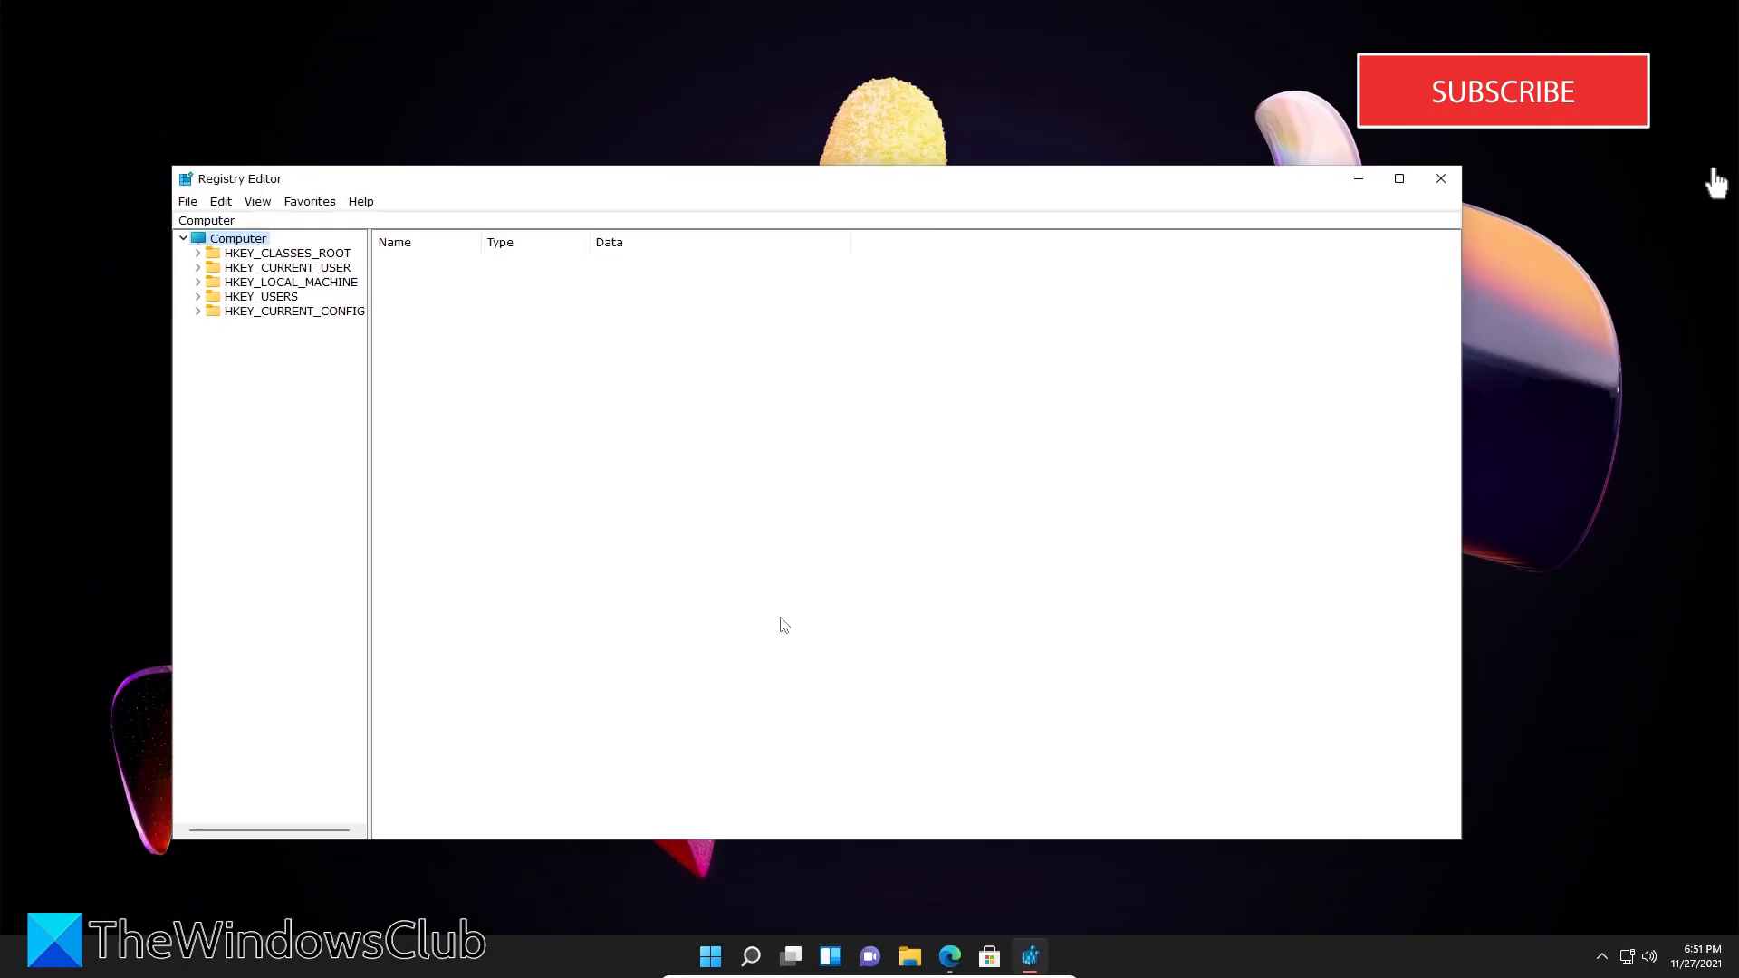
mouse_move(465, 494)
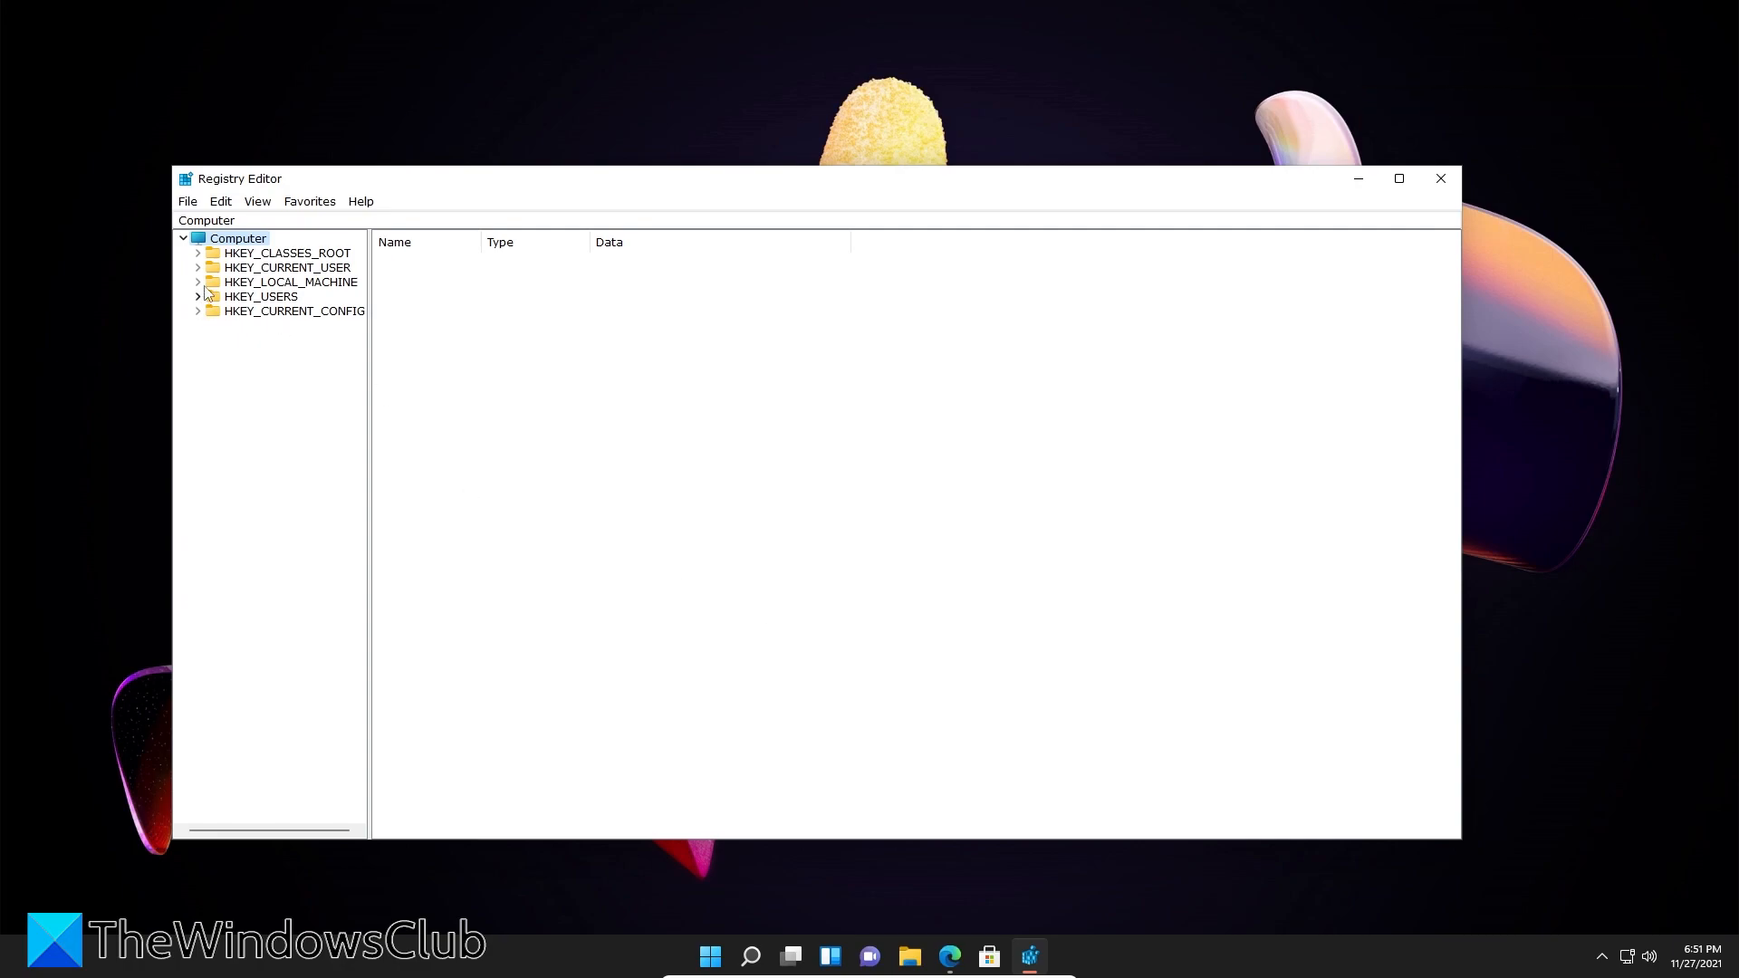
mouse_move(194, 270)
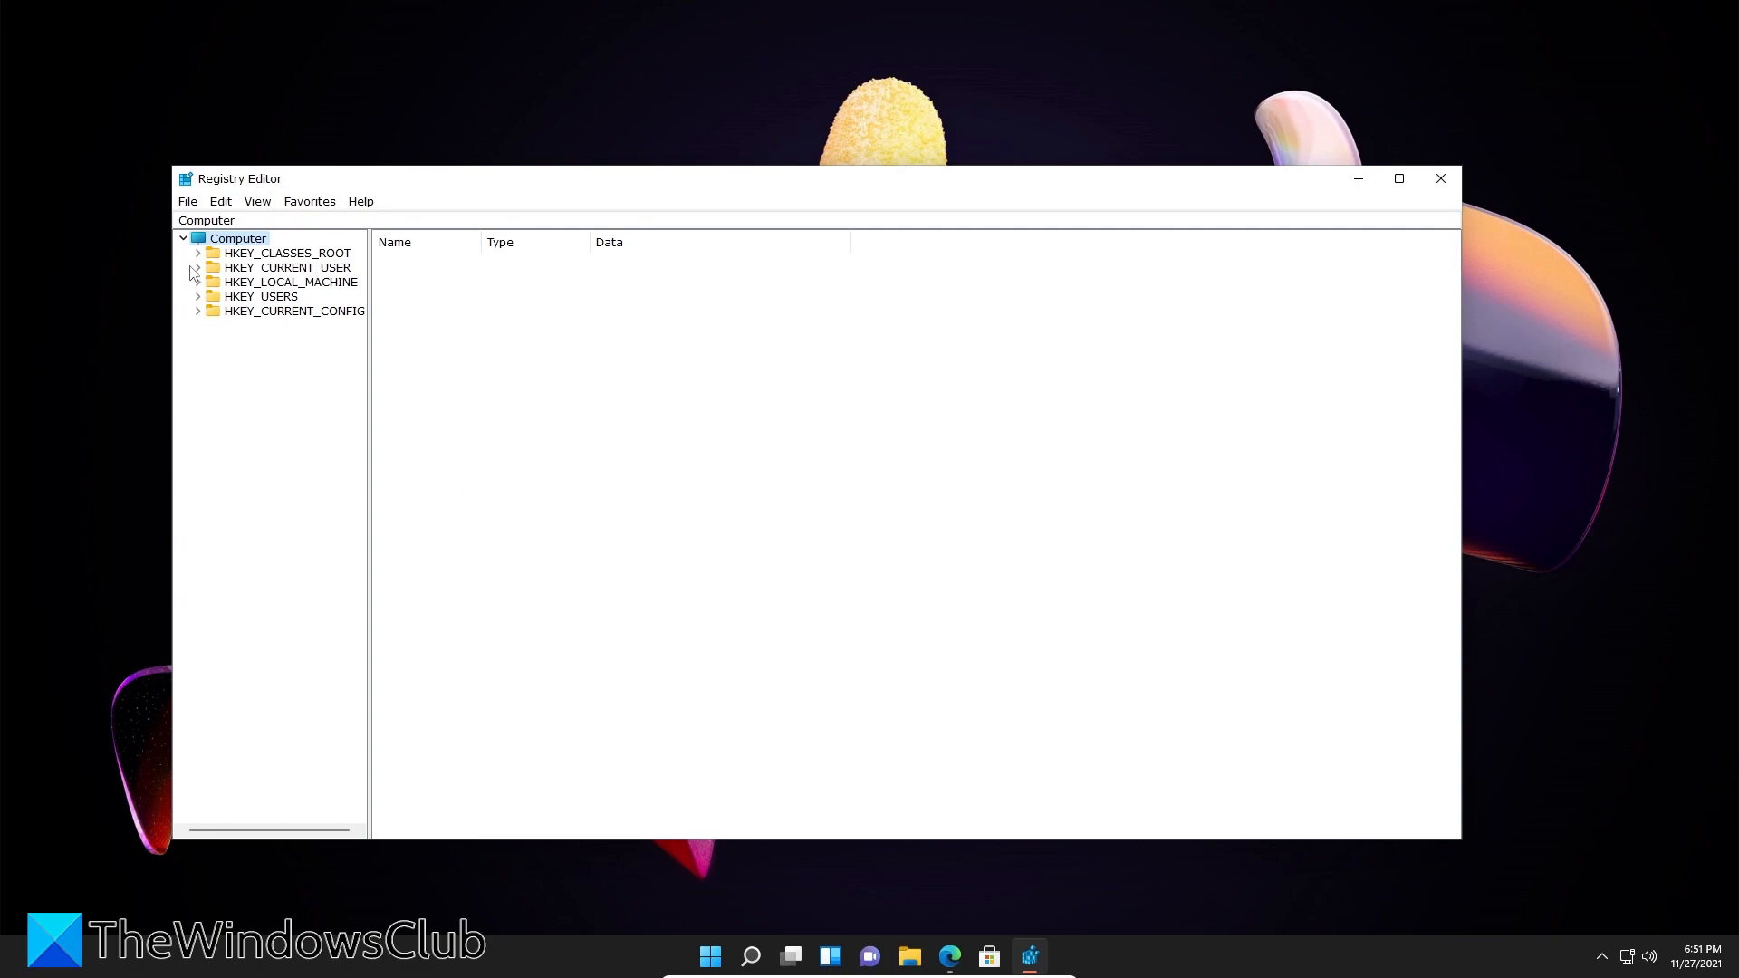
left_click(197, 268)
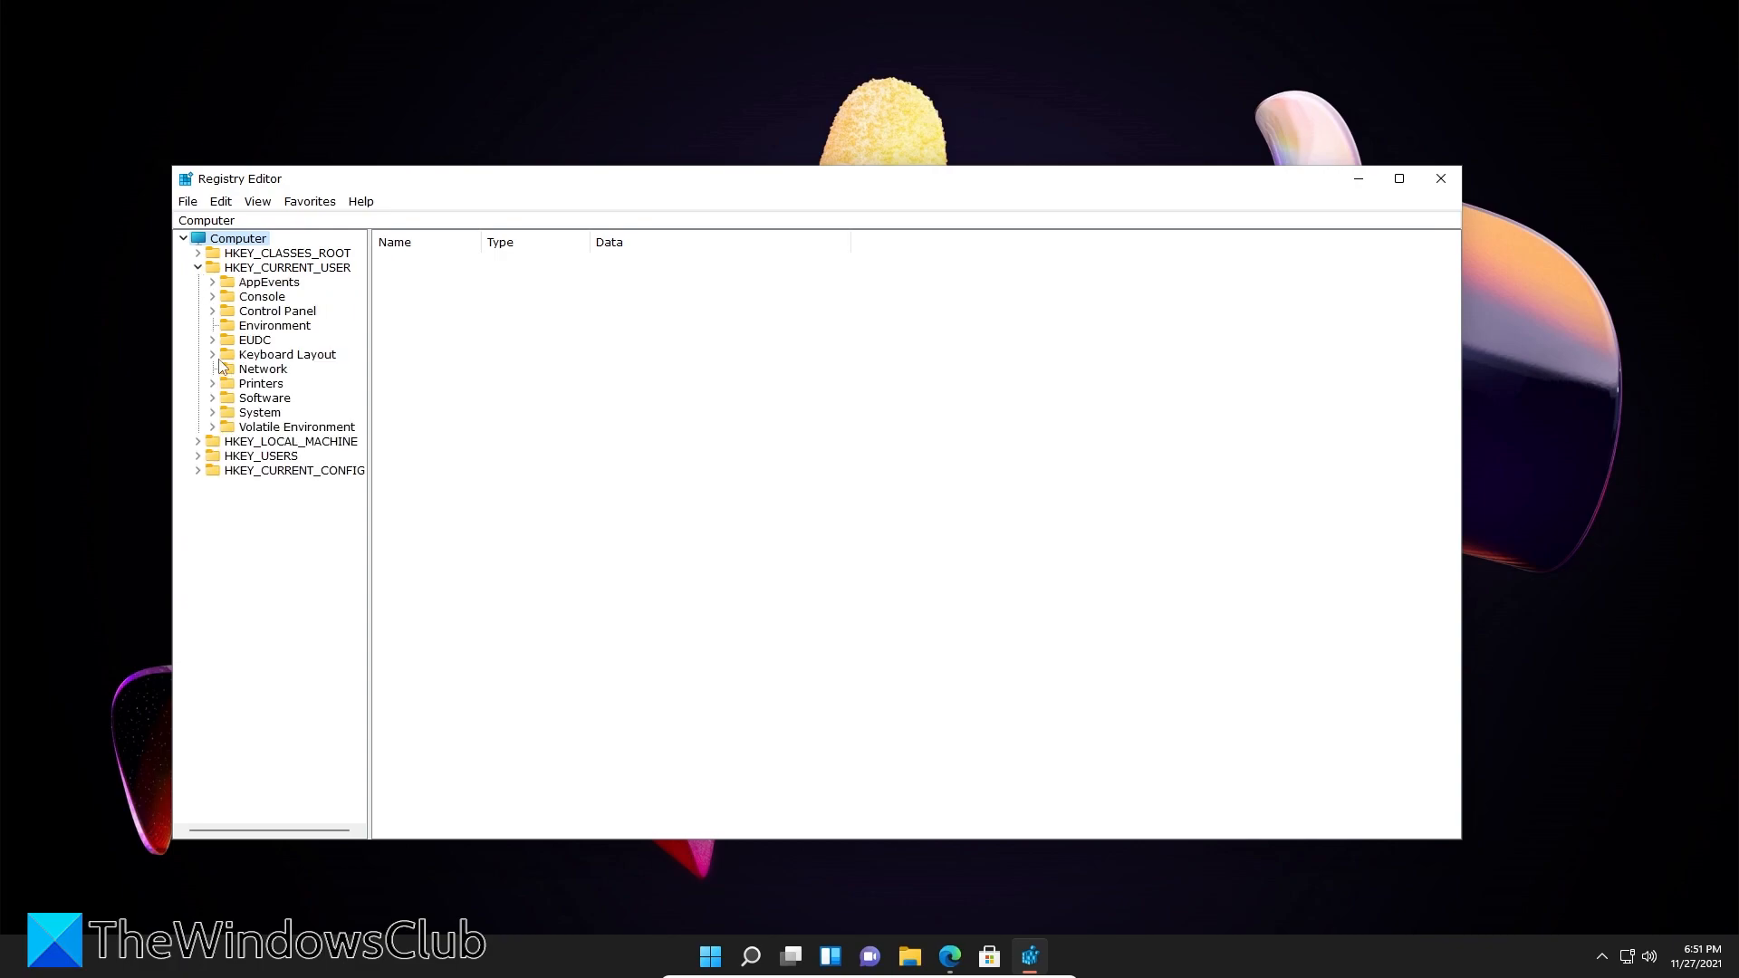
left_click(212, 396)
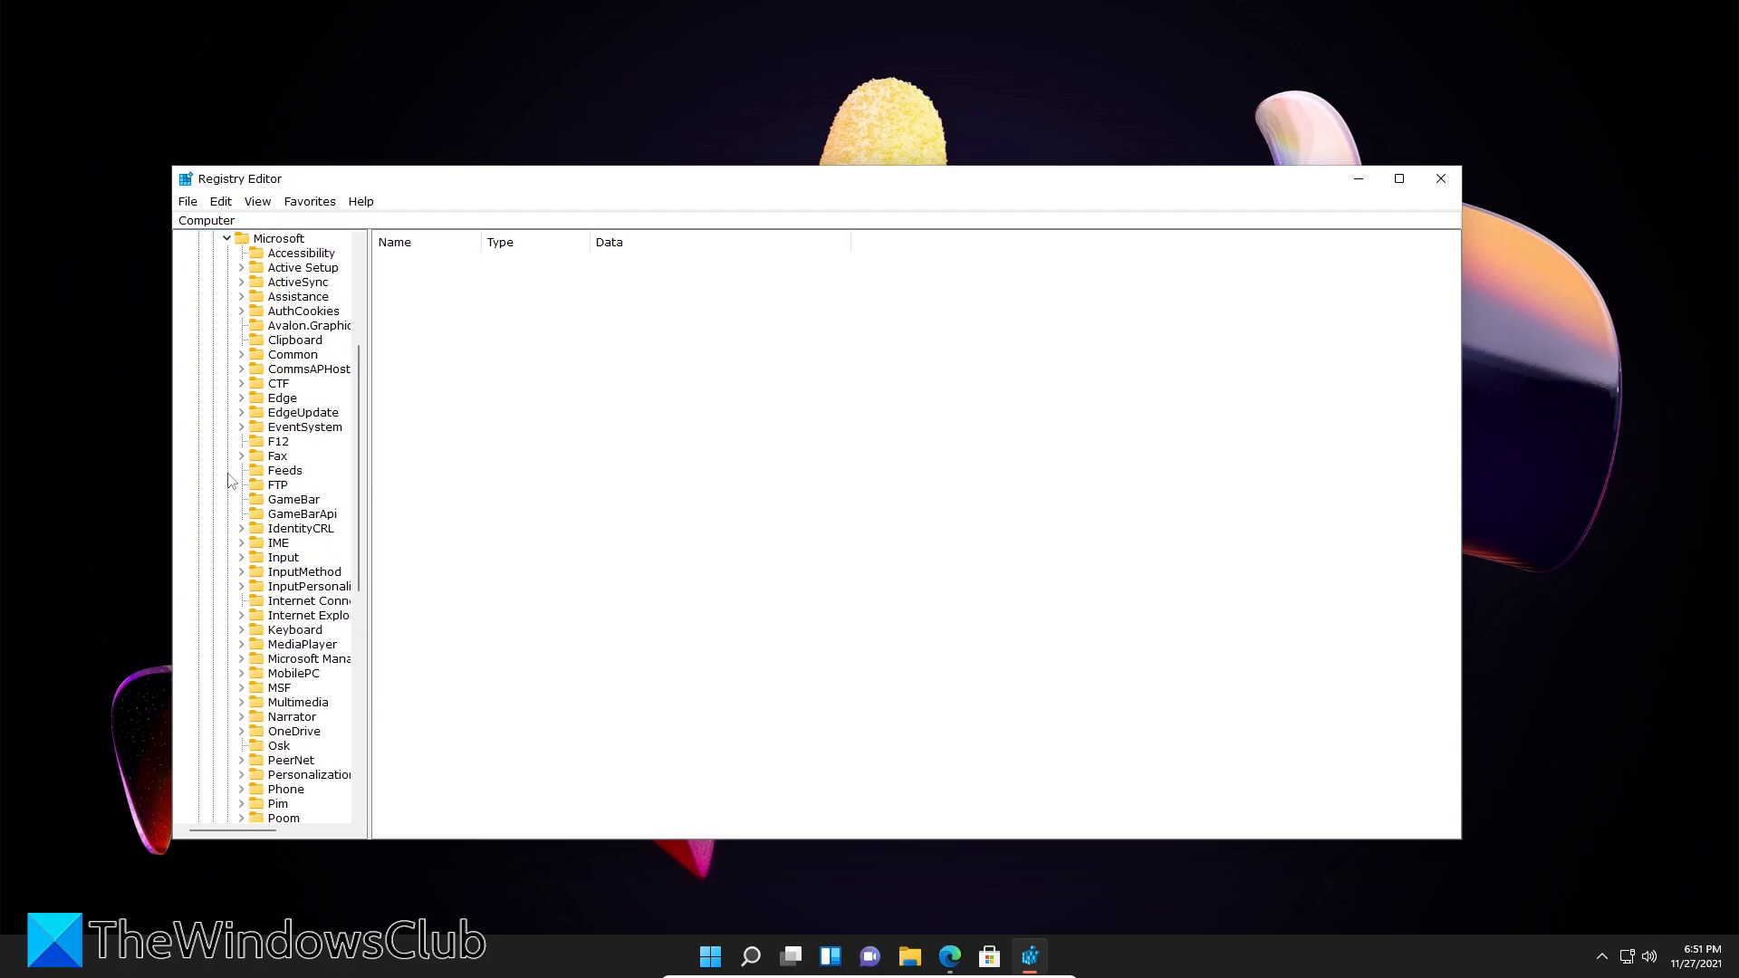
scroll("down", 3)
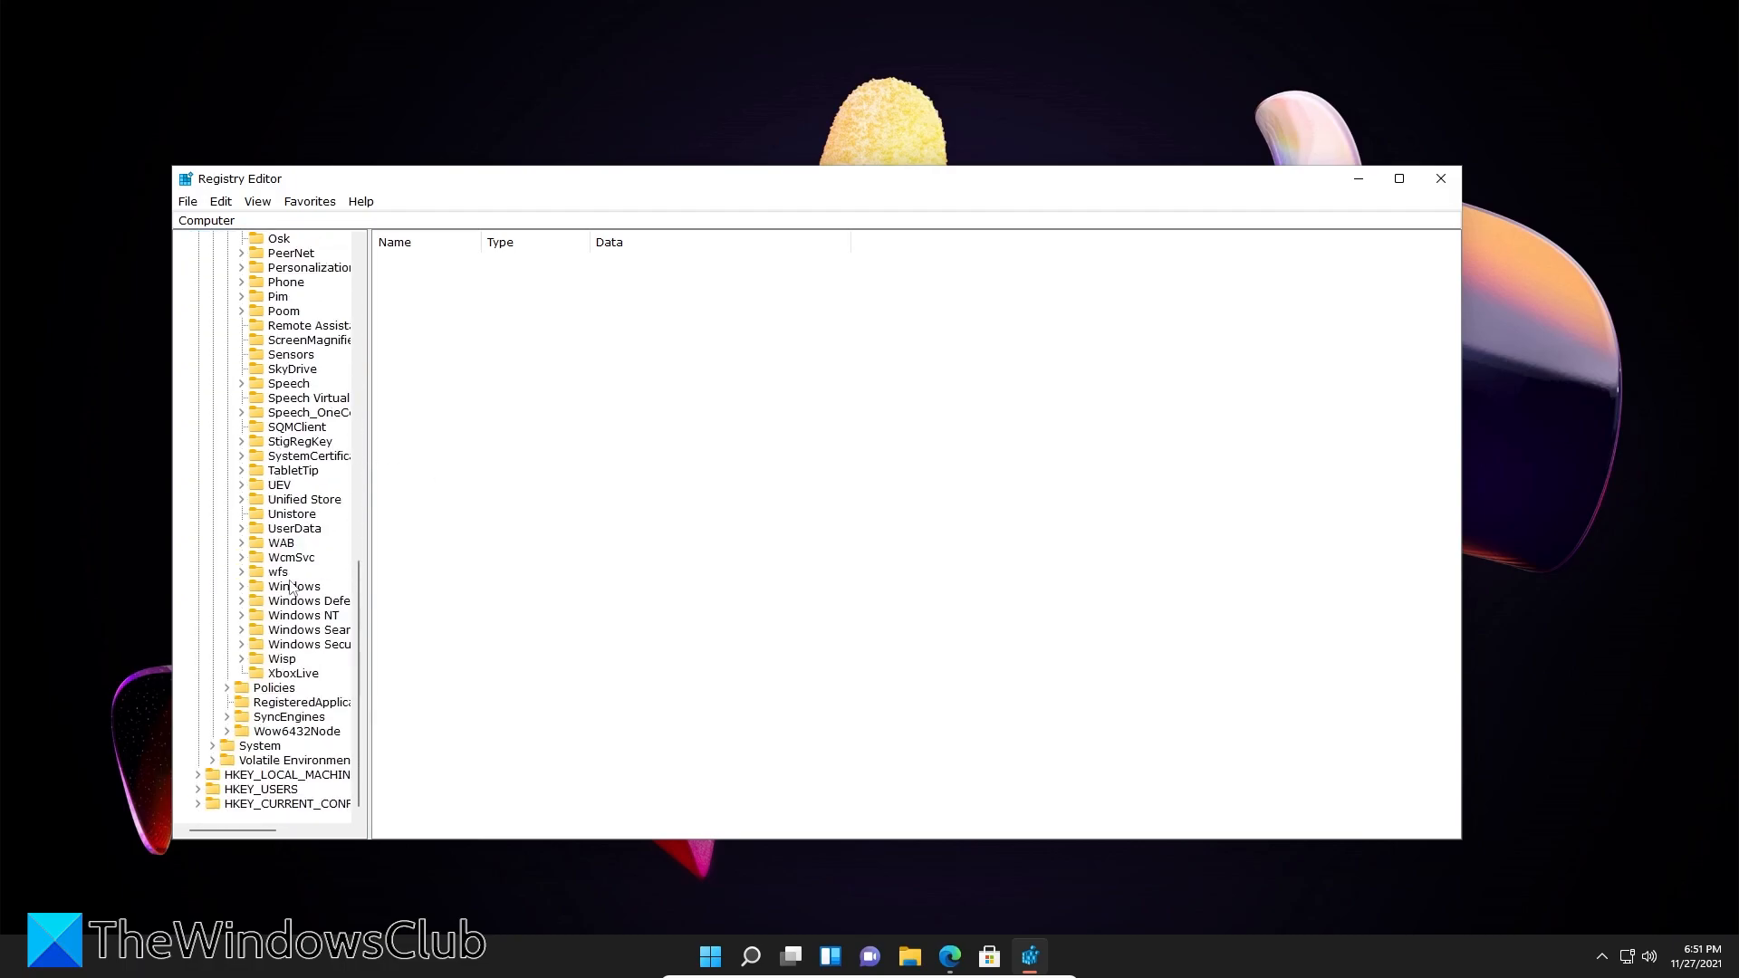
left_click(242, 585)
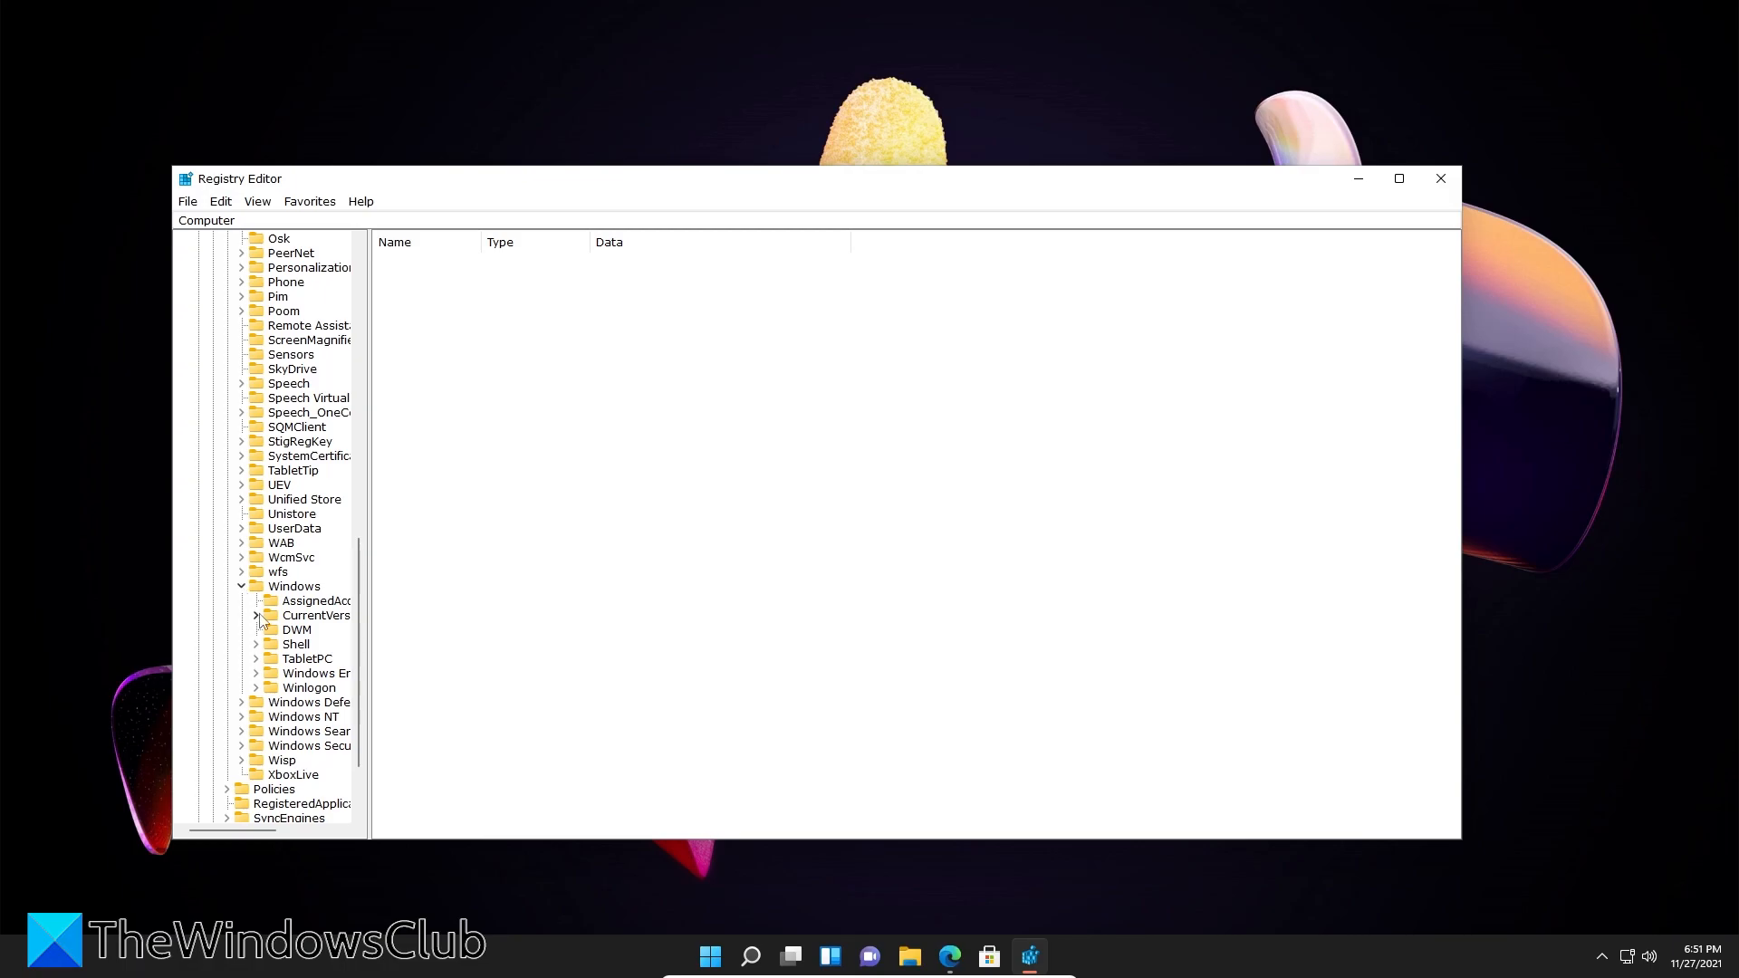
left_click(257, 614)
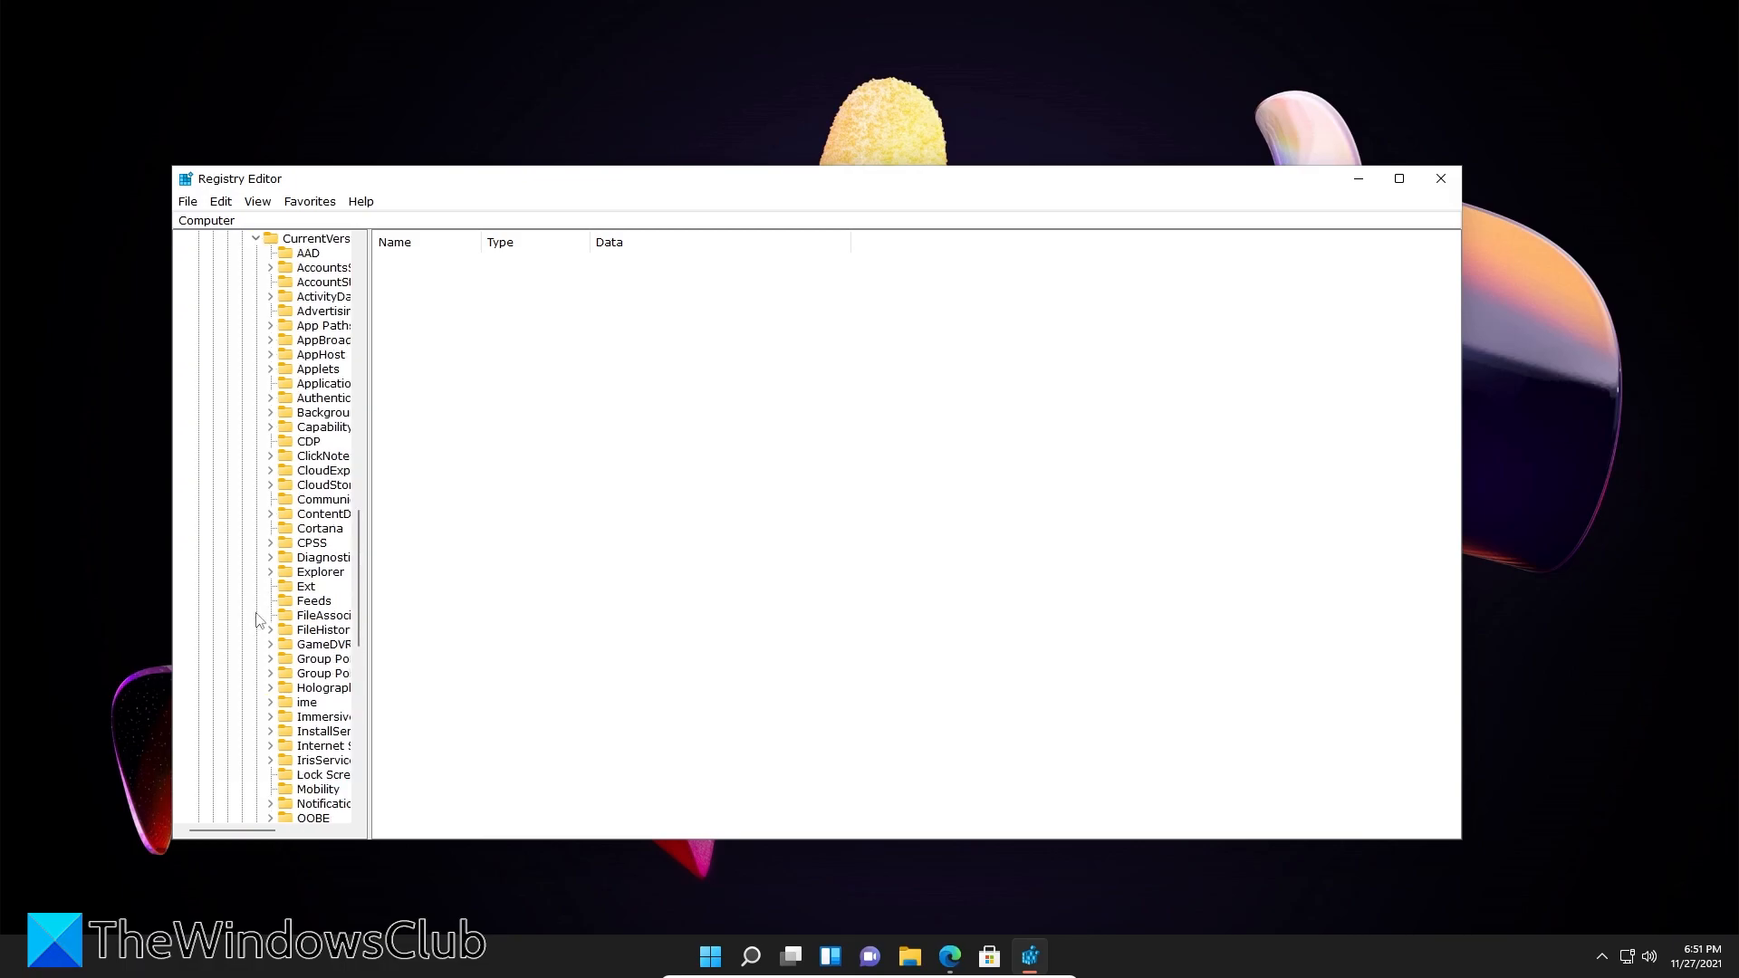
left_click(316, 630)
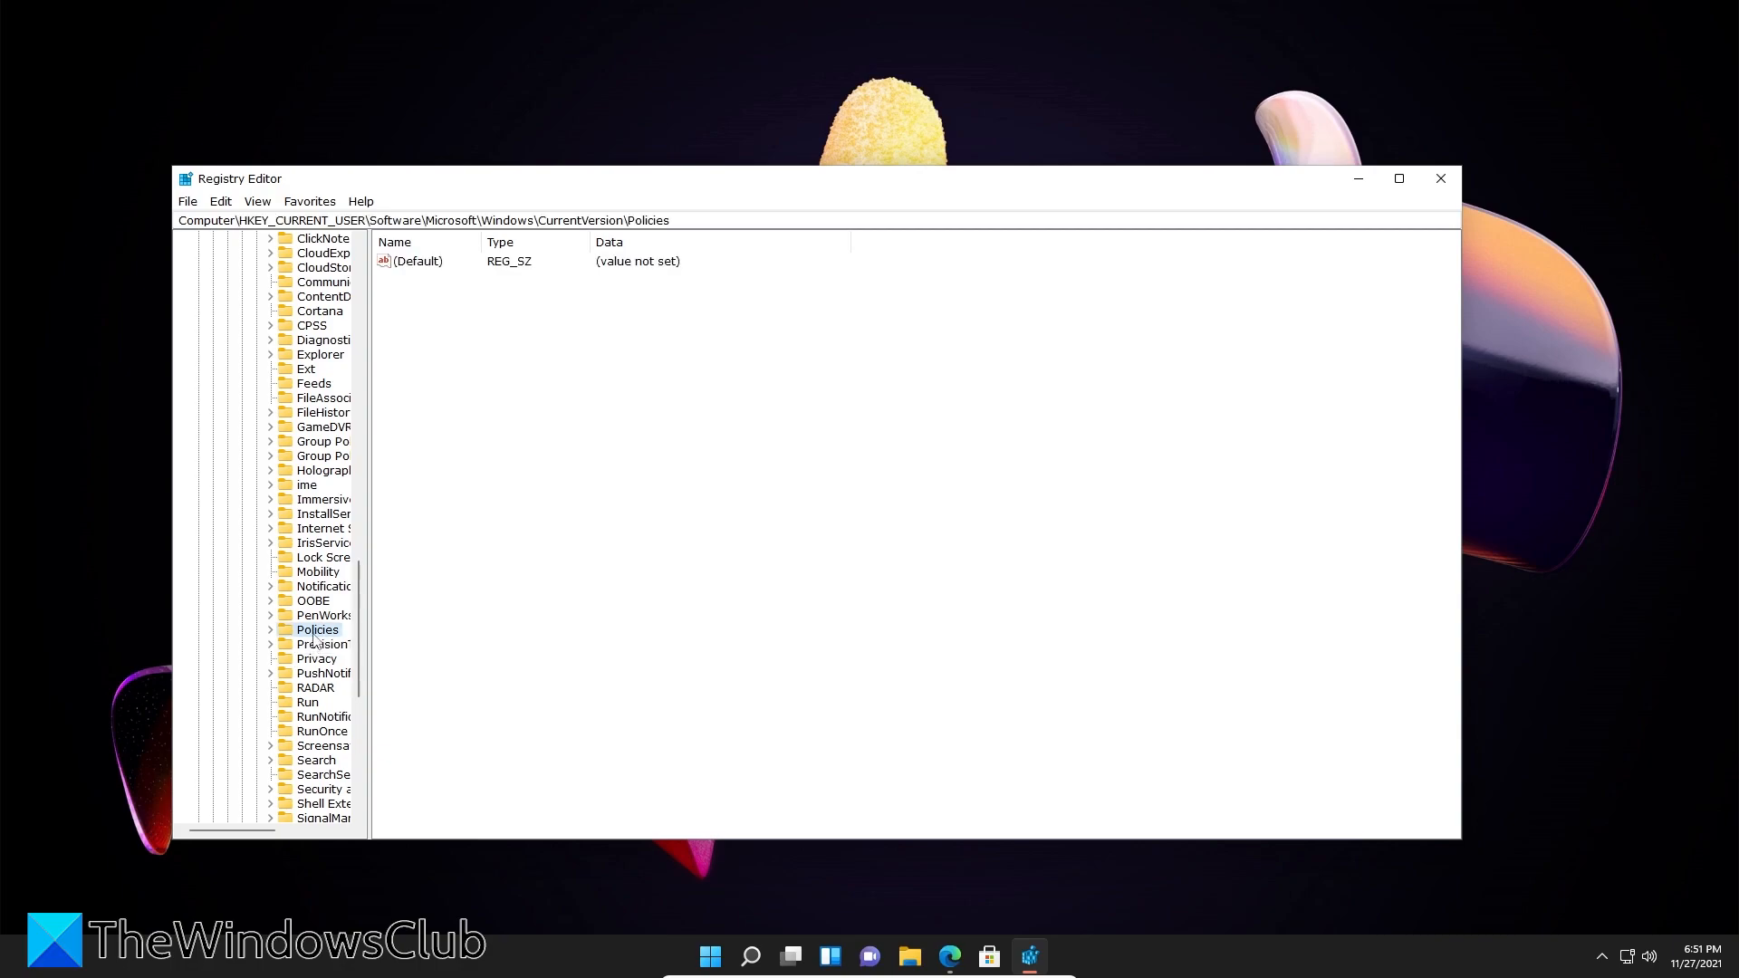
left_click(271, 628)
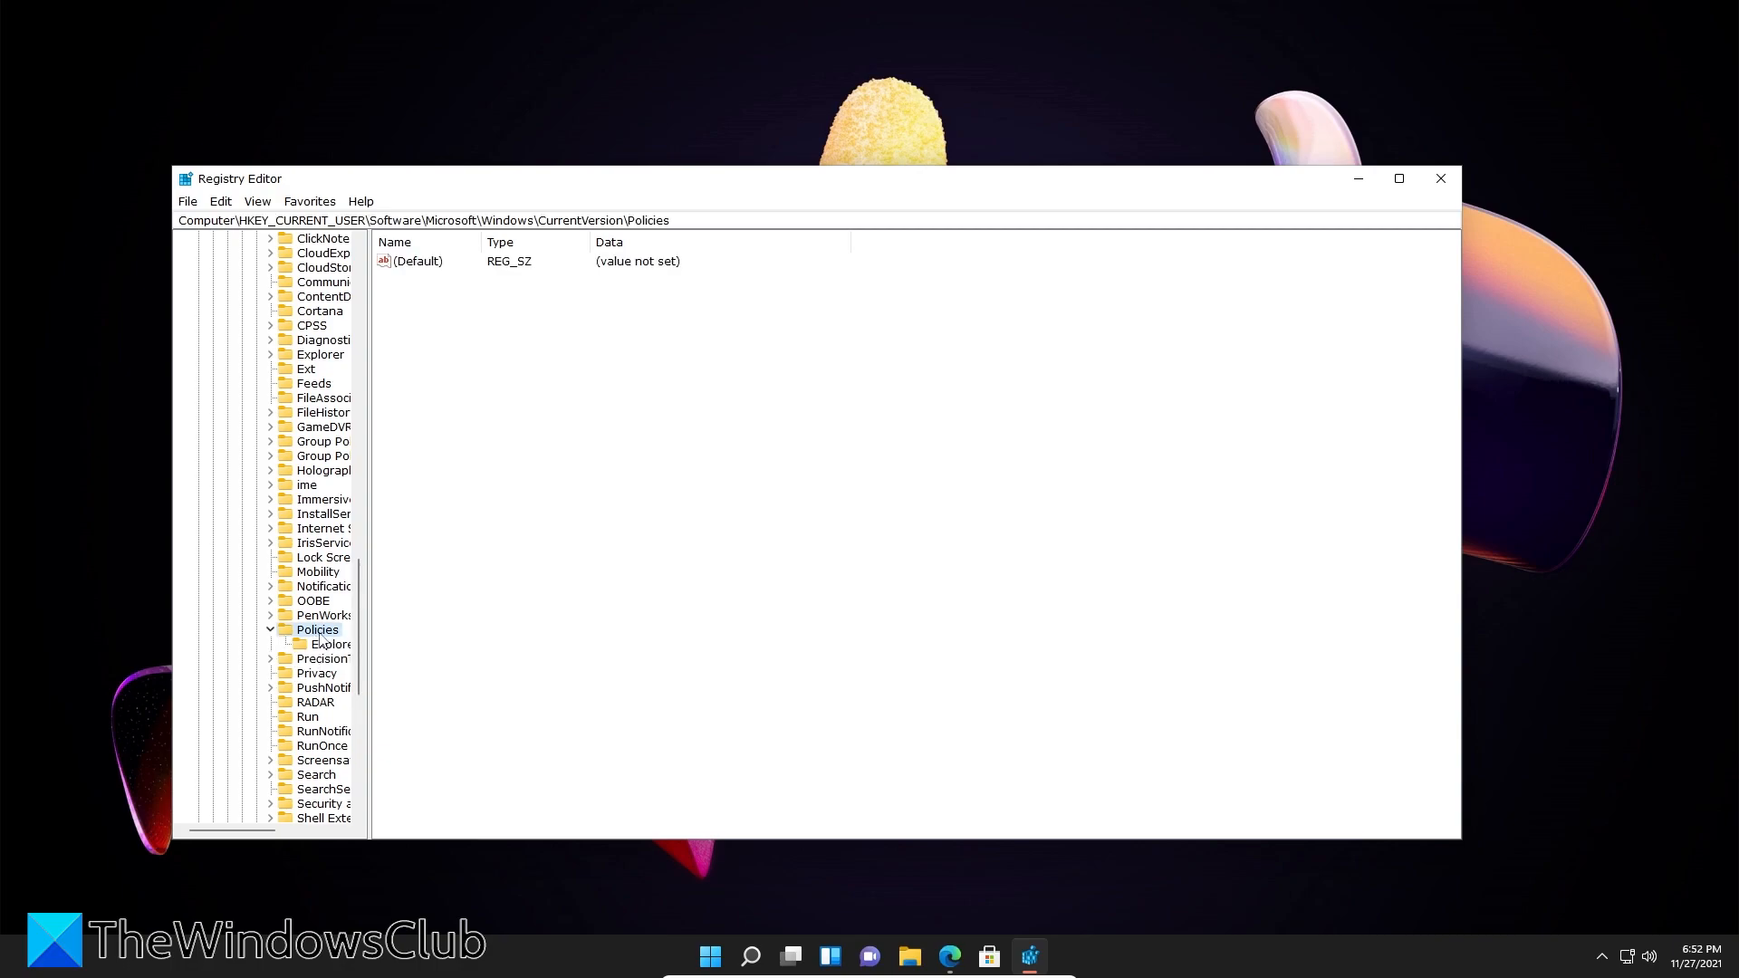
- Create a new registry key named 'system' under Policies
right_click(316, 629)
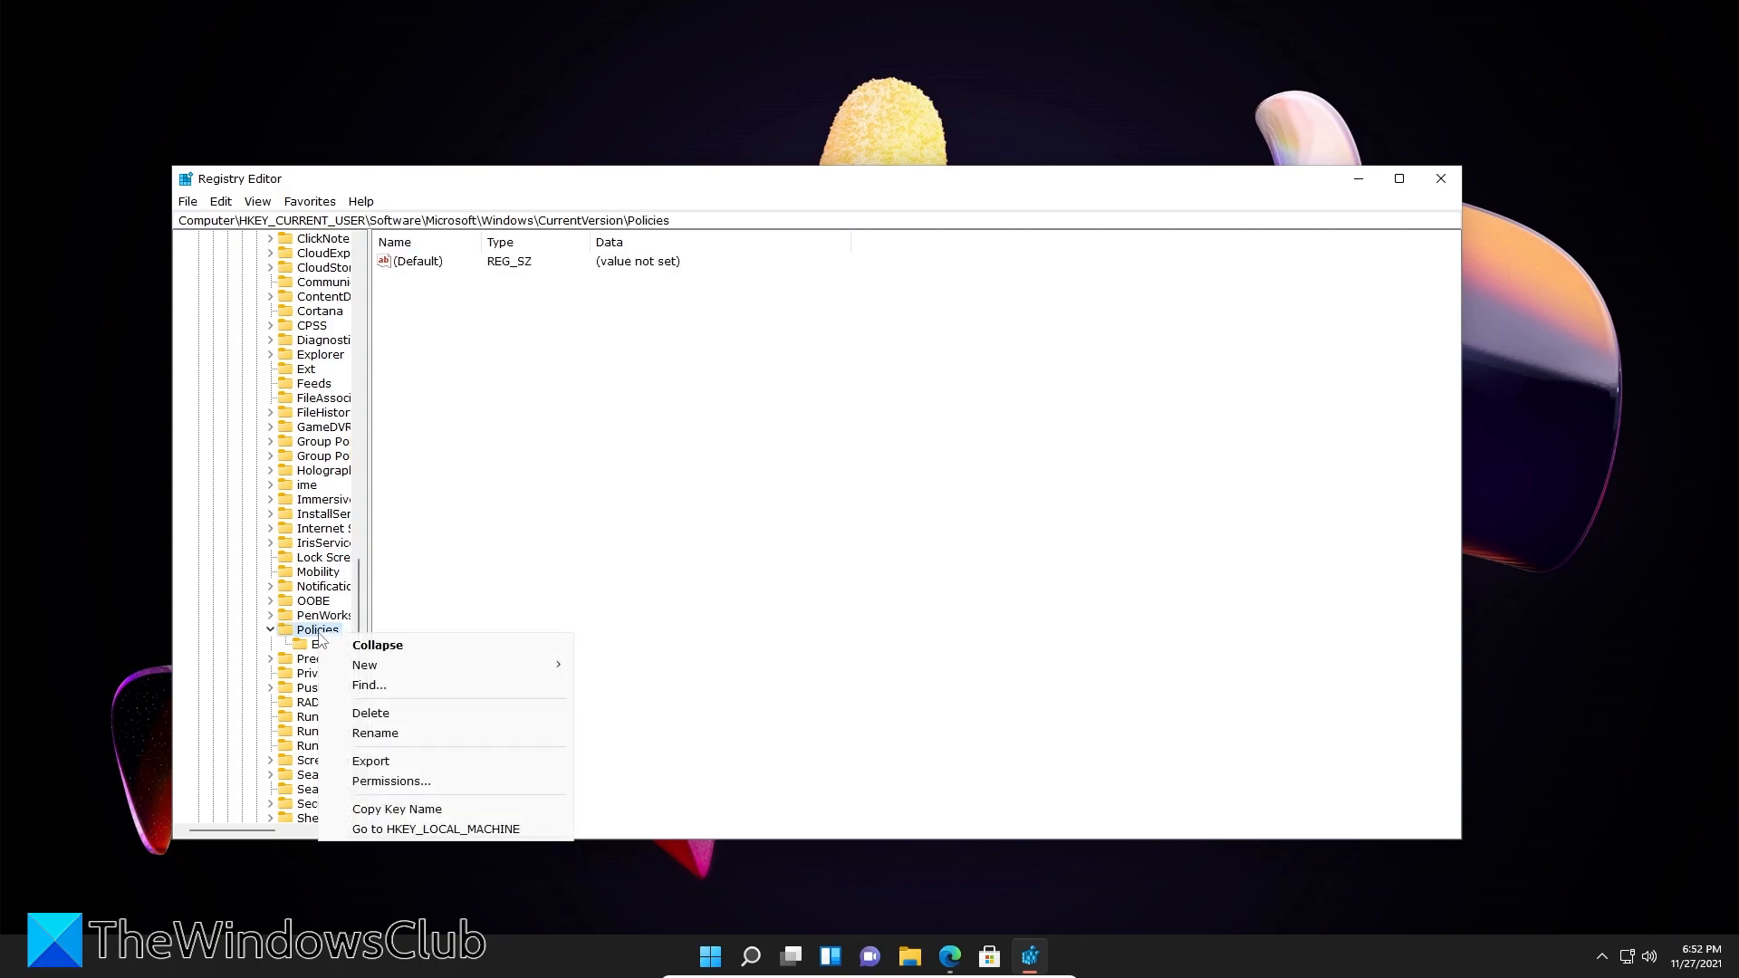
mouse_move(369, 684)
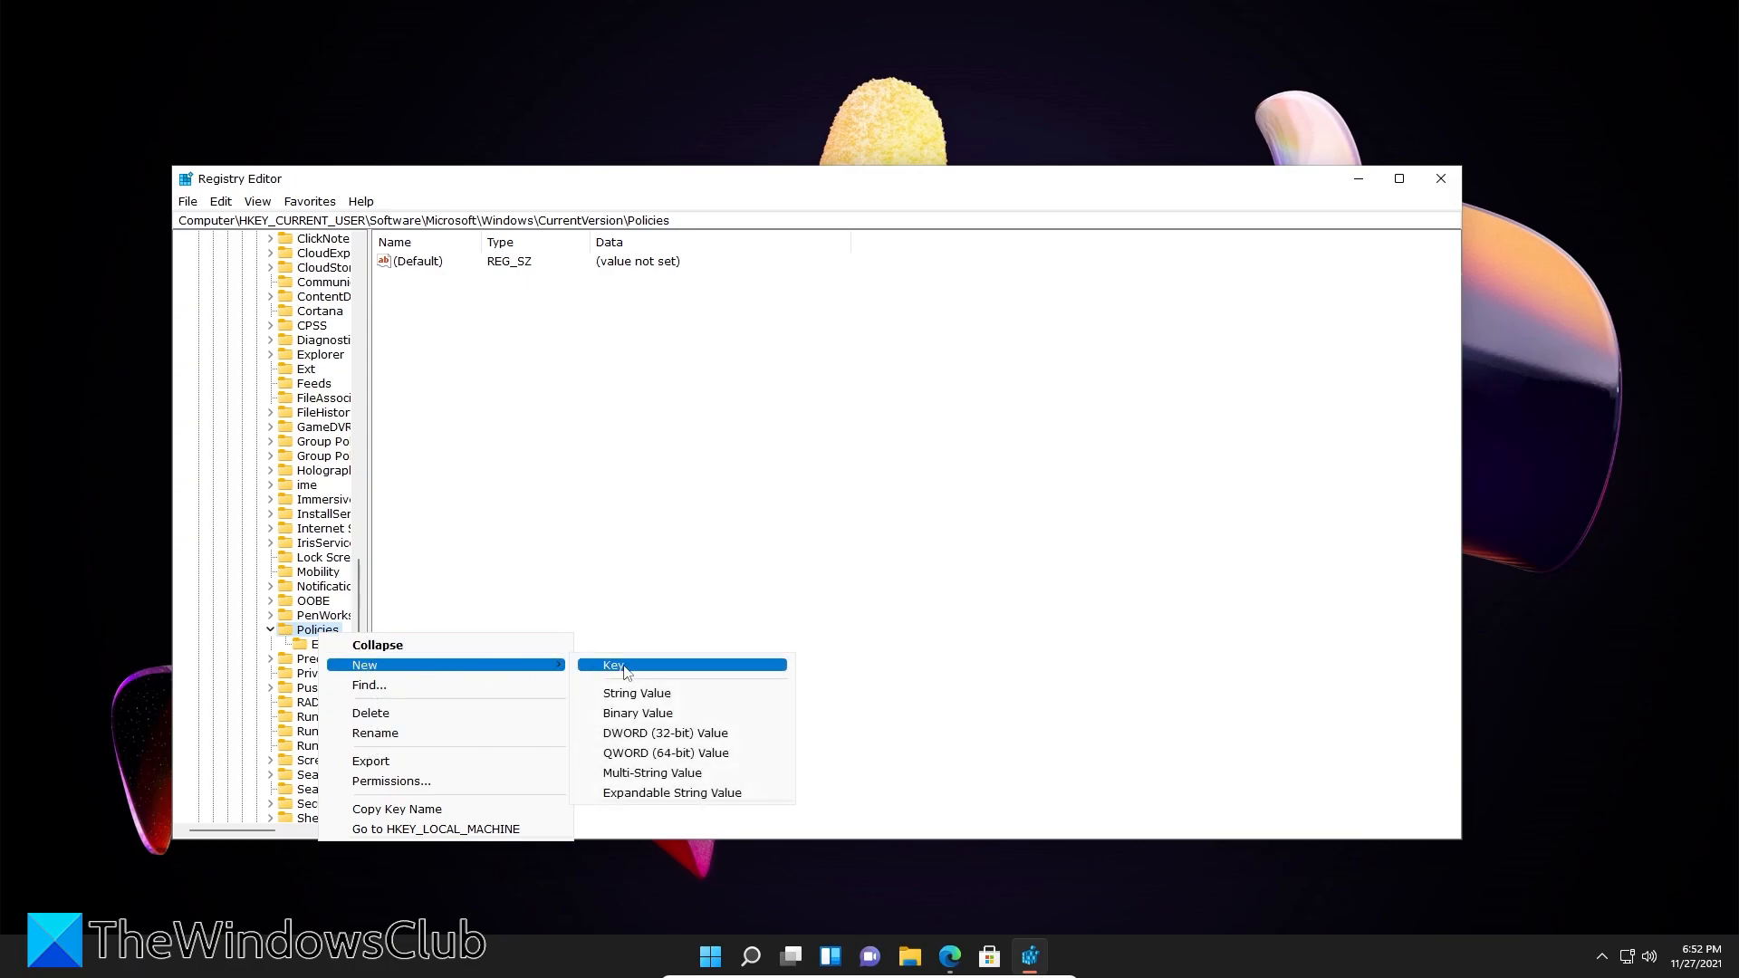
left_click(613, 664)
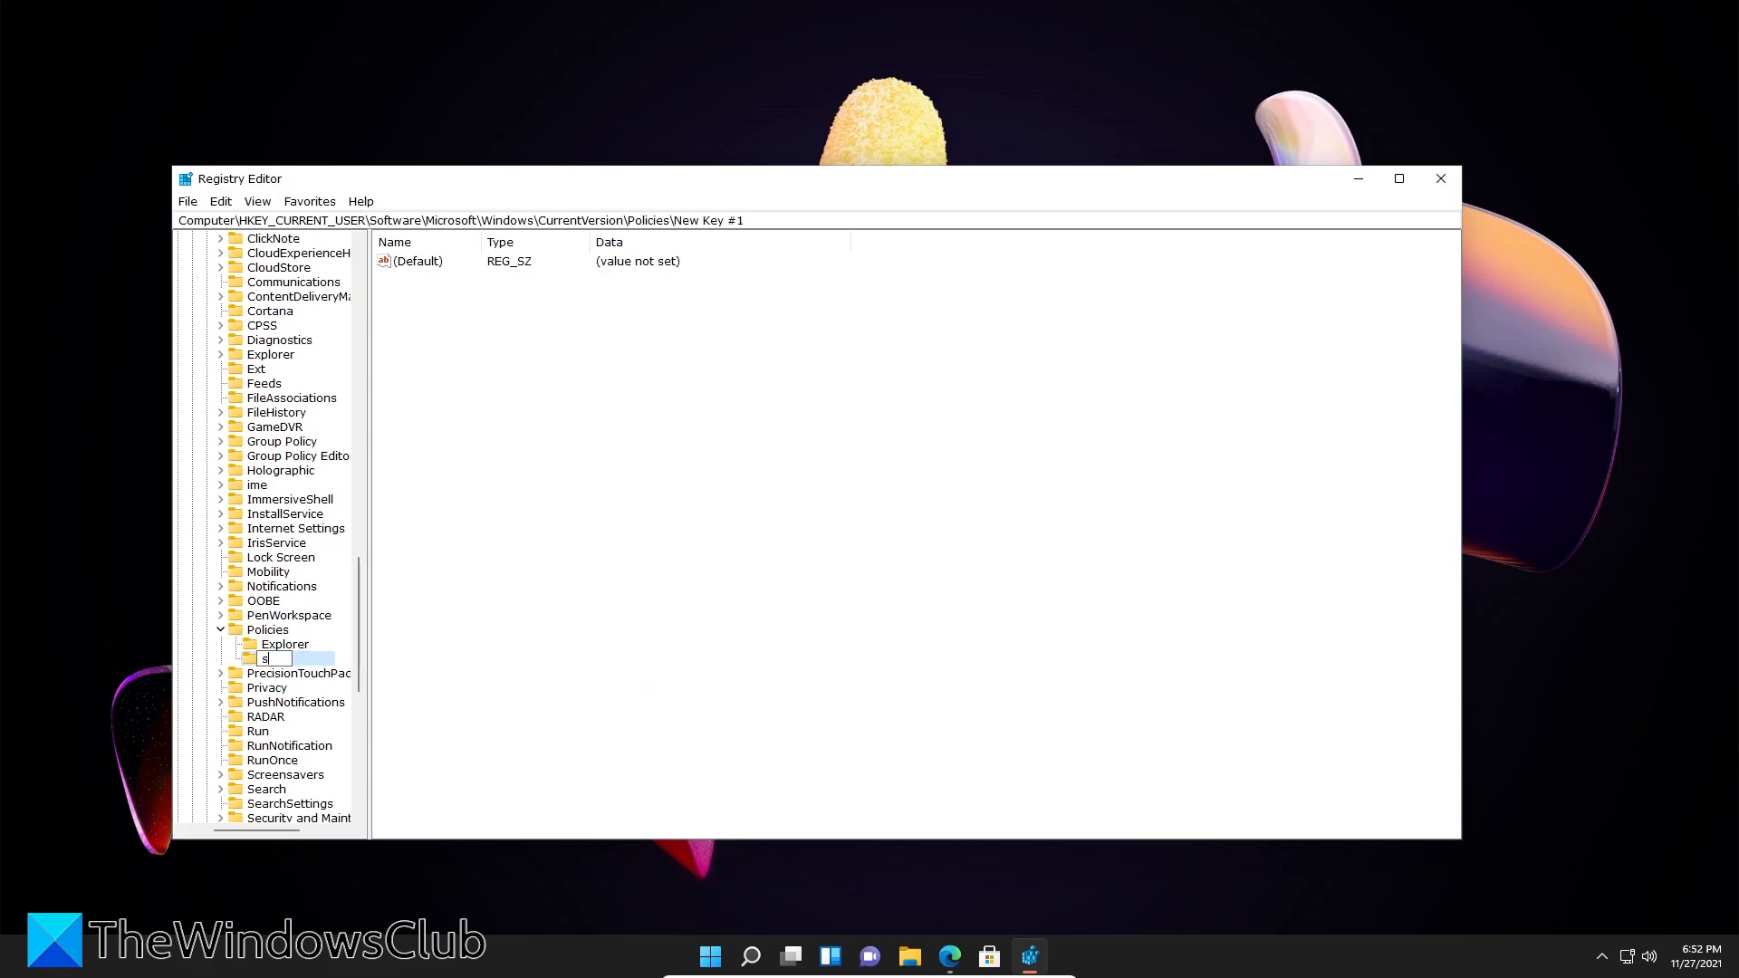
type("ystem")
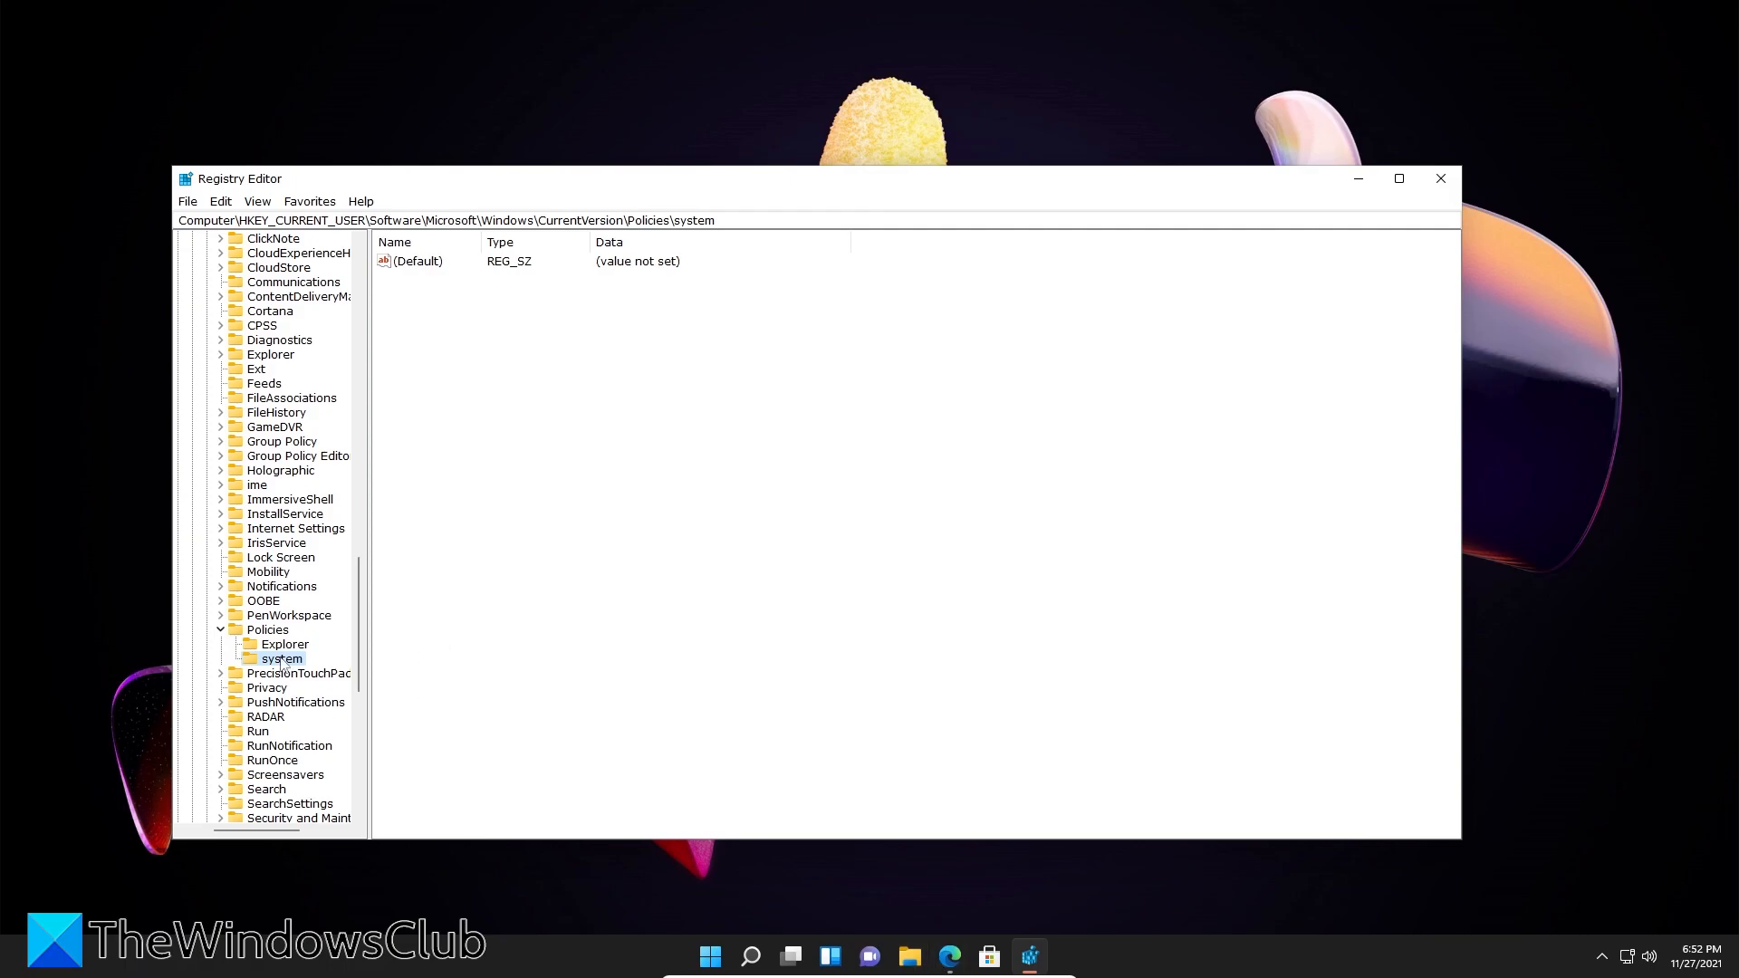
mouse_move(614, 416)
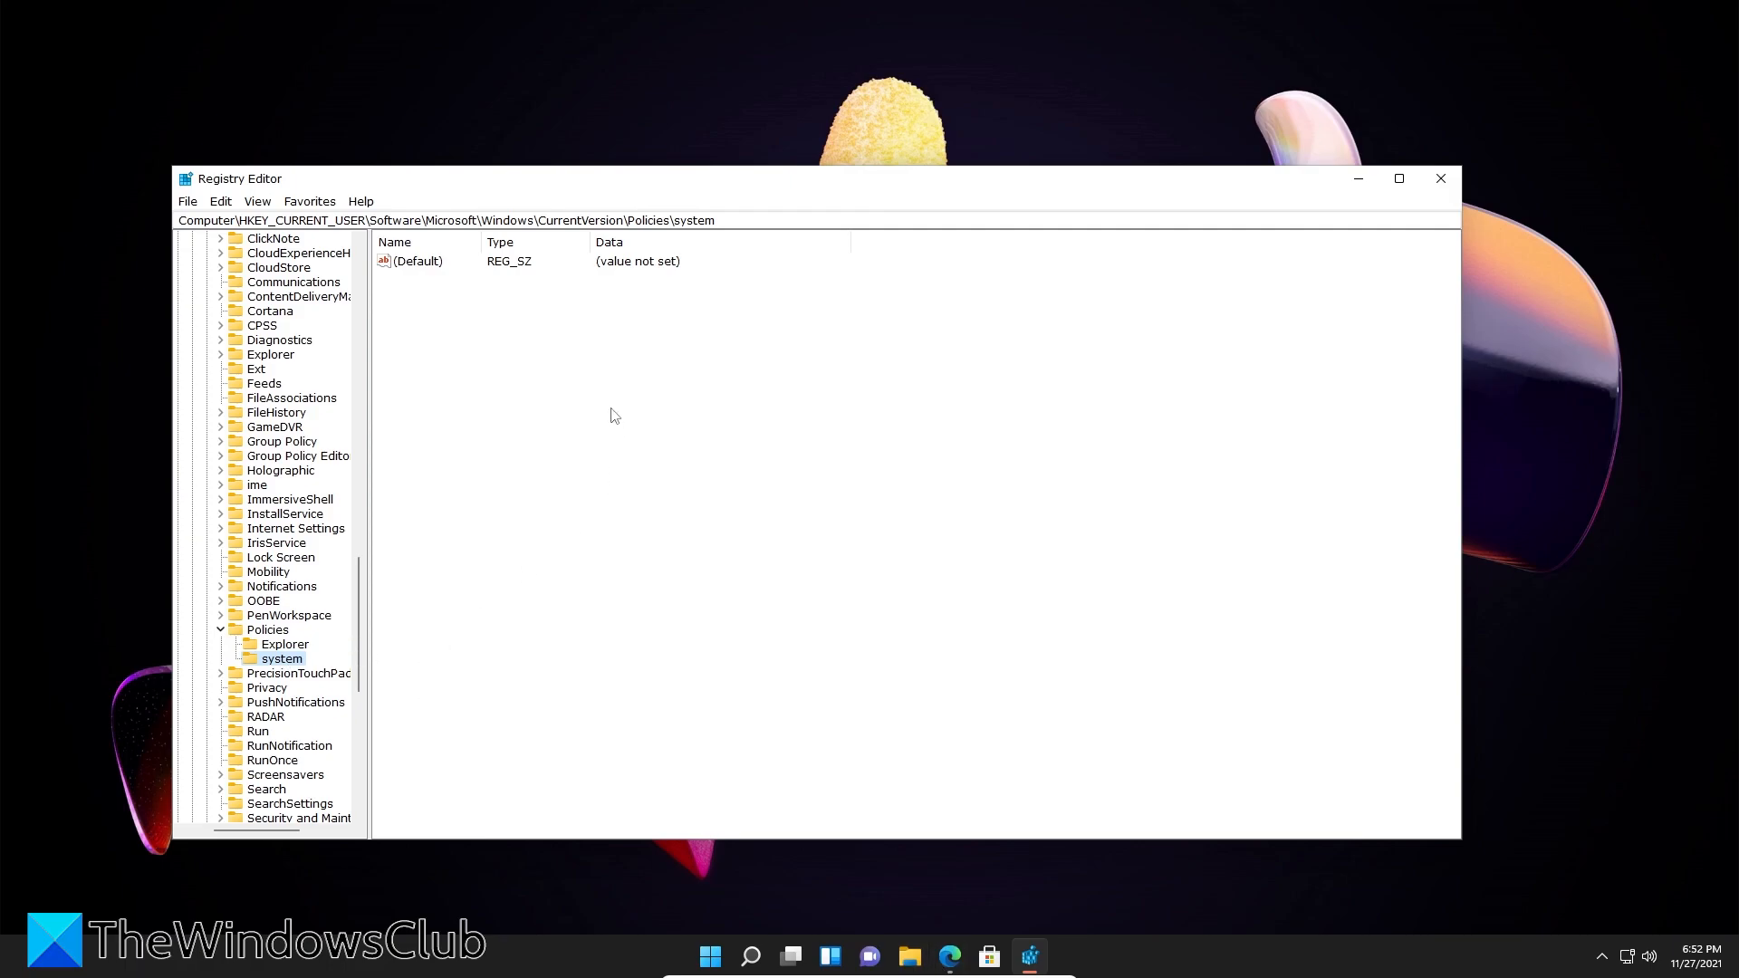
- Add a DWORD (32-bit) value named NoDispCPL inside the system key
right_click(609, 416)
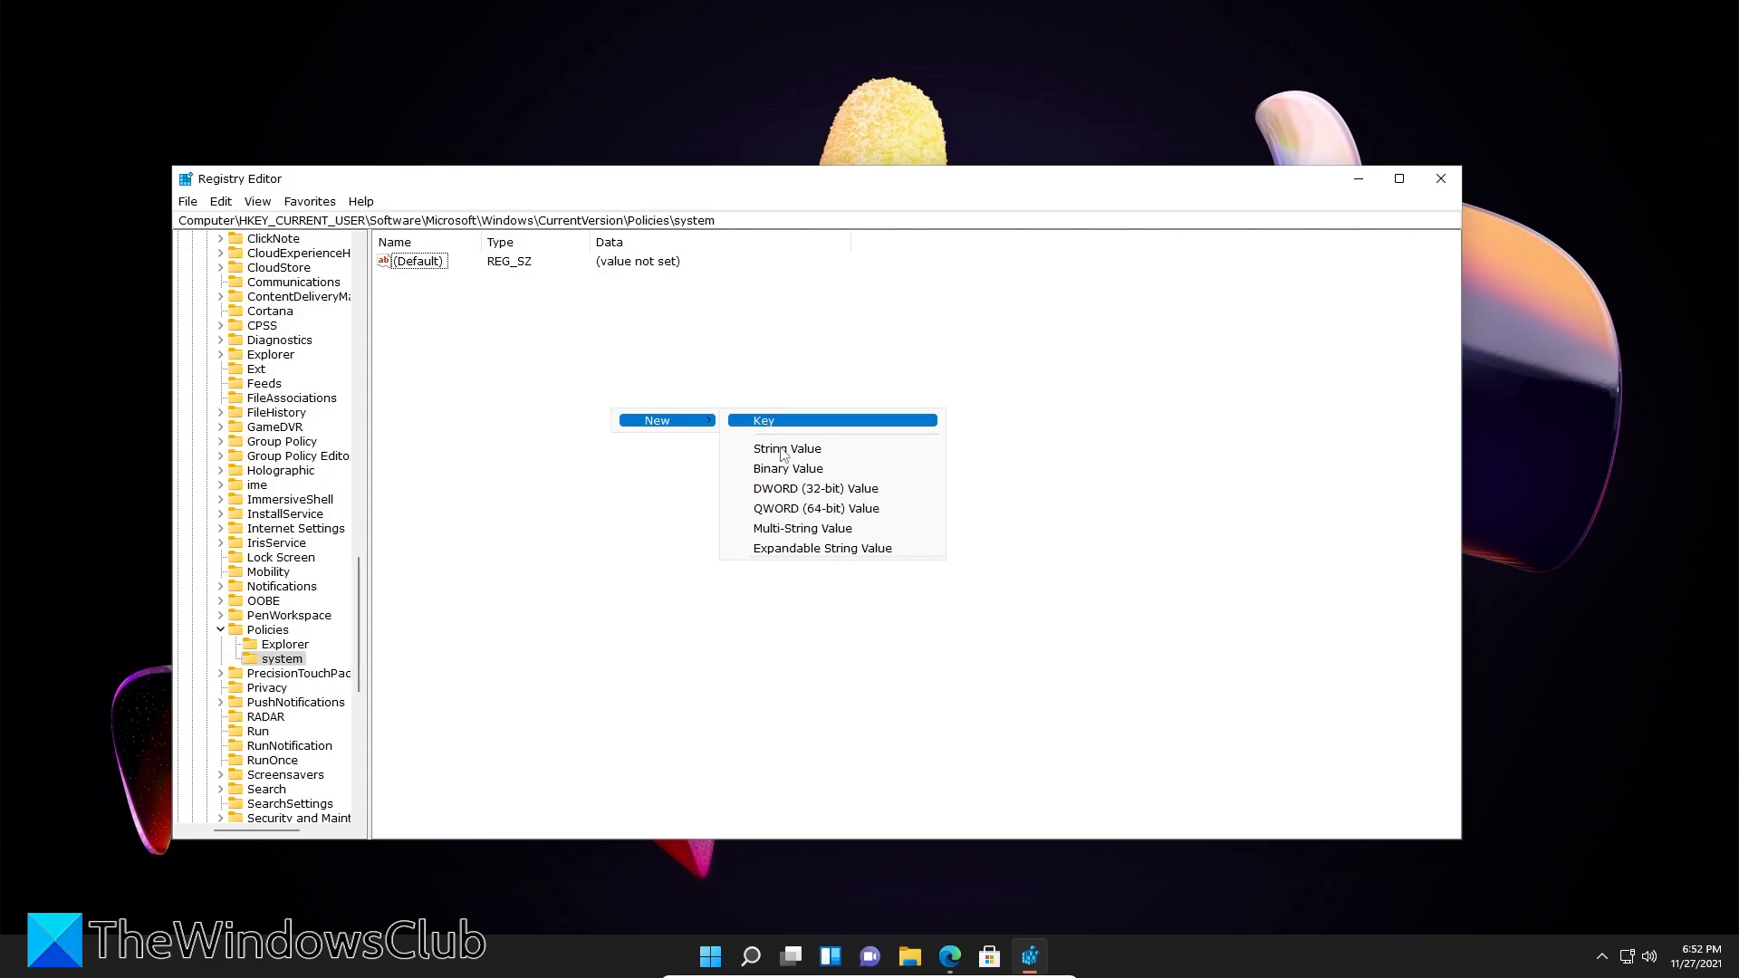
left_click(815, 488)
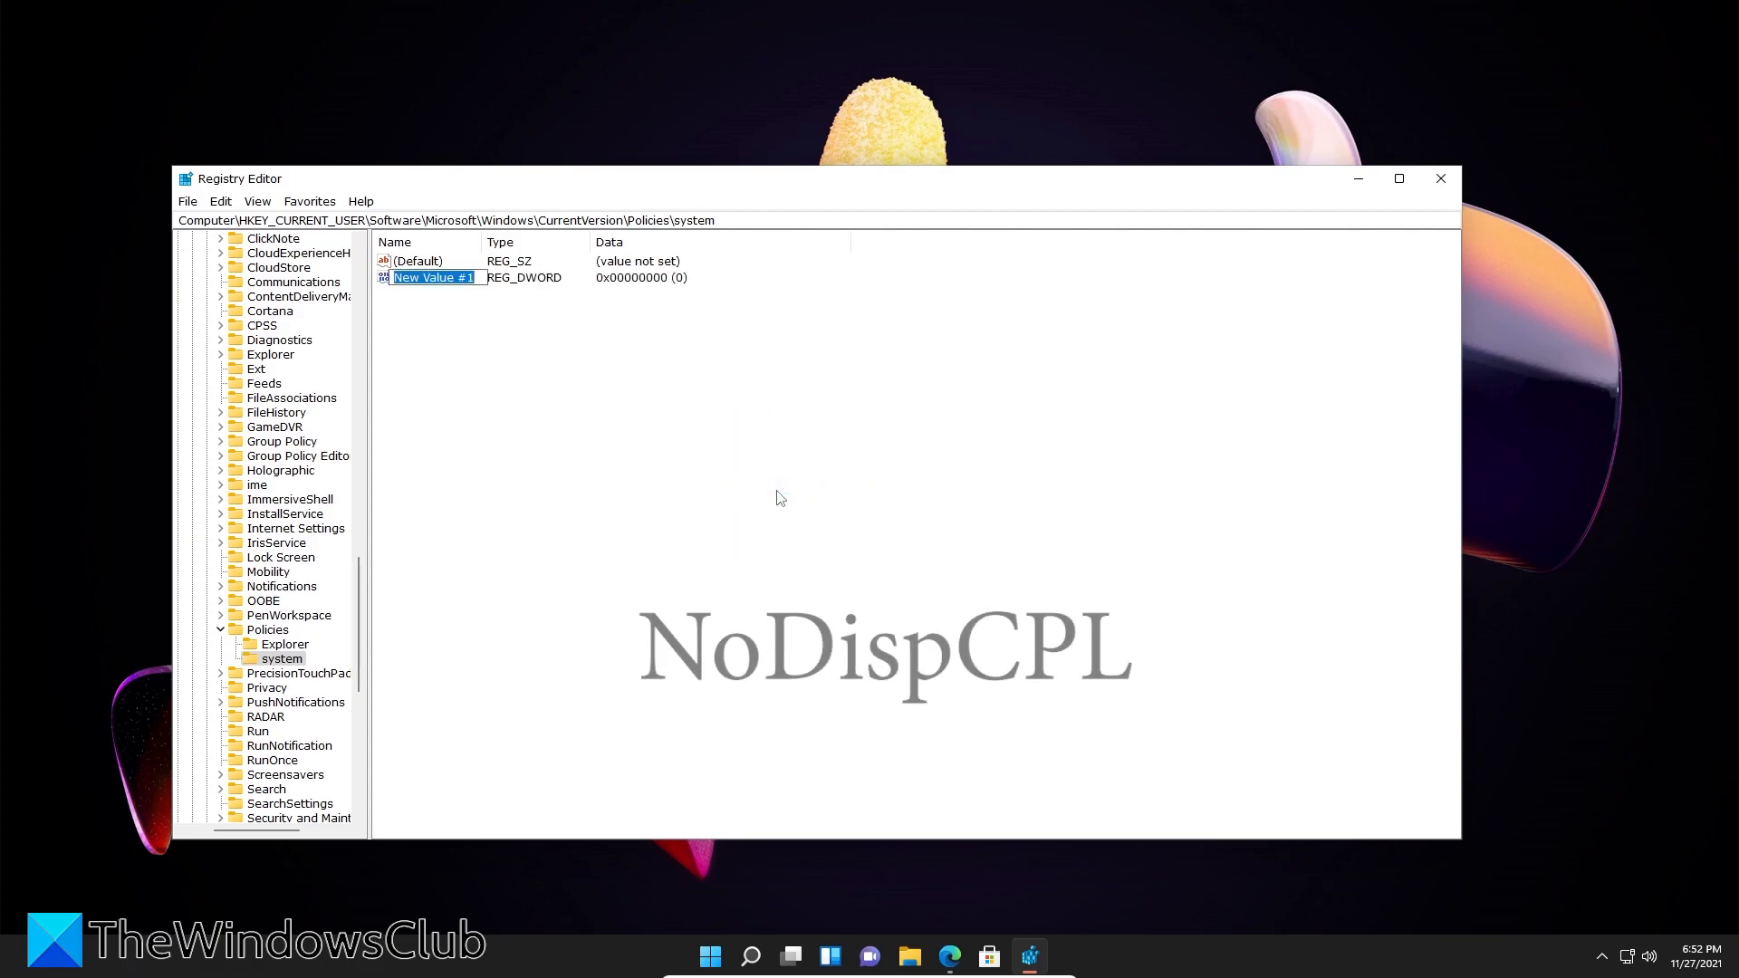
type("No")
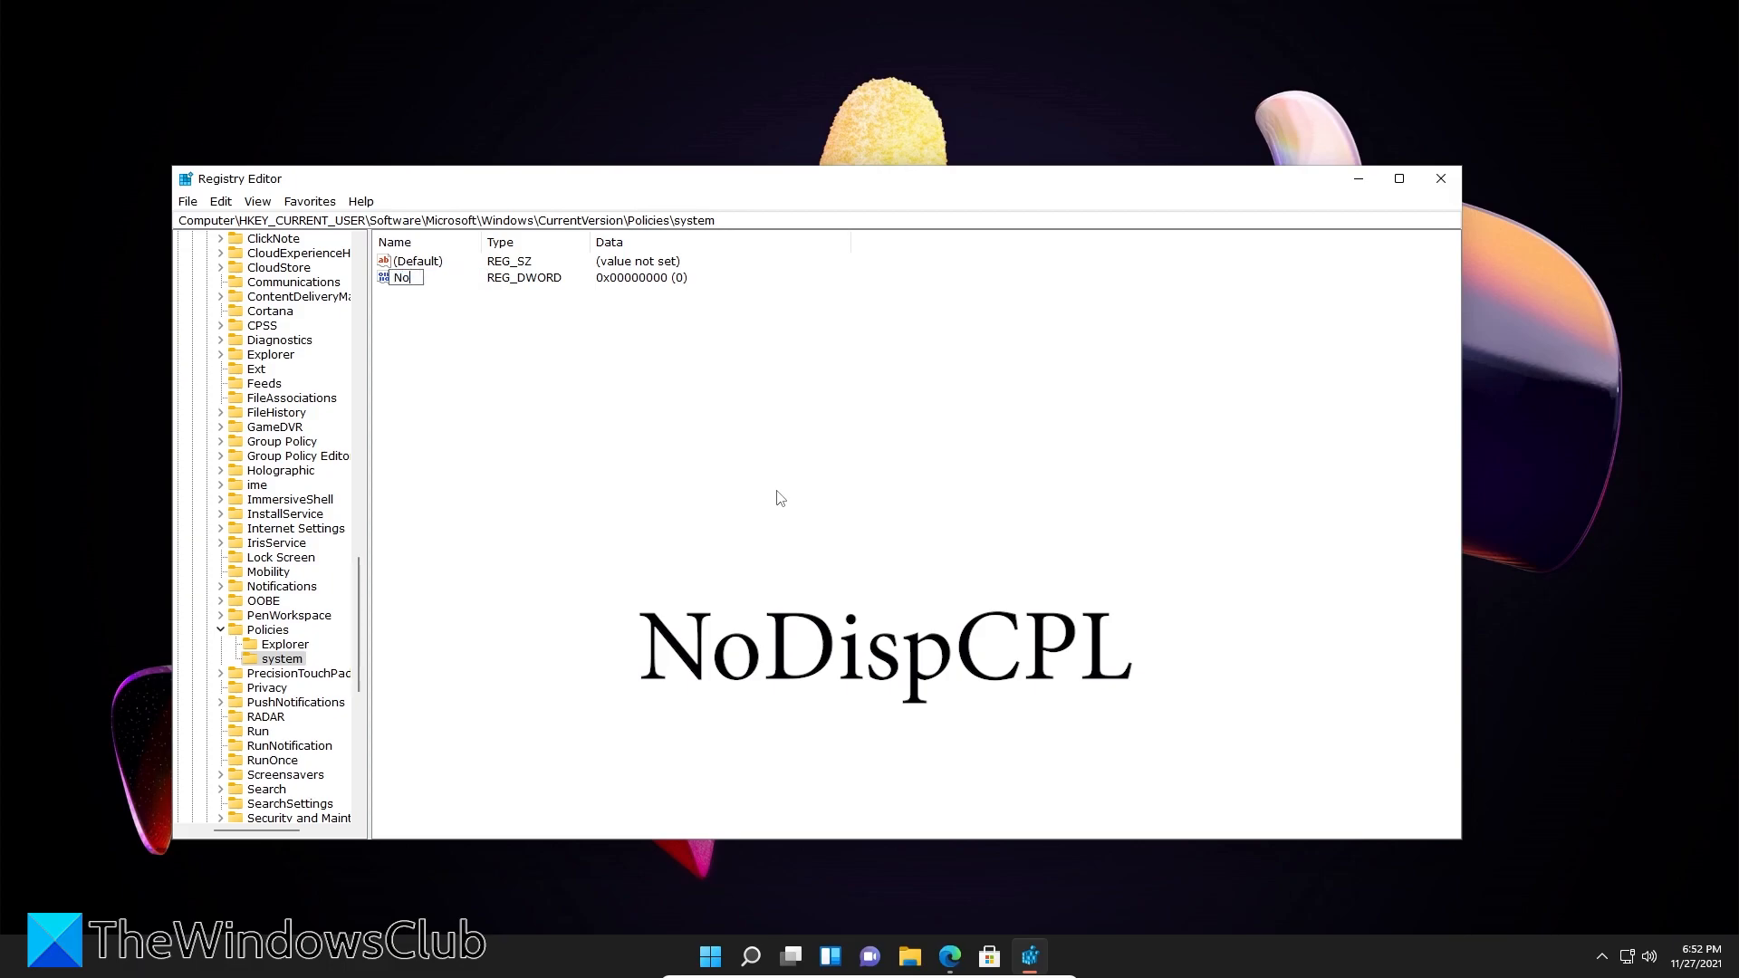
type("Disp")
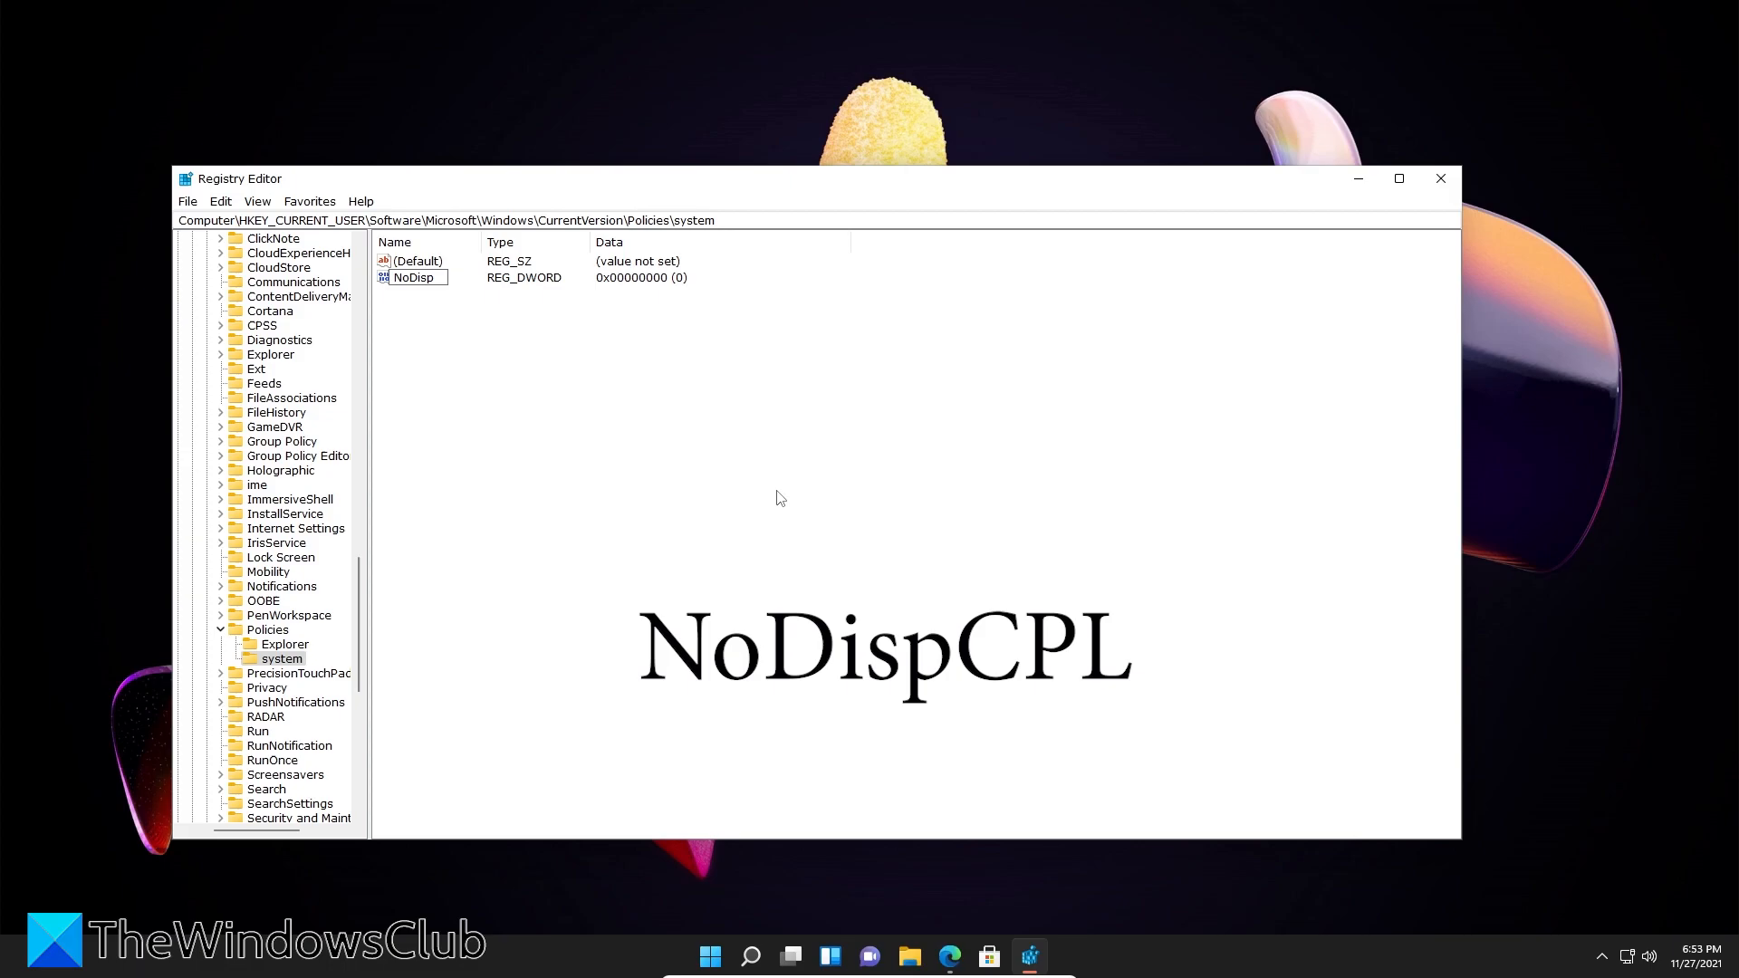
type("CPL")
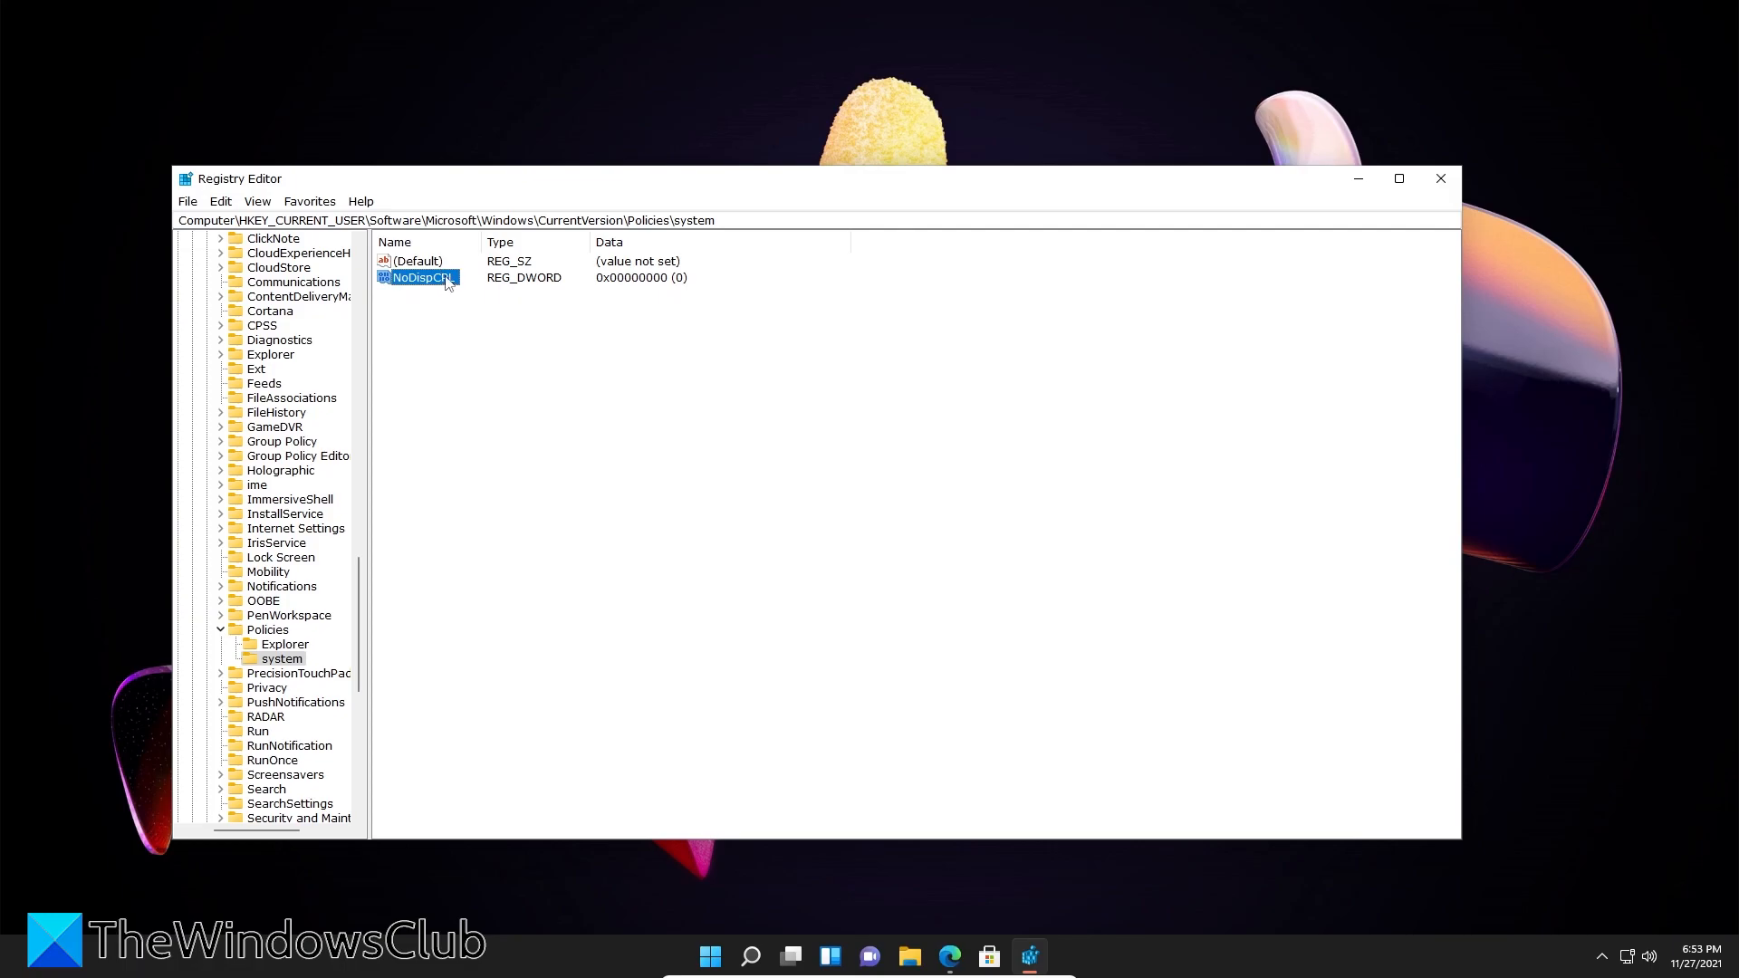
- Open the NoDispCPL value's edit dialog, showing data 0
double_click(419, 277)
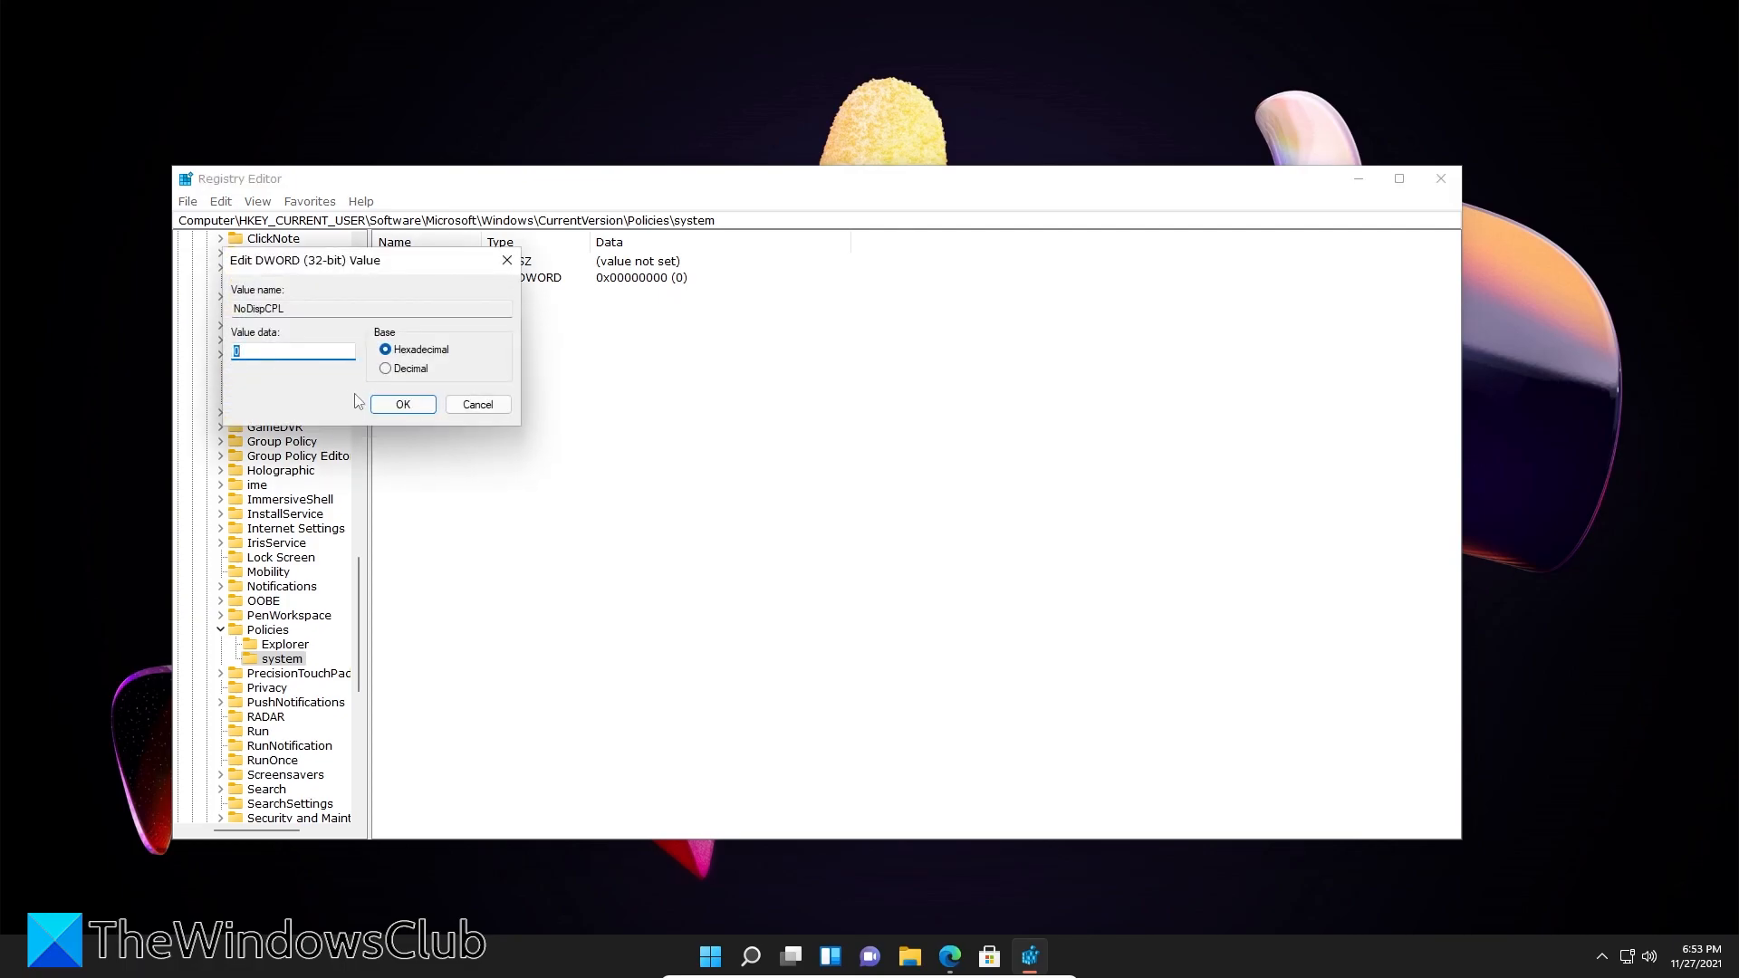
mouse_move(667, 490)
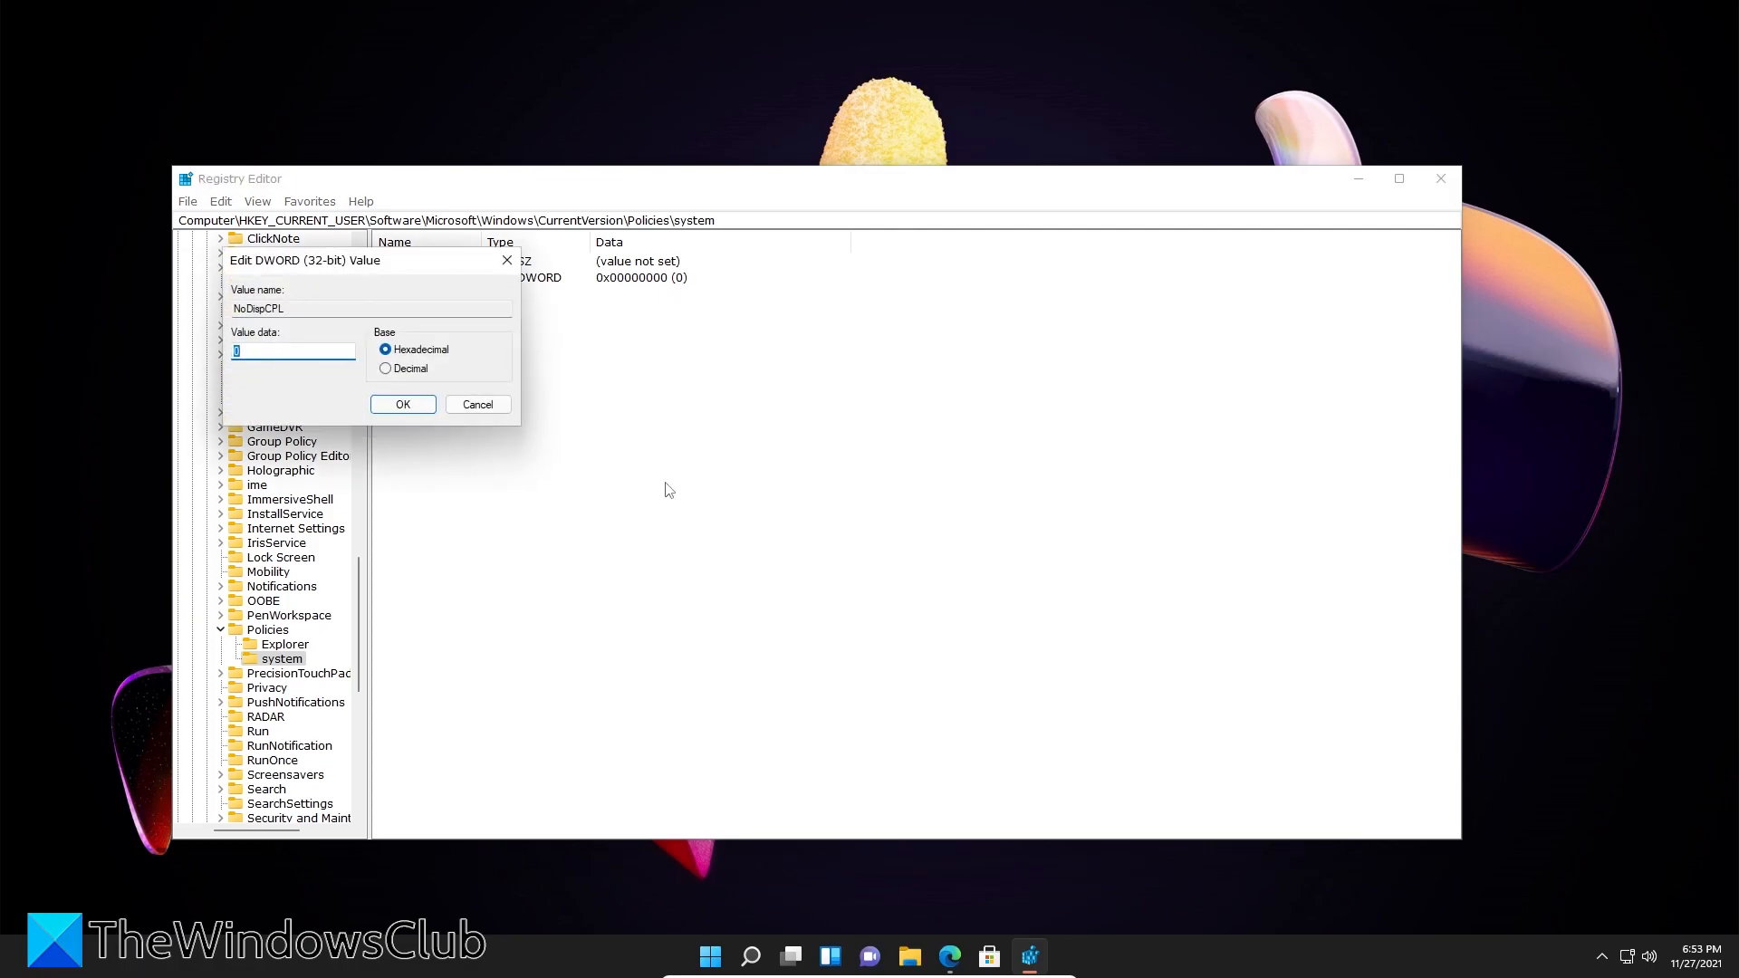
mouse_move(573, 481)
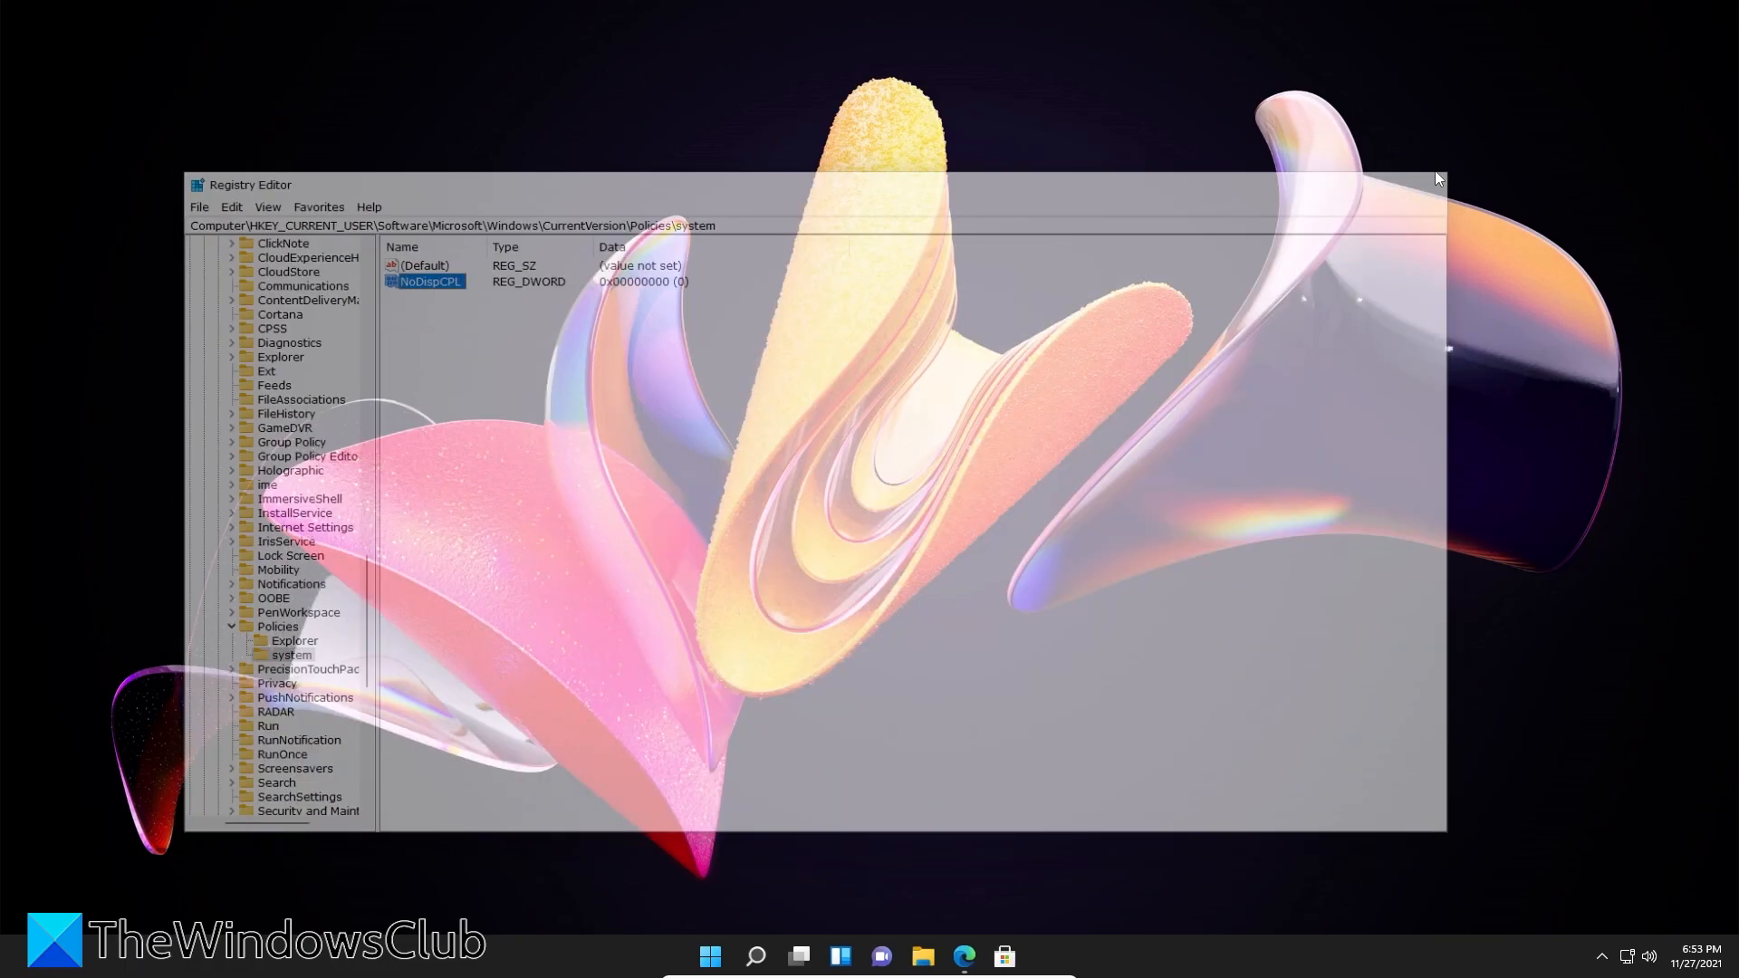
- Close Registry Editor and bring up the Start quick-links menu to reach Device Manager
left_click(1437, 179)
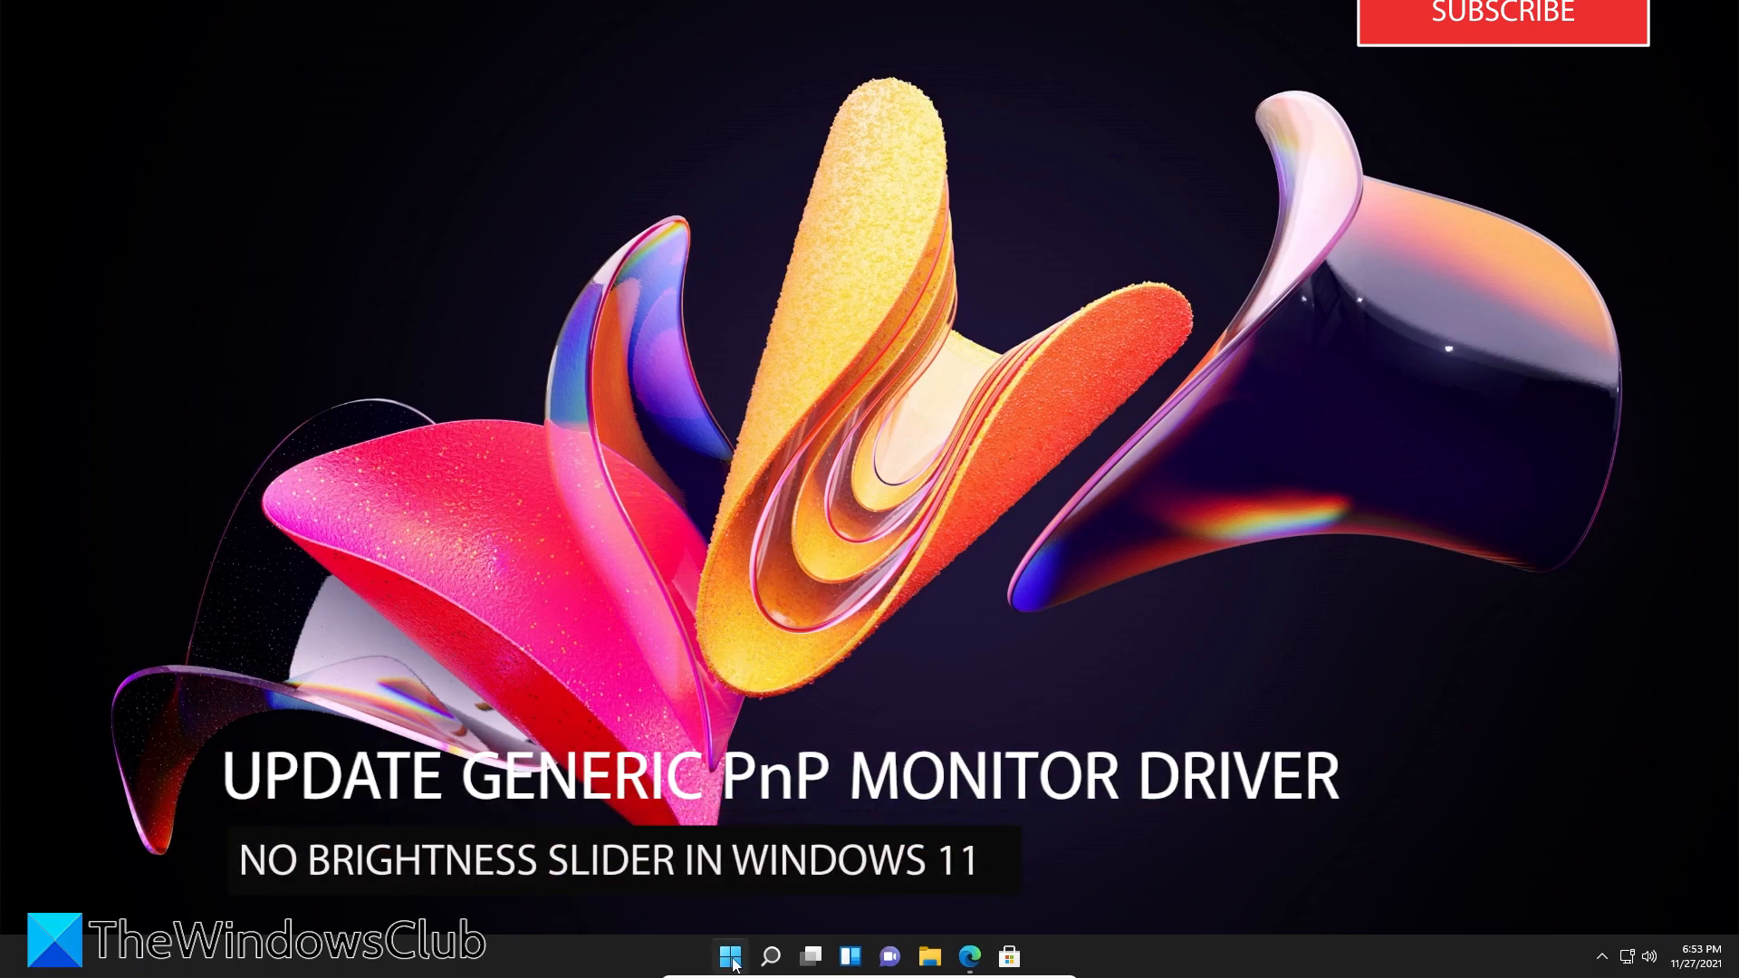
right_click(730, 954)
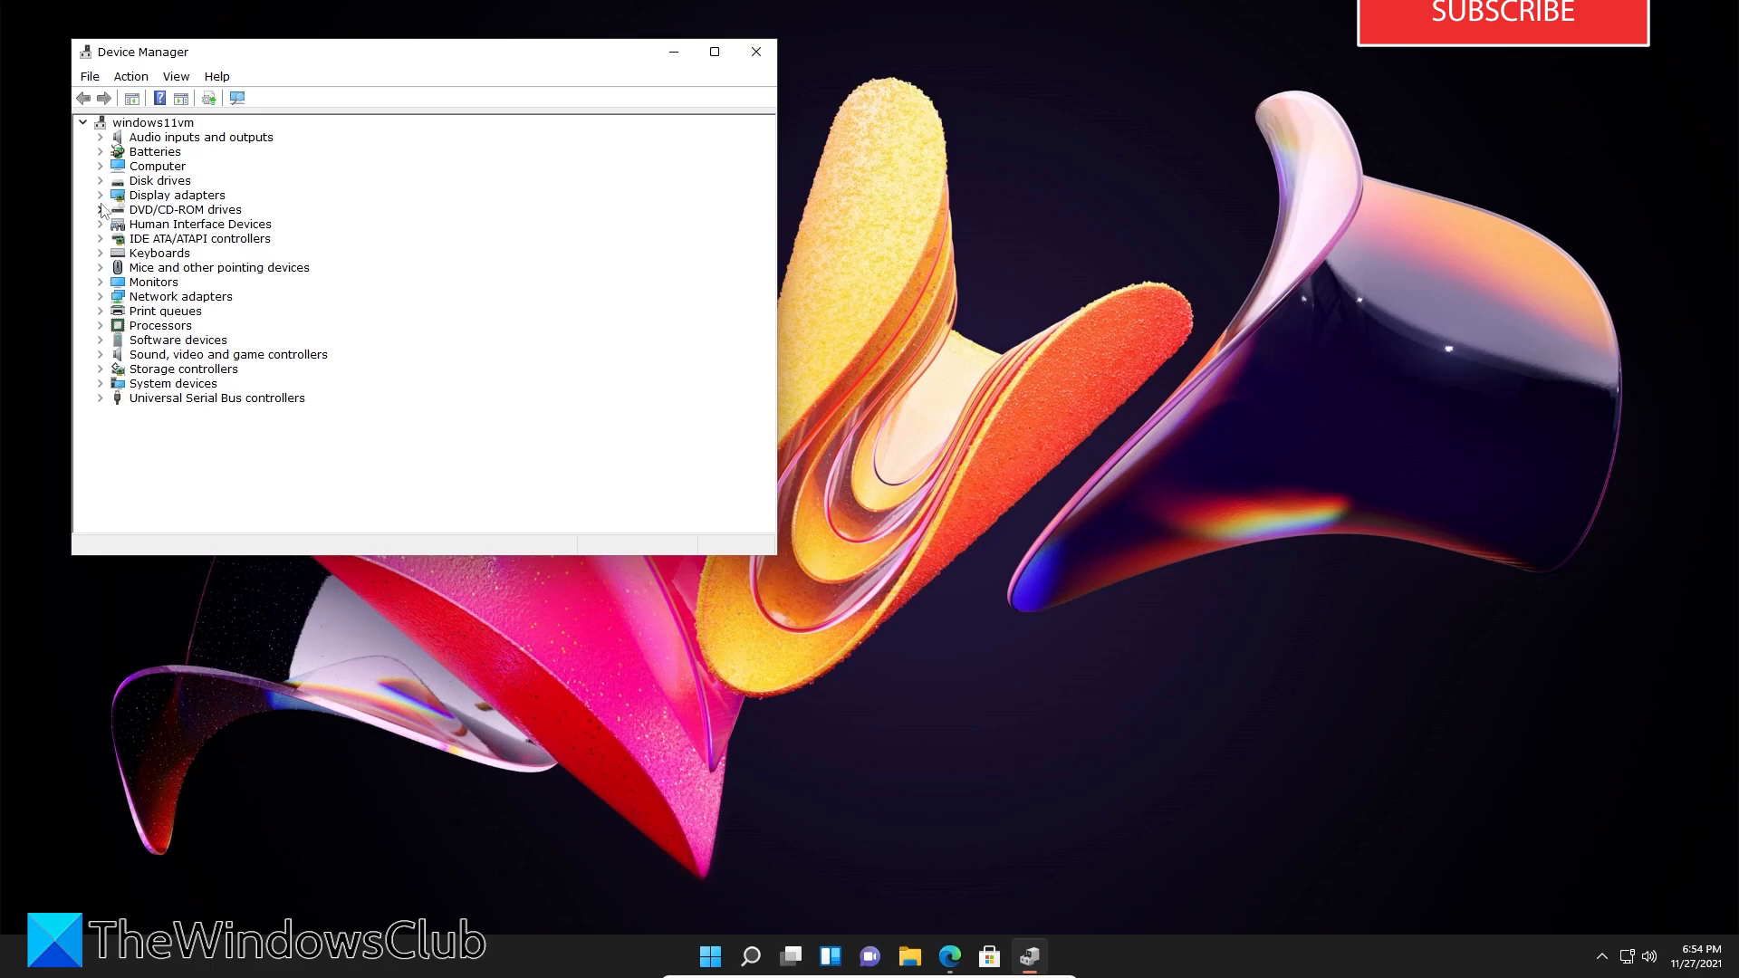
- Expand Display adapters and Monitors, then right-click Generic Non-PnP Monitor
left_click(100, 195)
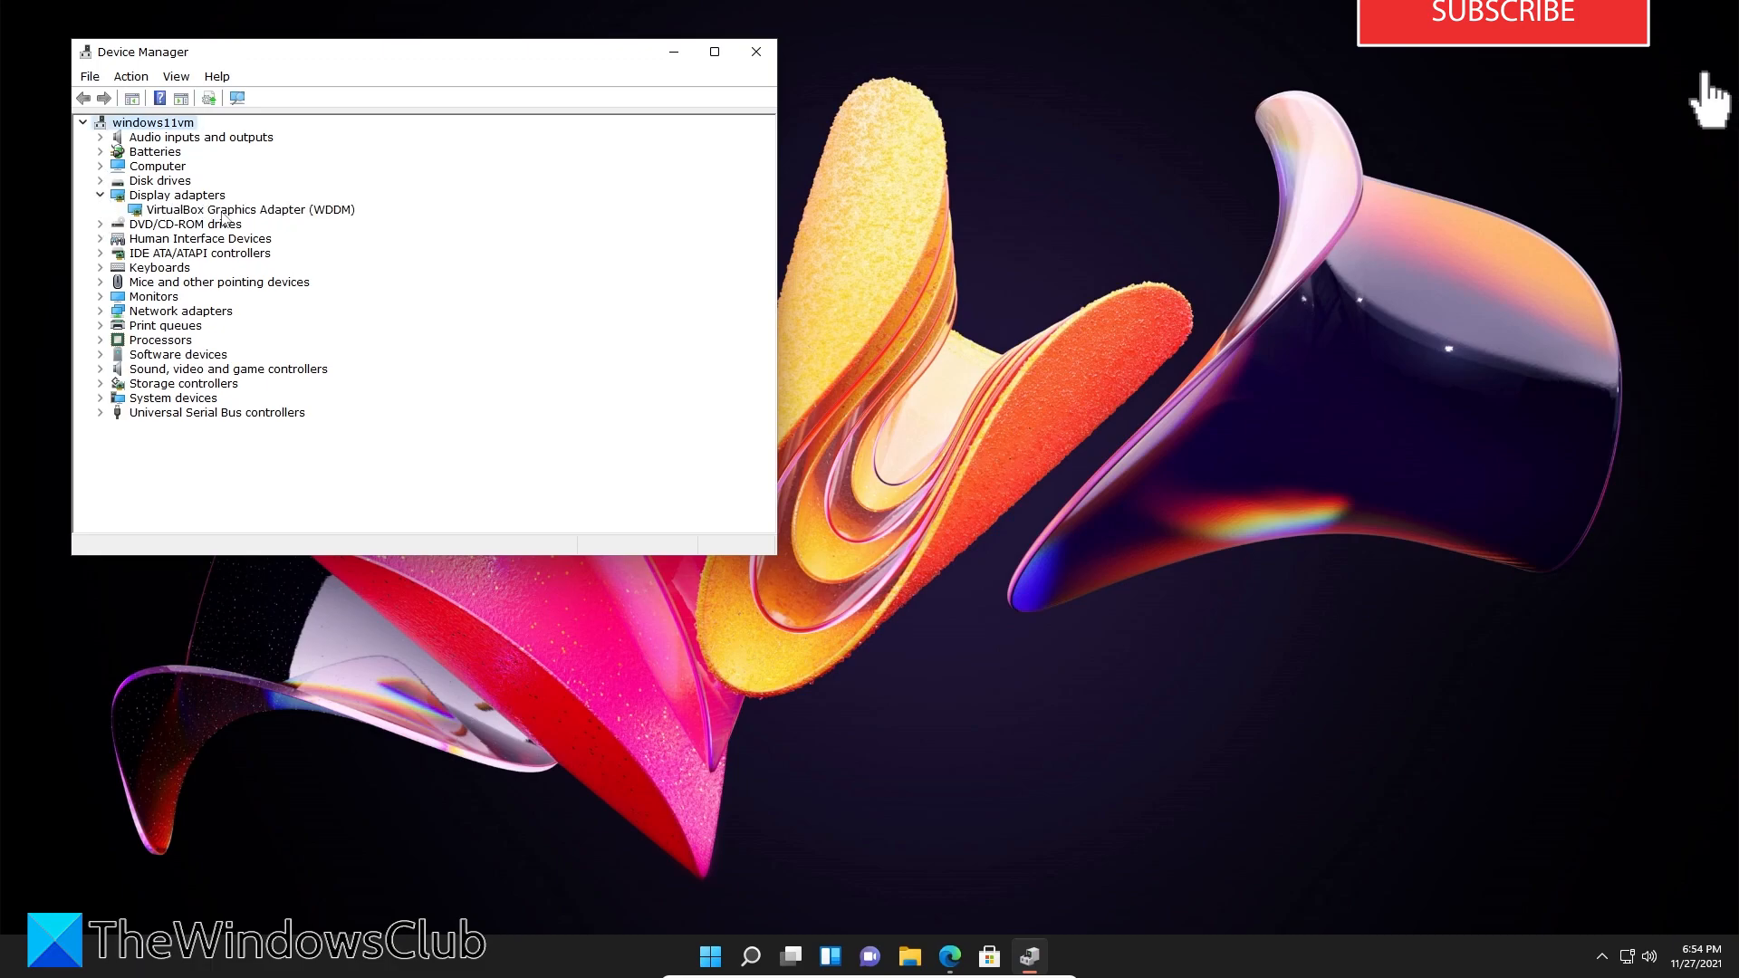
right_click(248, 209)
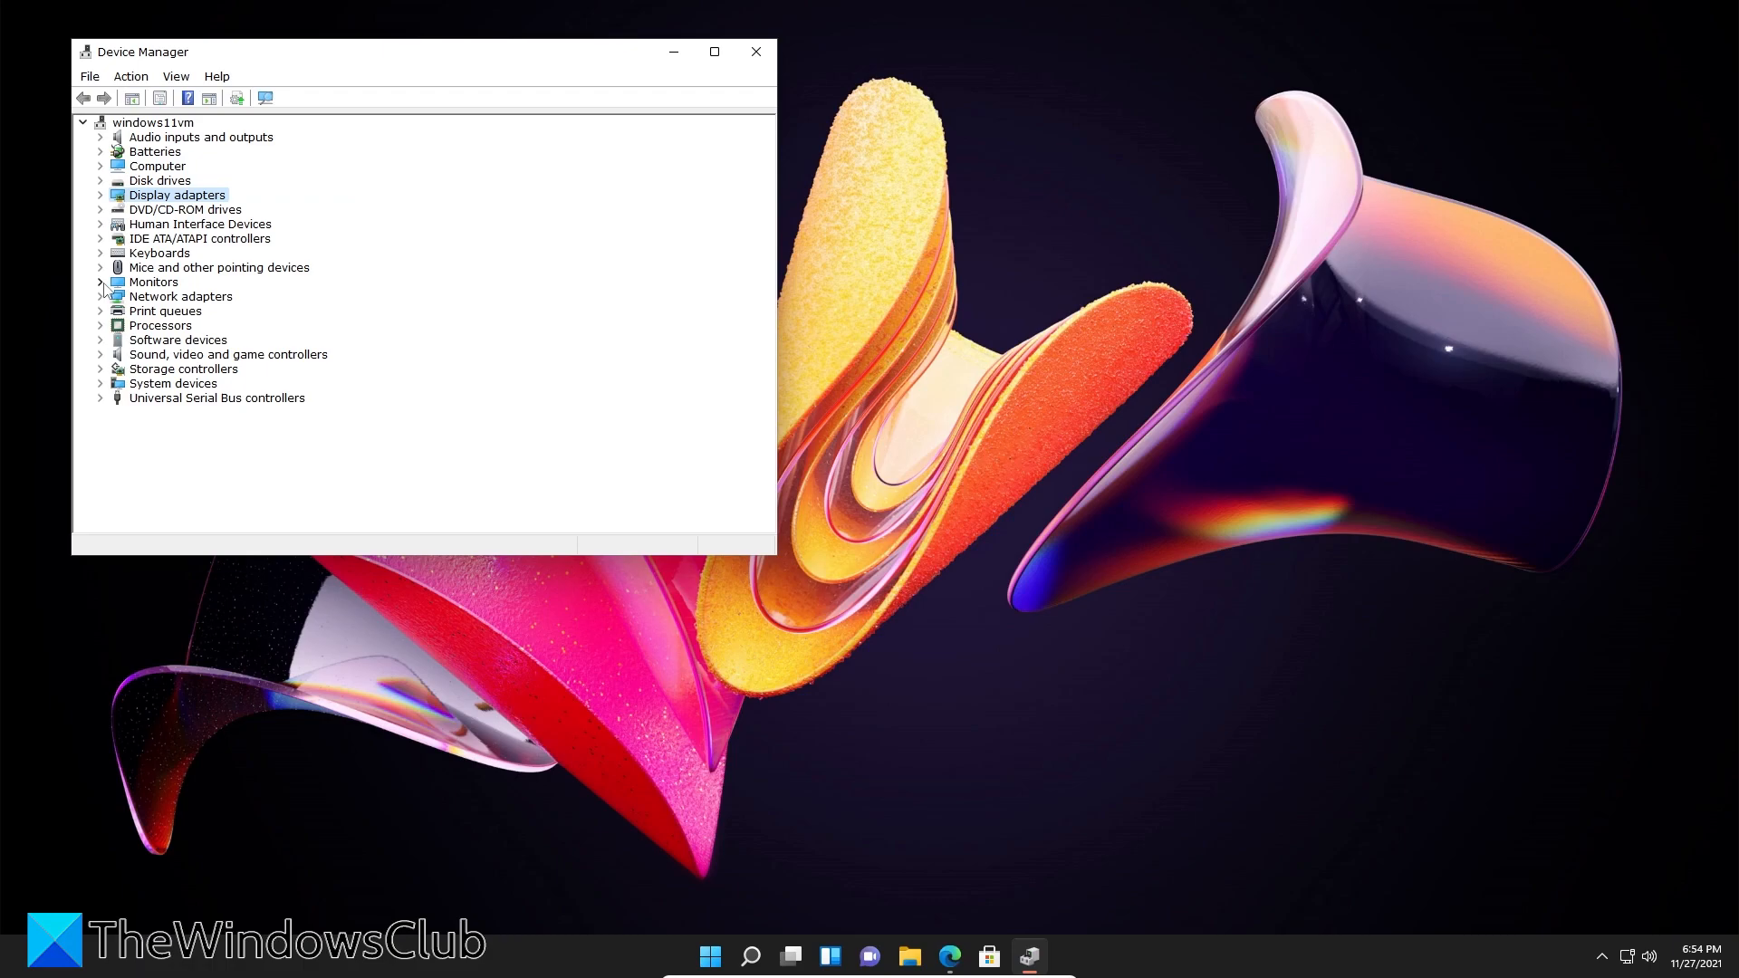
left_click(101, 282)
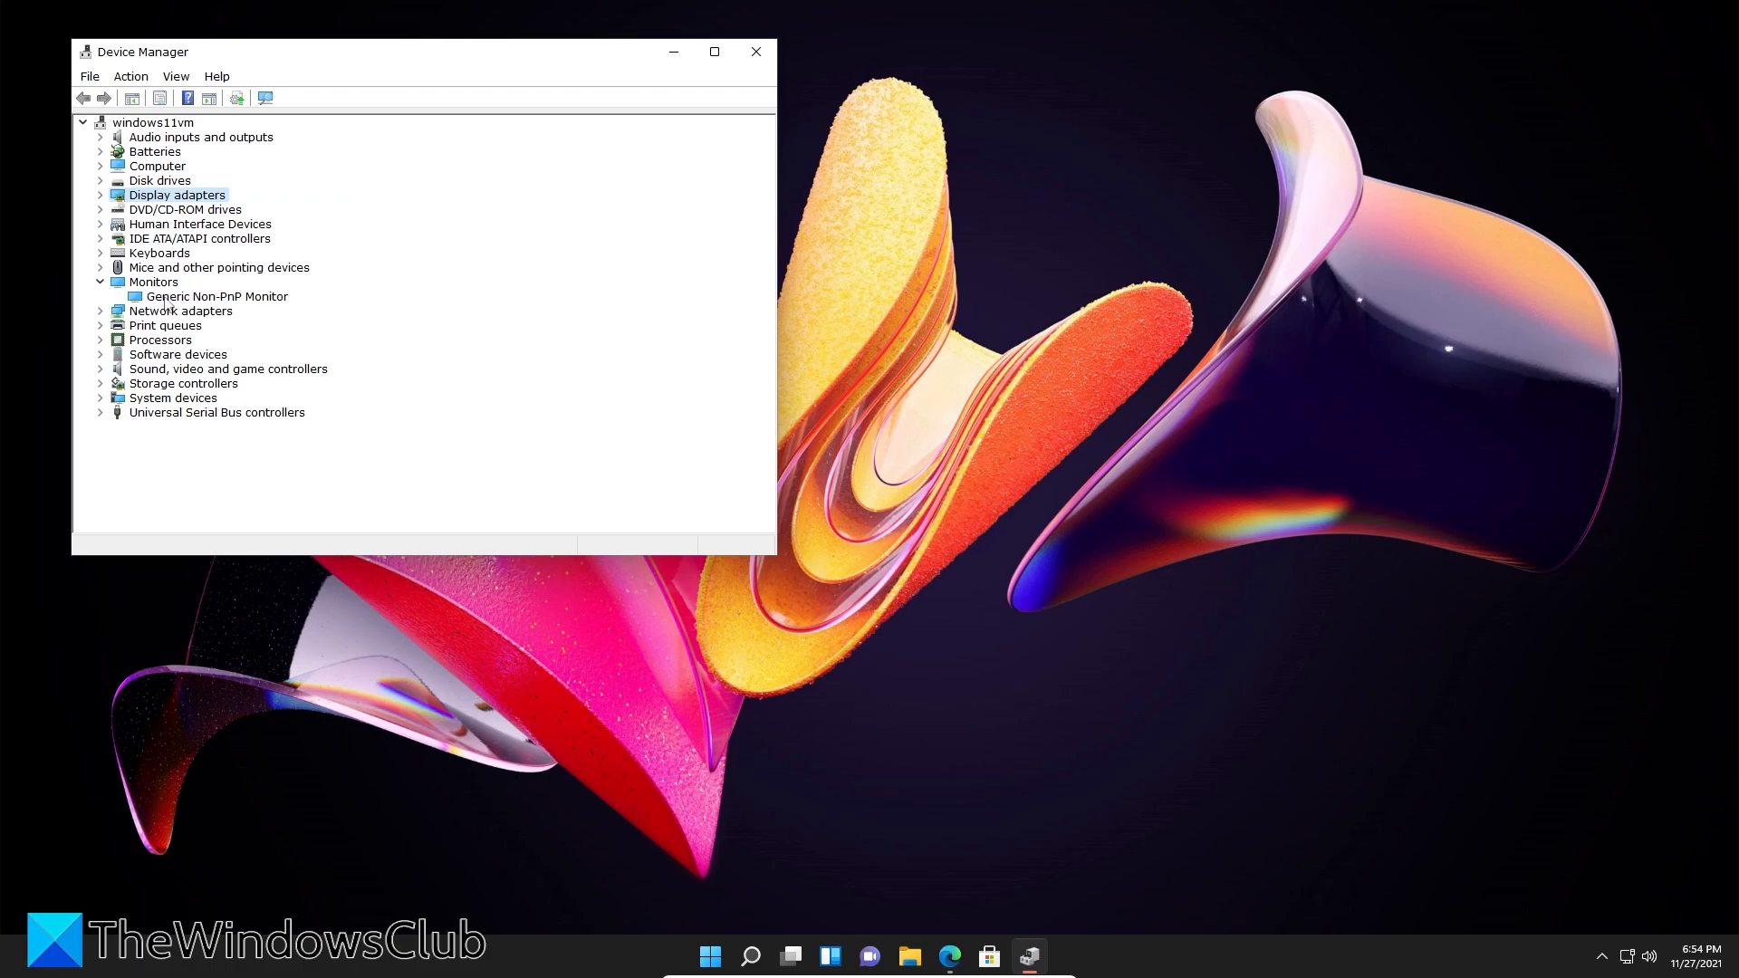
mouse_move(191, 306)
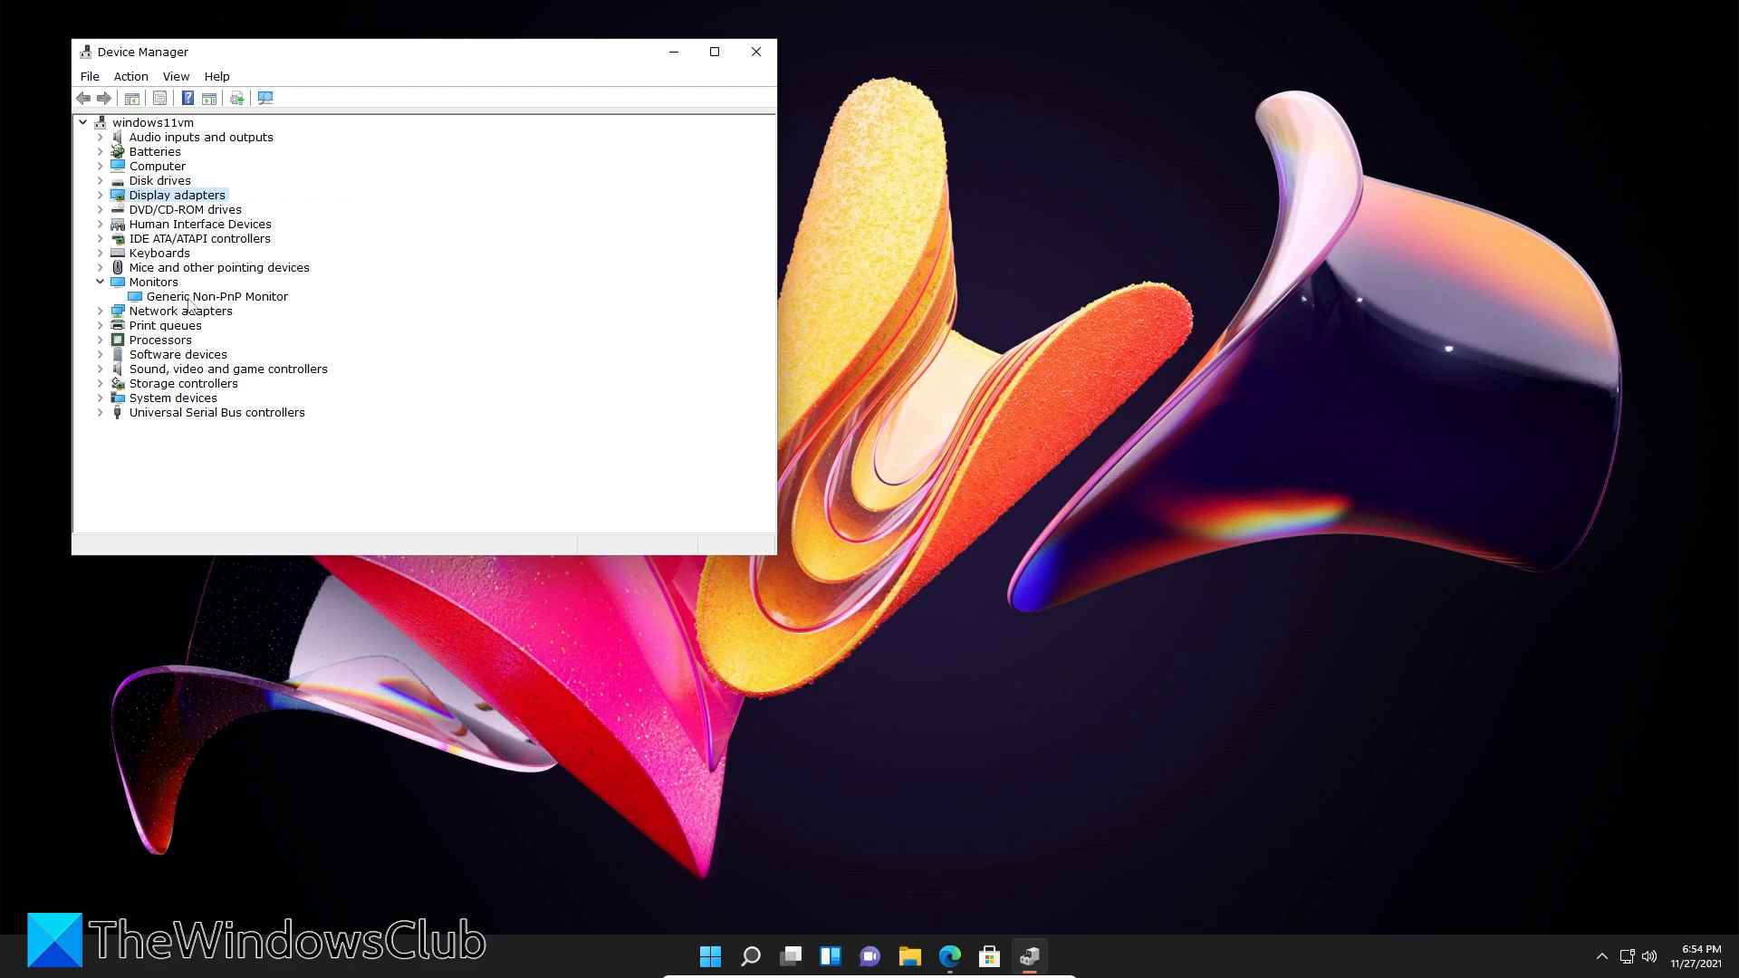
right_click(218, 296)
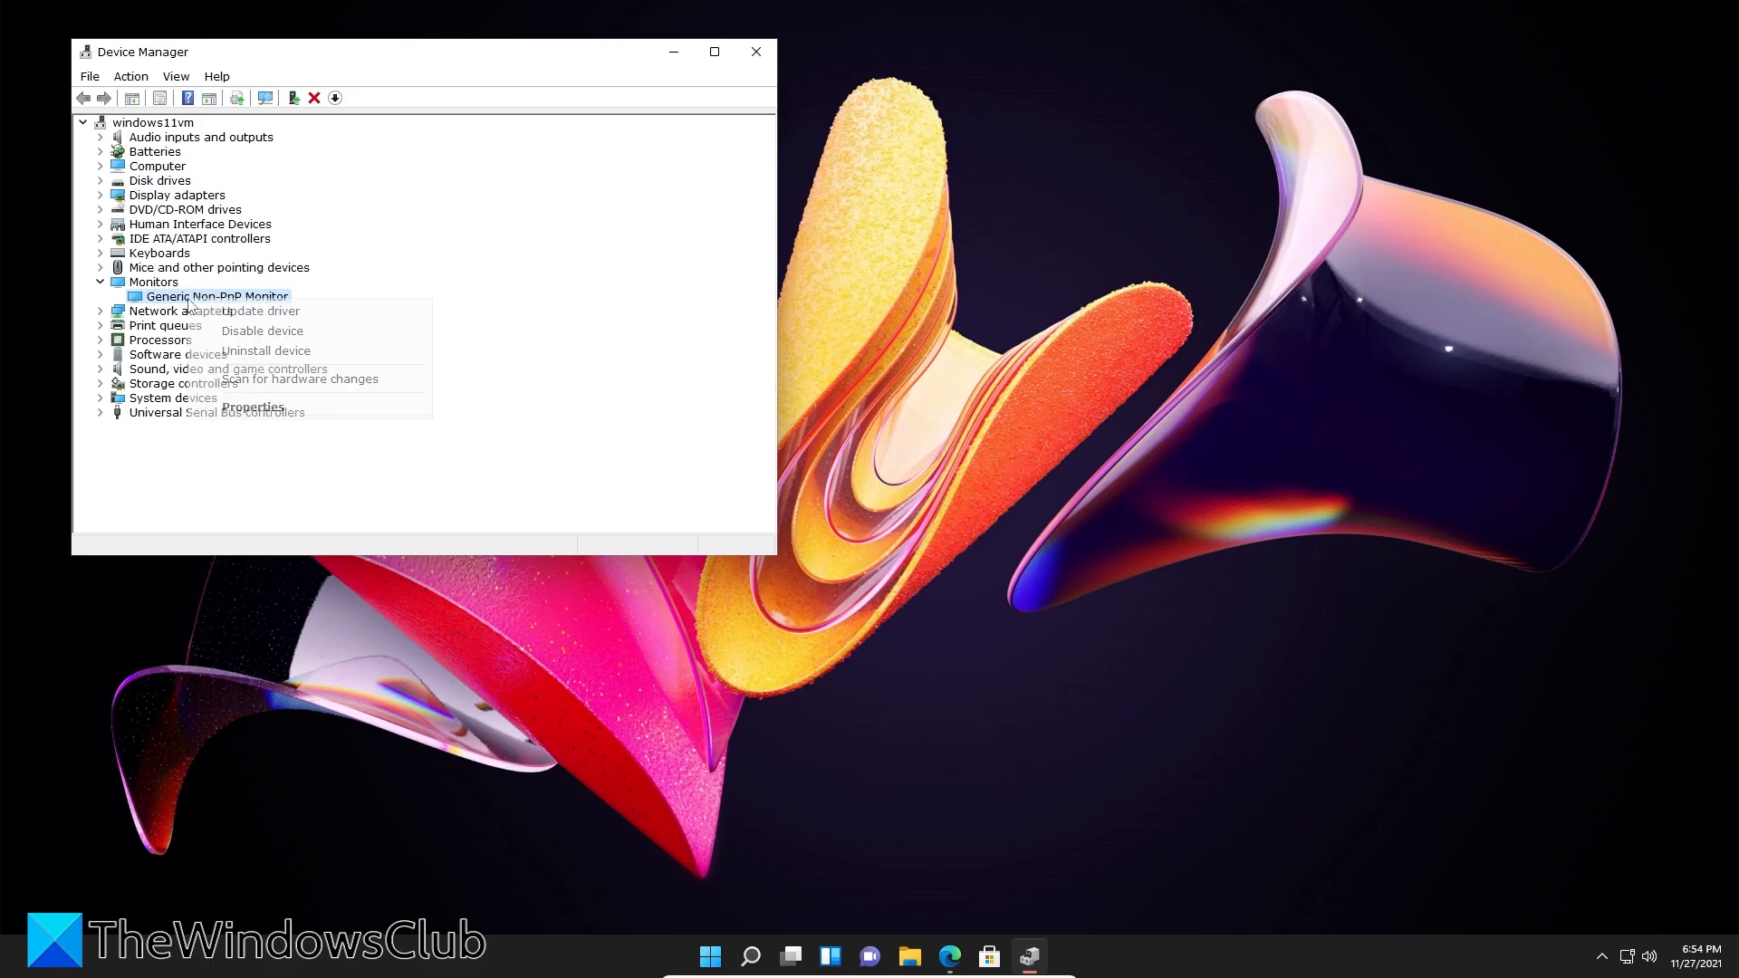
mouse_move(259, 311)
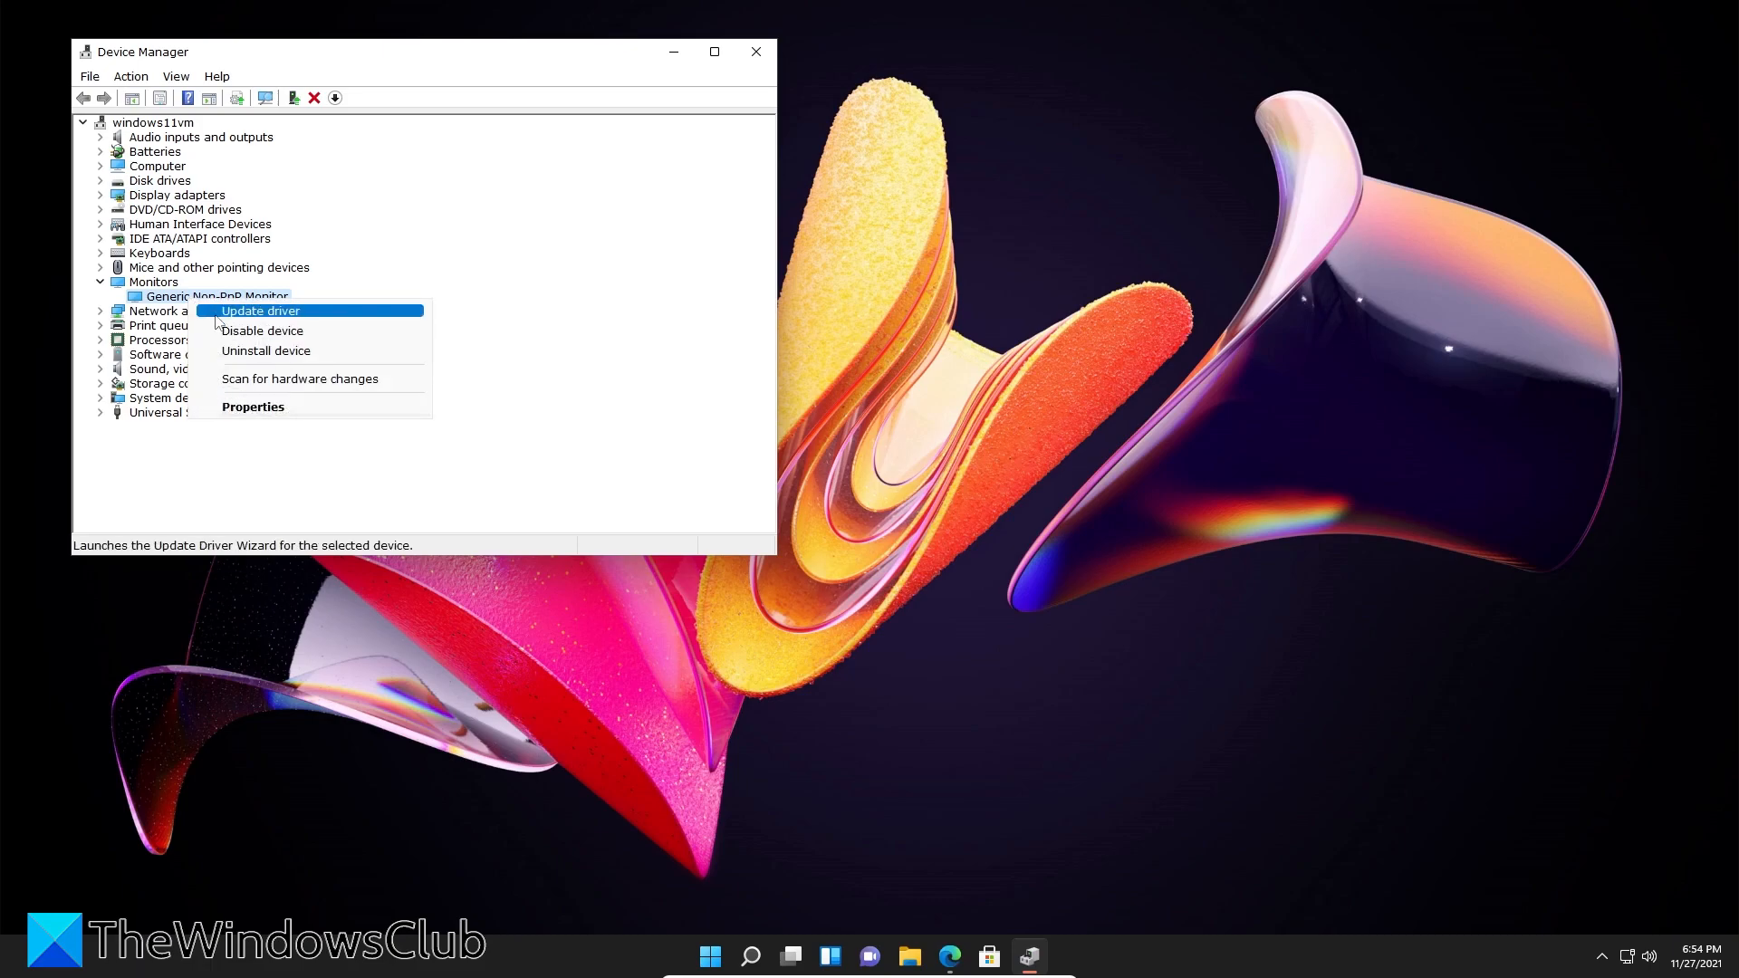
- Reinstall the Generic Non-PnP Monitor driver by picking it from the on-computer driver list
left_click(259, 310)
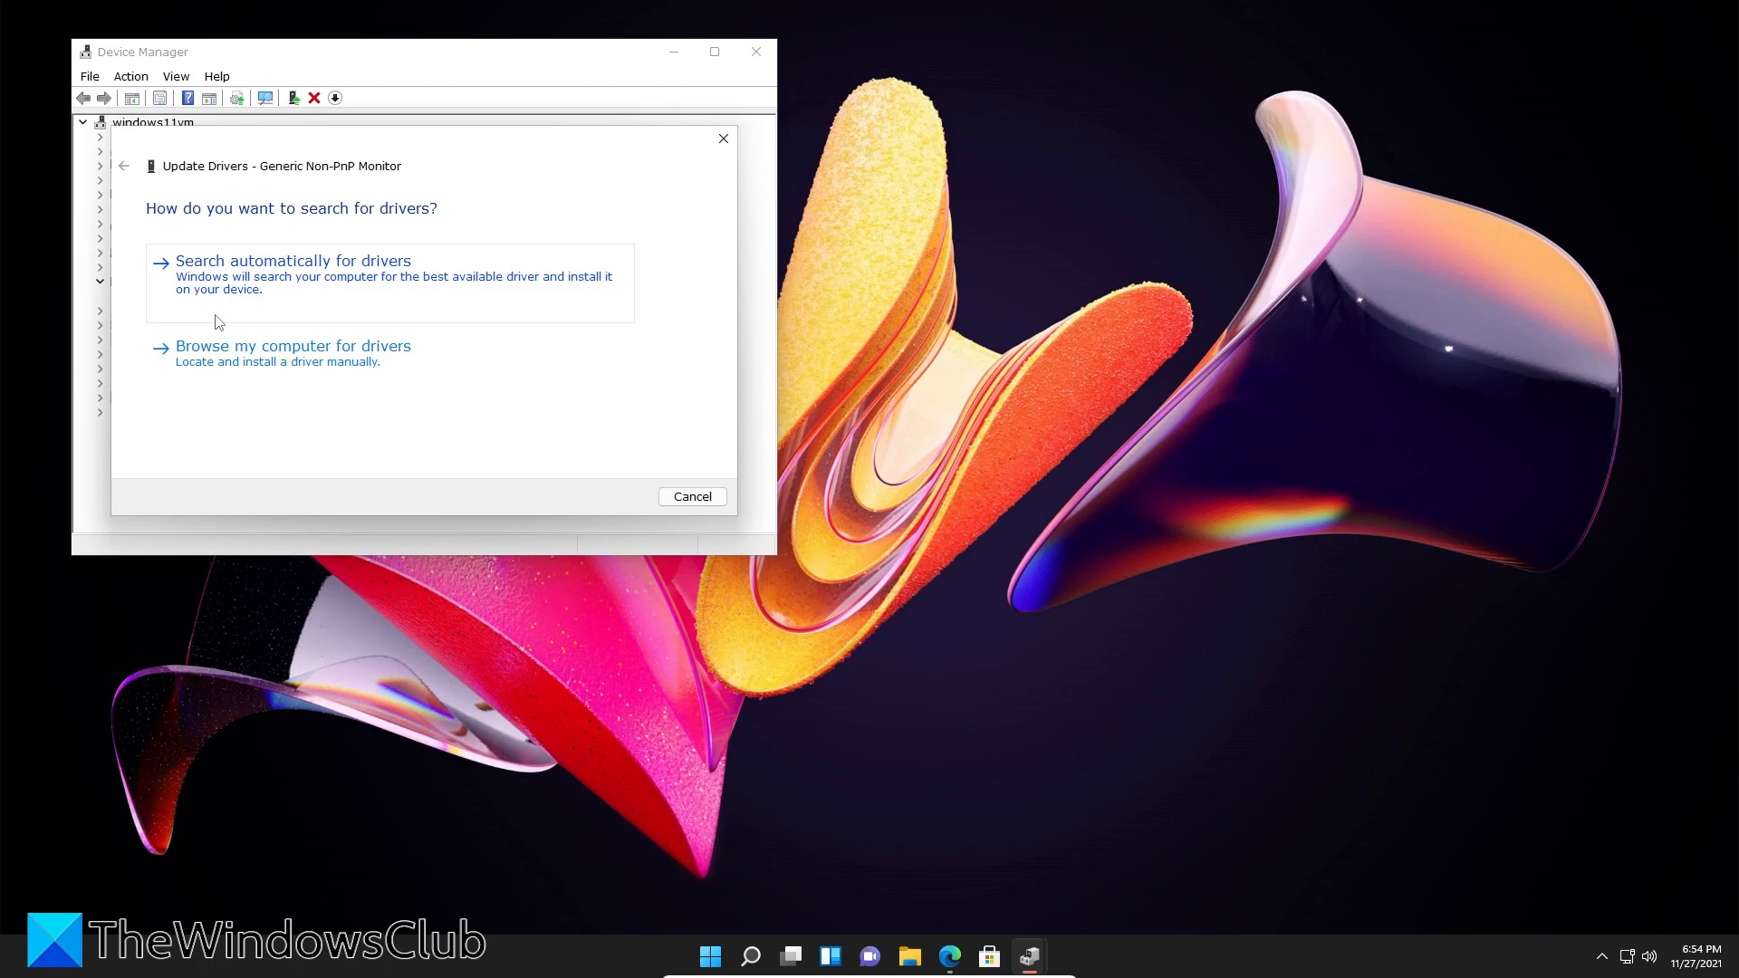
mouse_move(292, 352)
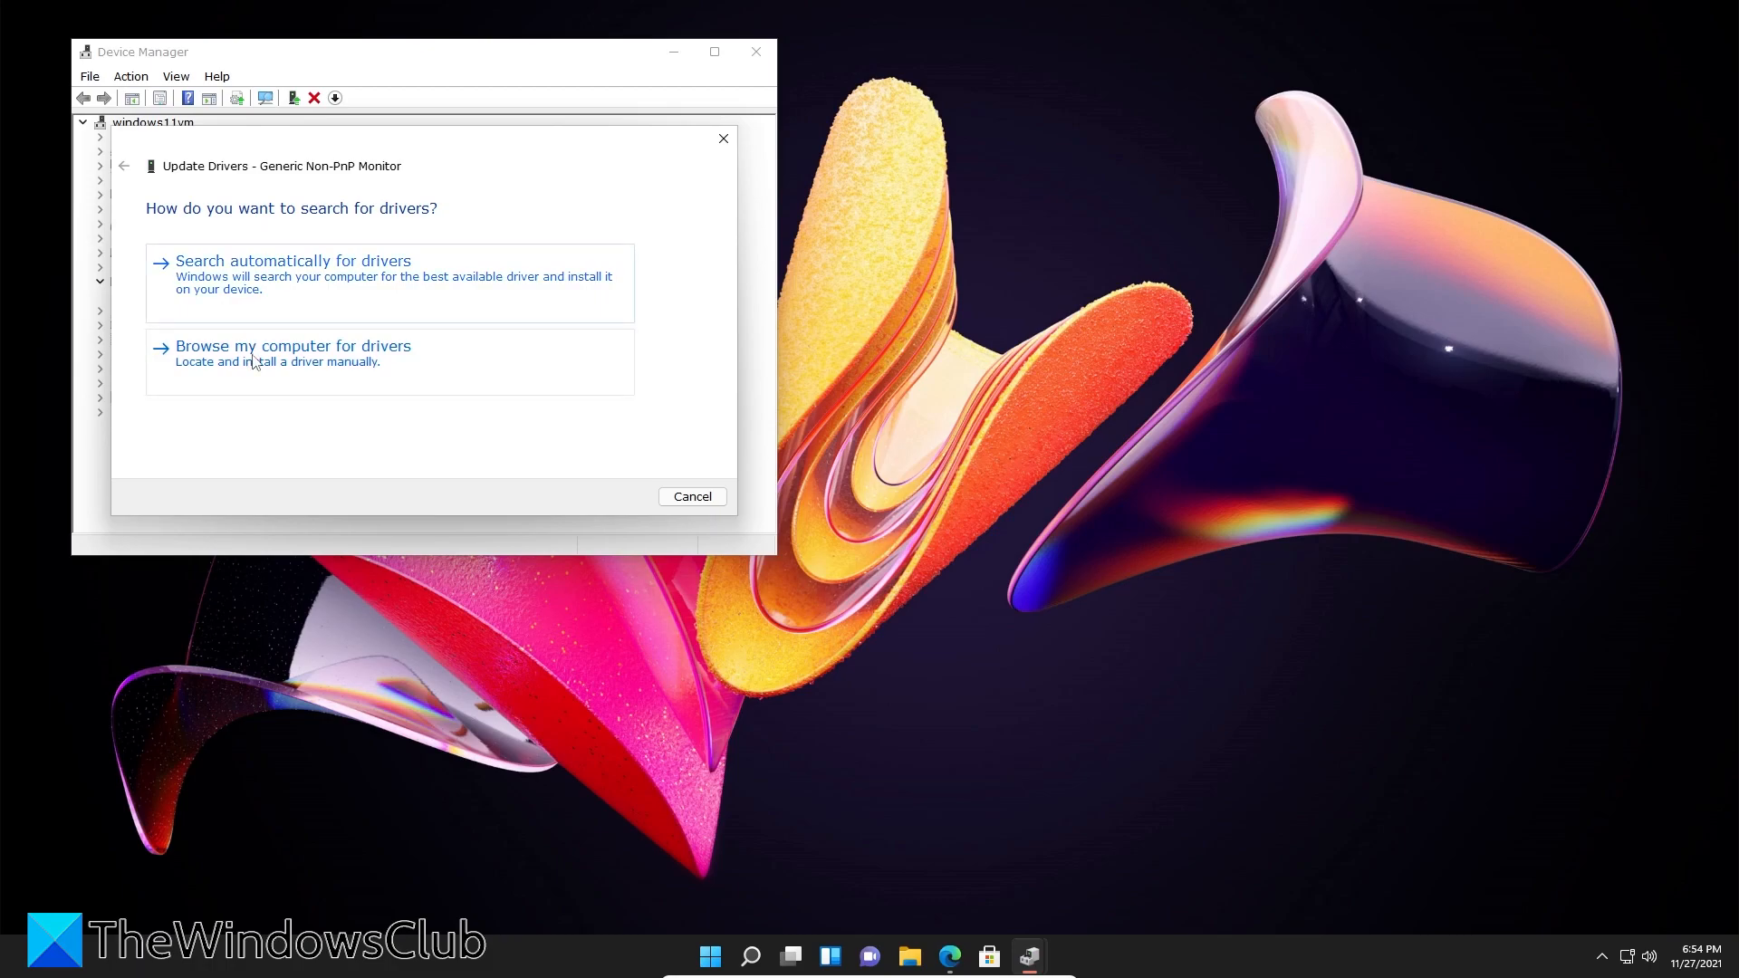
left_click(293, 346)
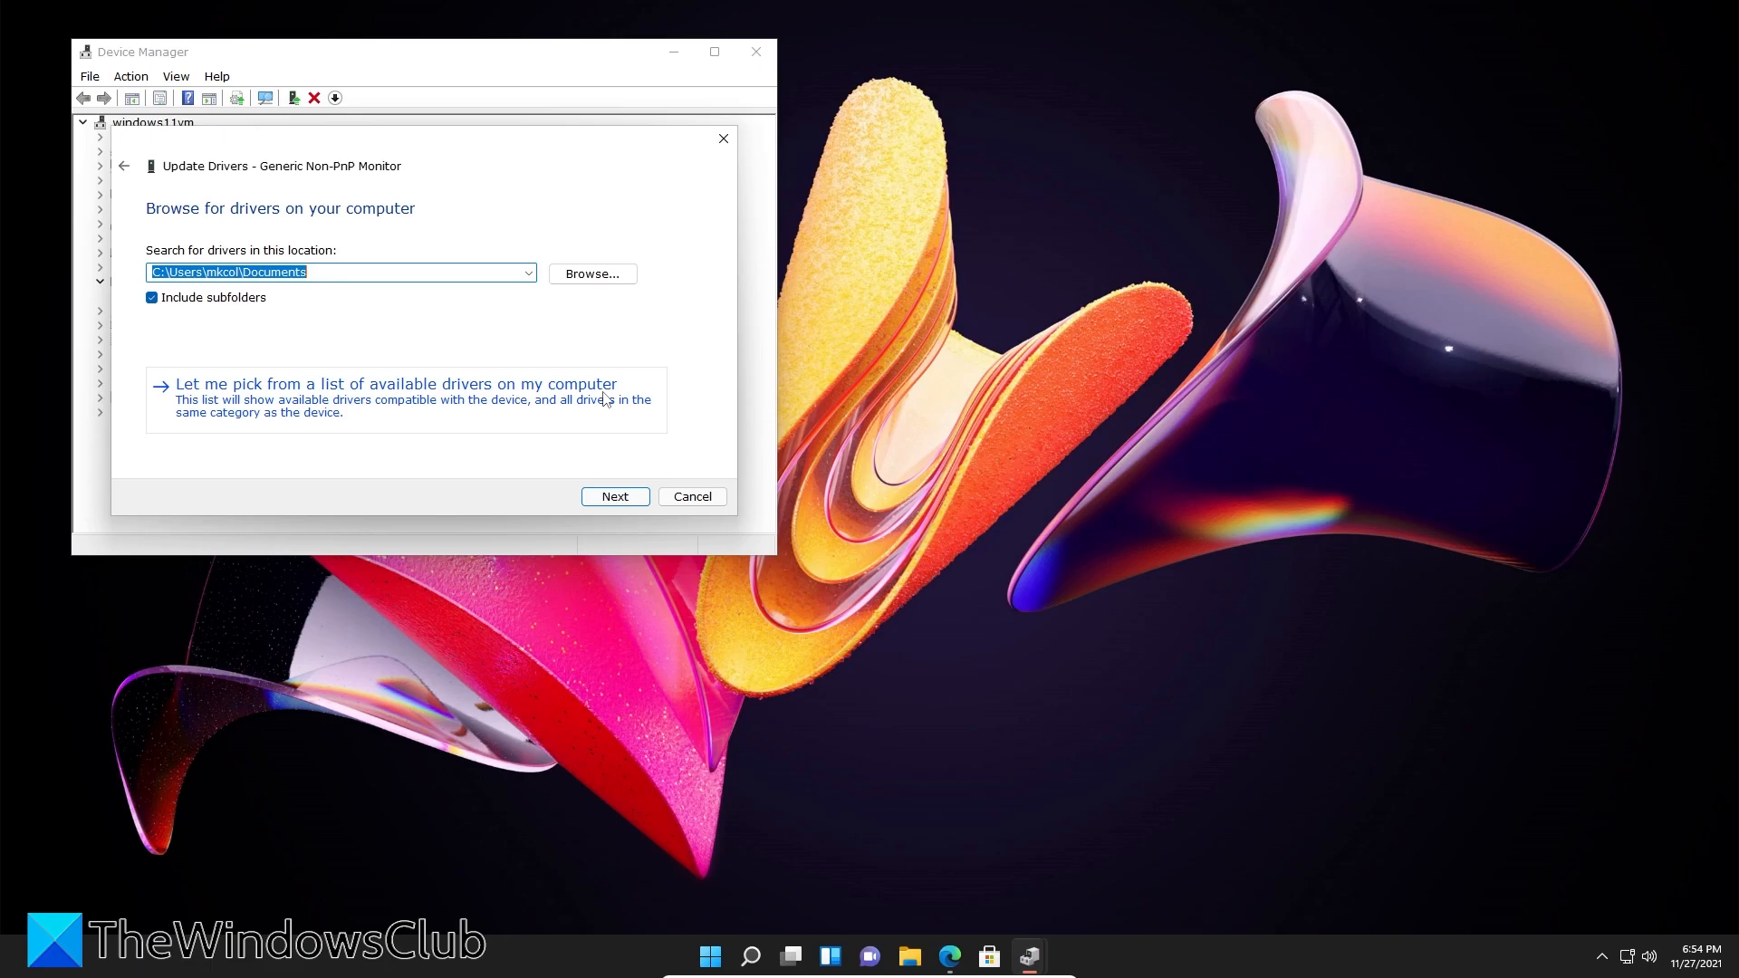
left_click(395, 384)
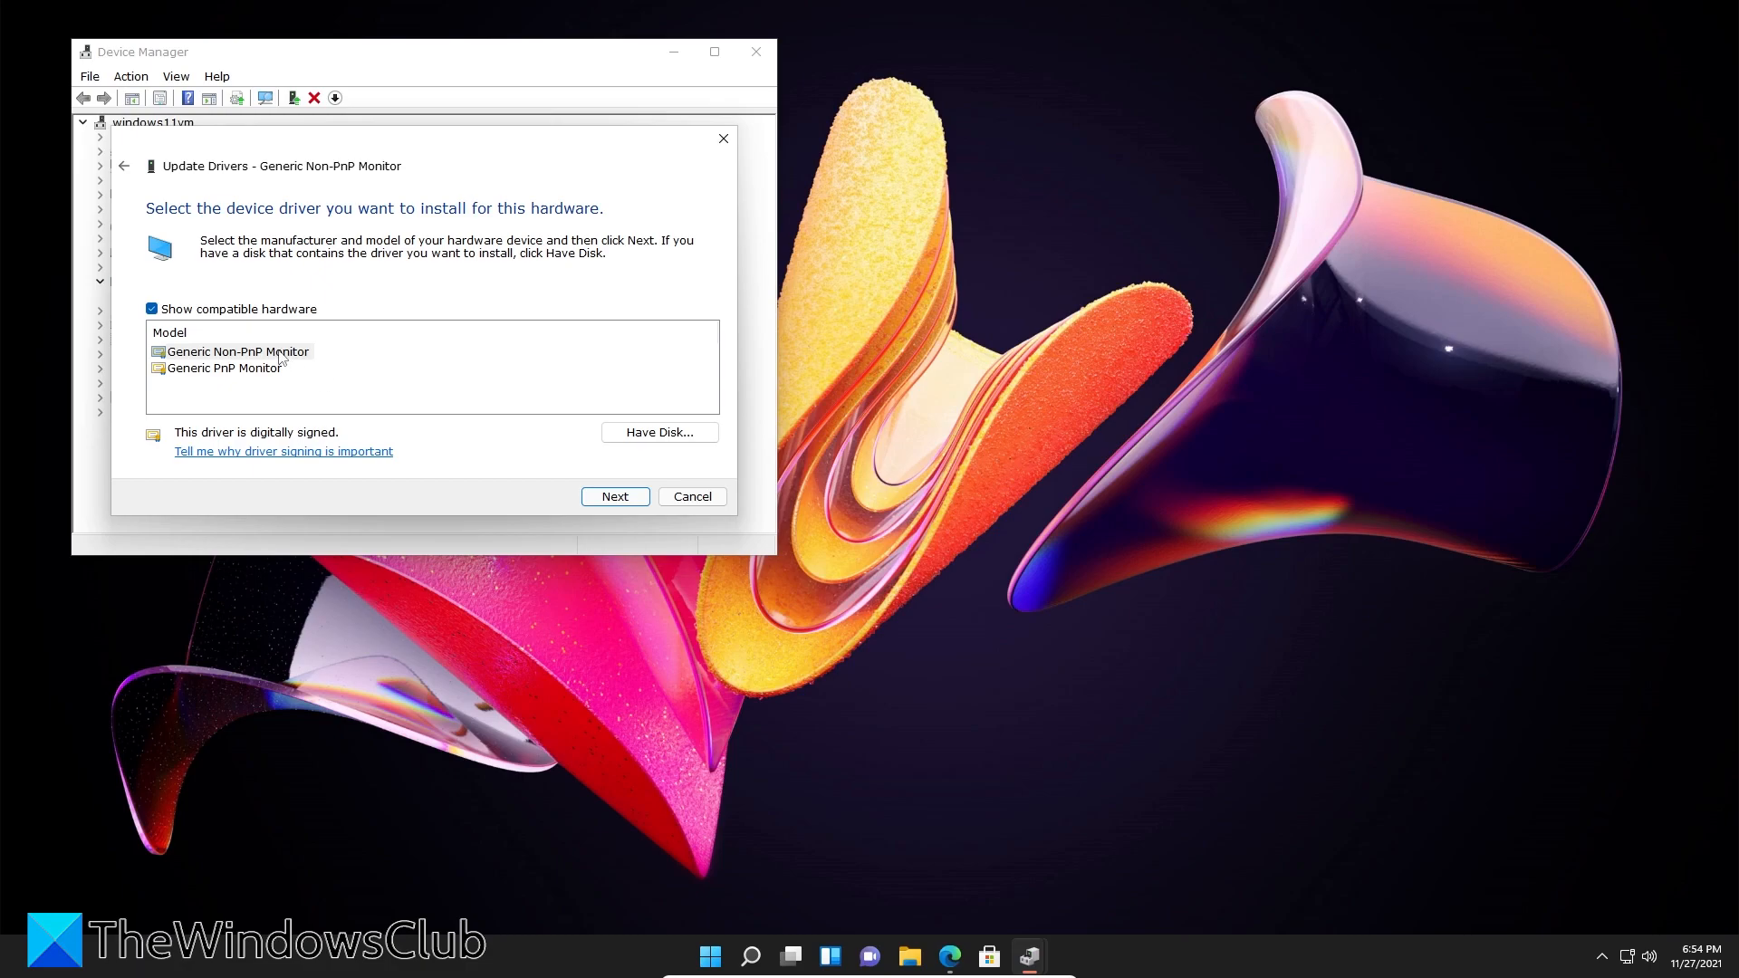
left_click(234, 351)
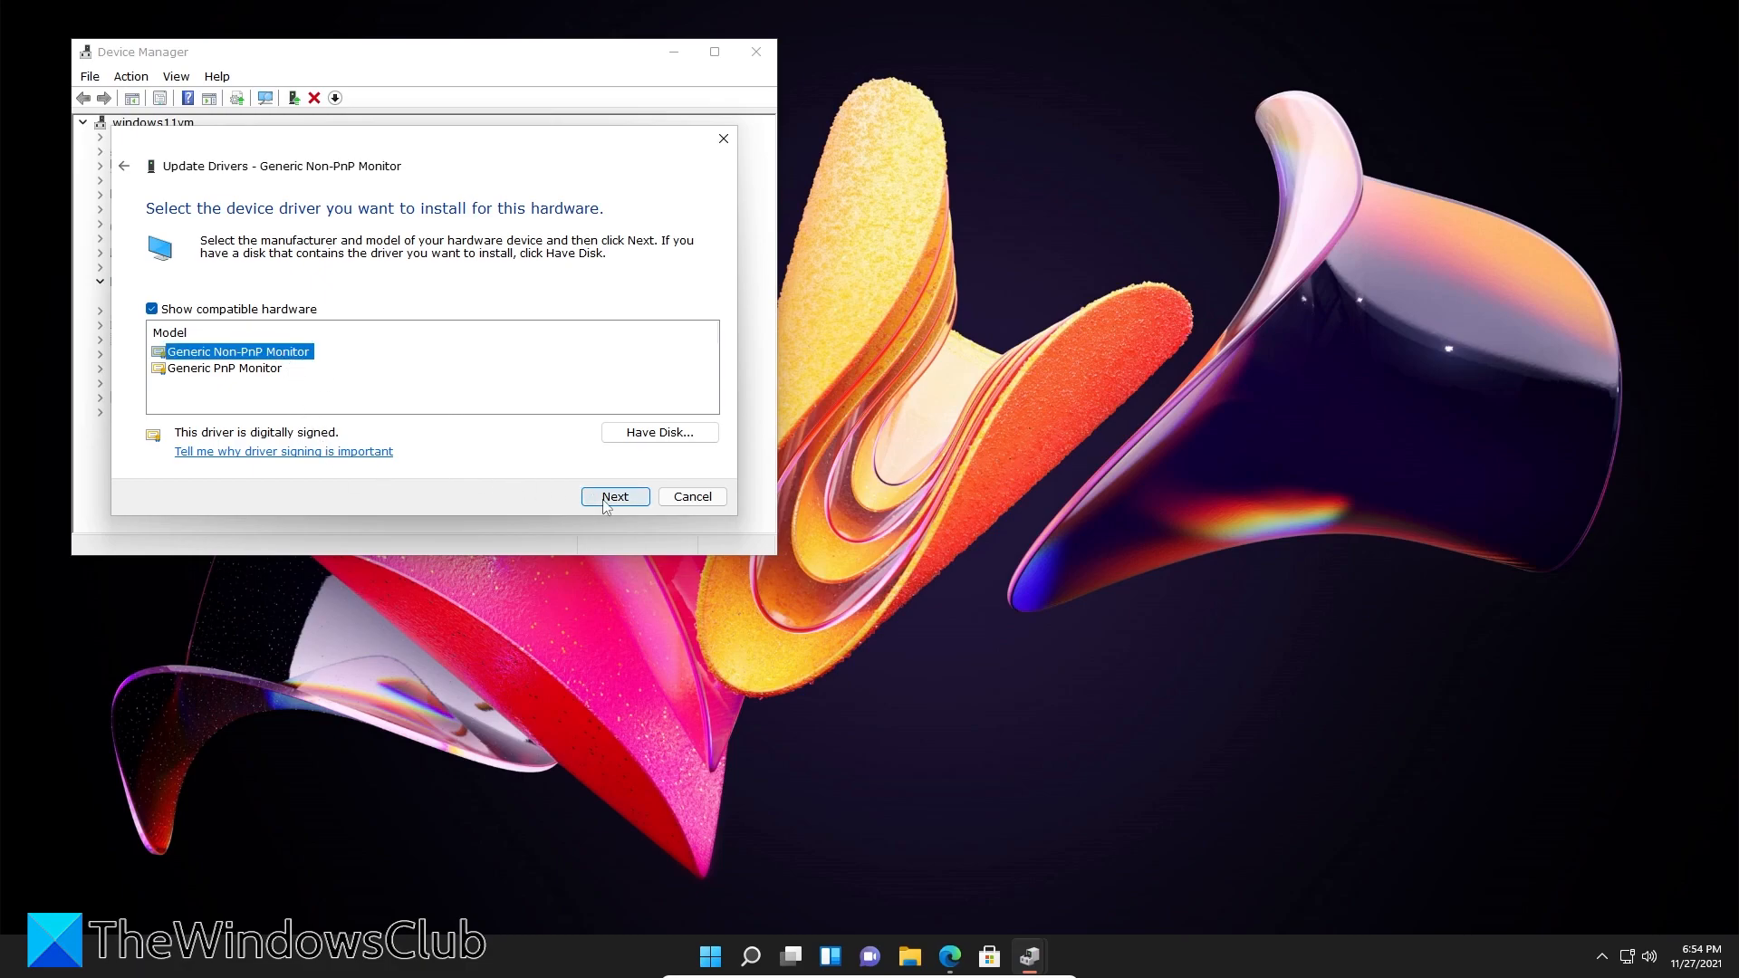
left_click(614, 495)
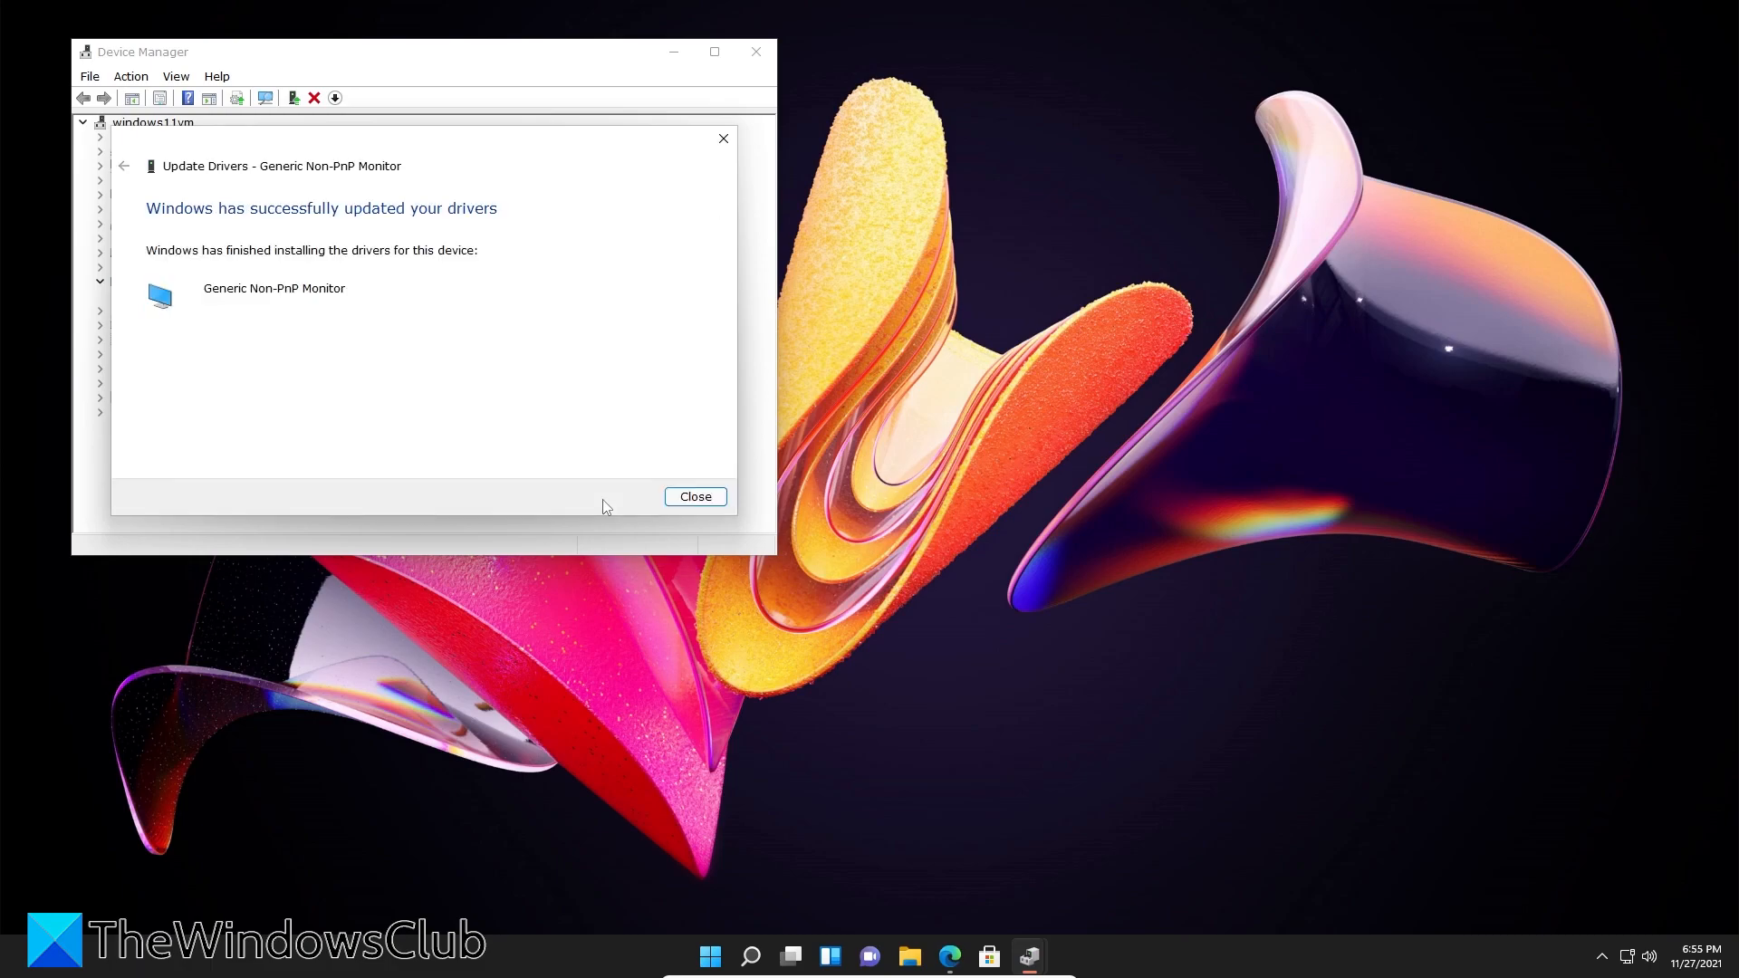
left_click(695, 495)
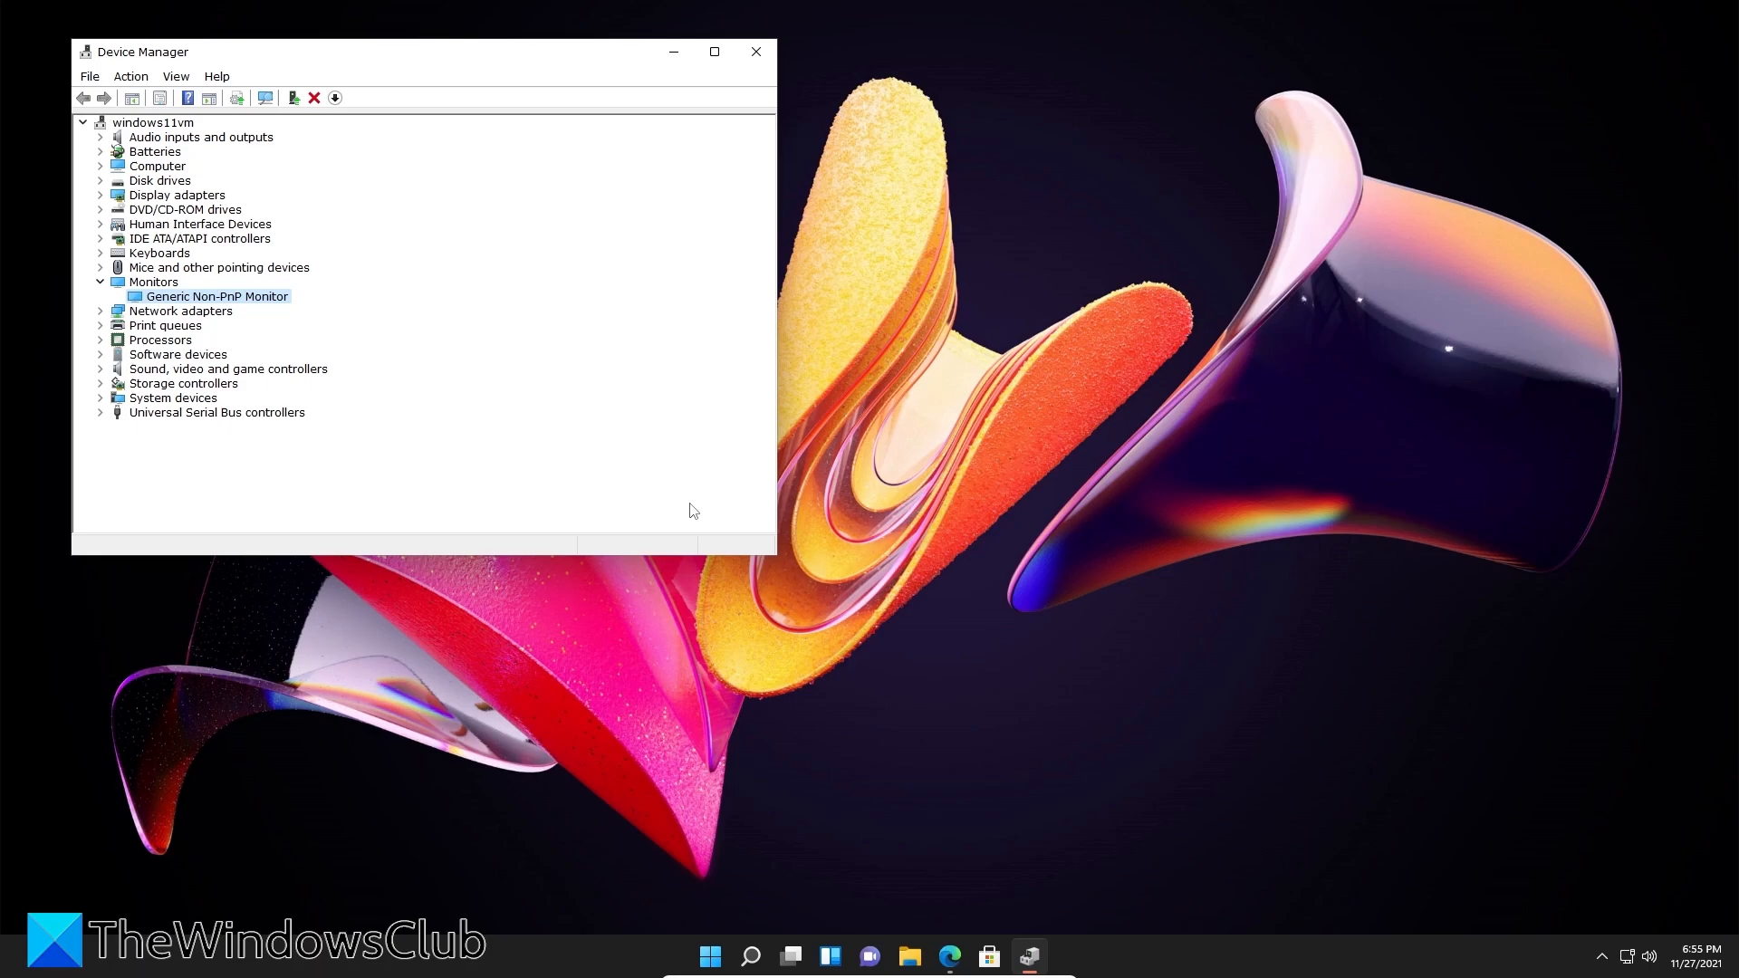
mouse_move(226, 307)
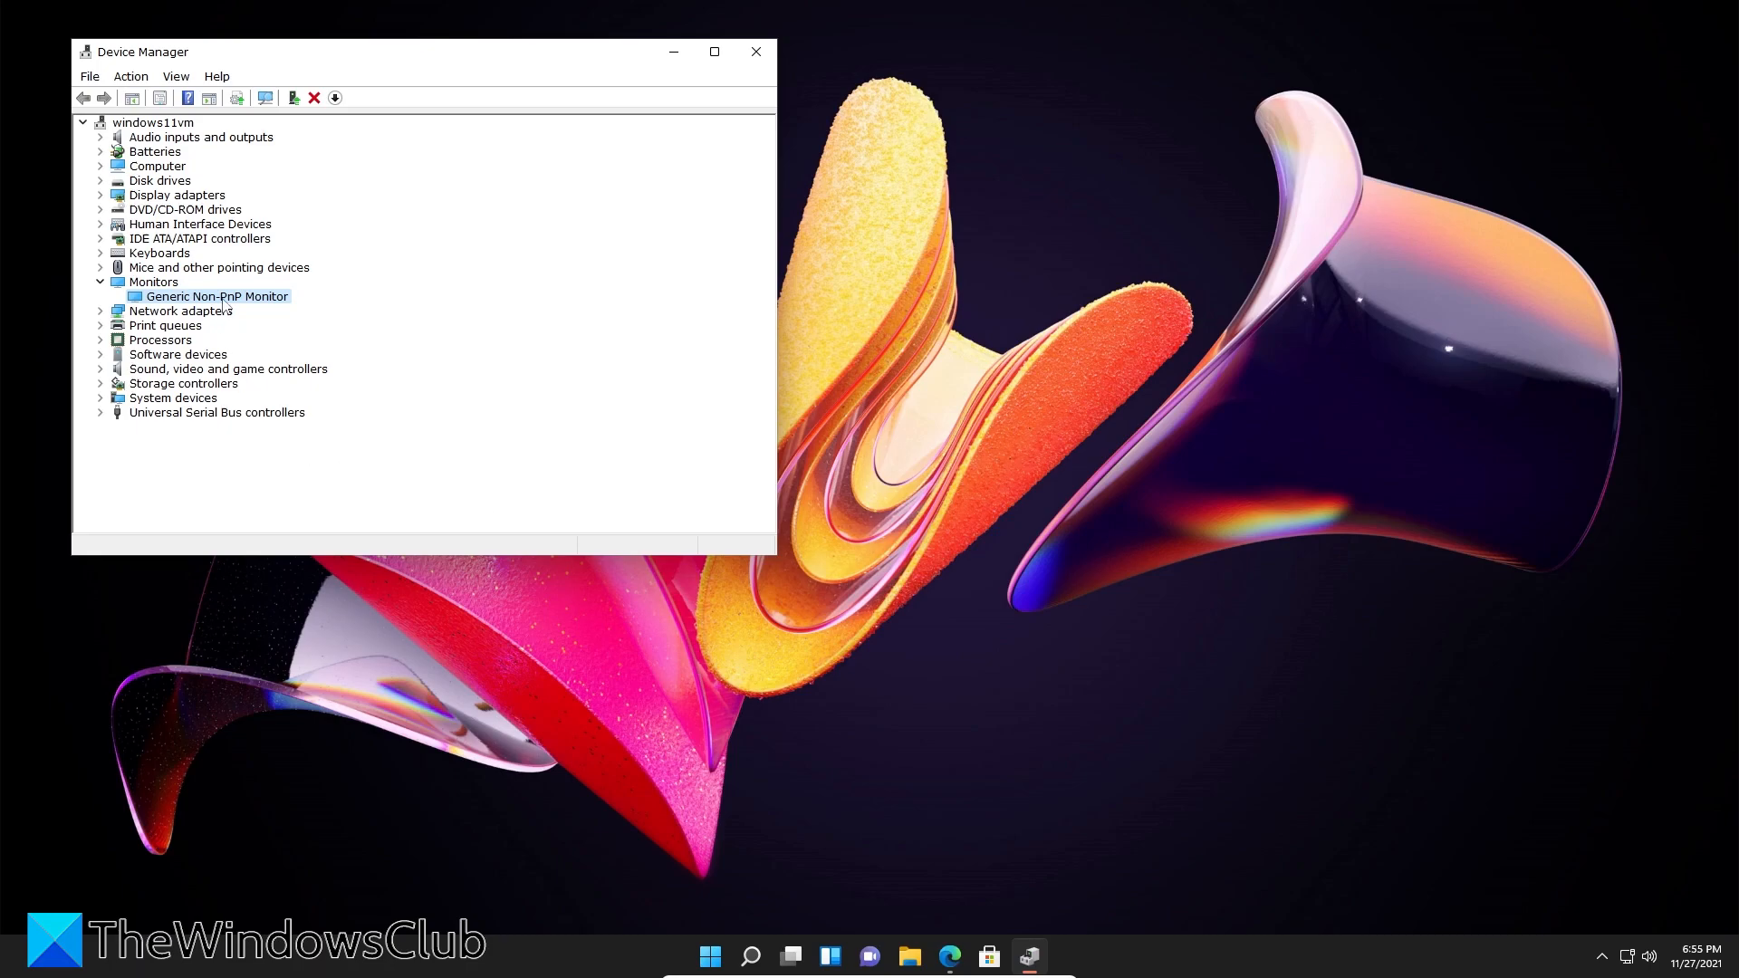
- Choose Uninstall device from the Generic Non-PnP Monitor context menu
right_click(216, 296)
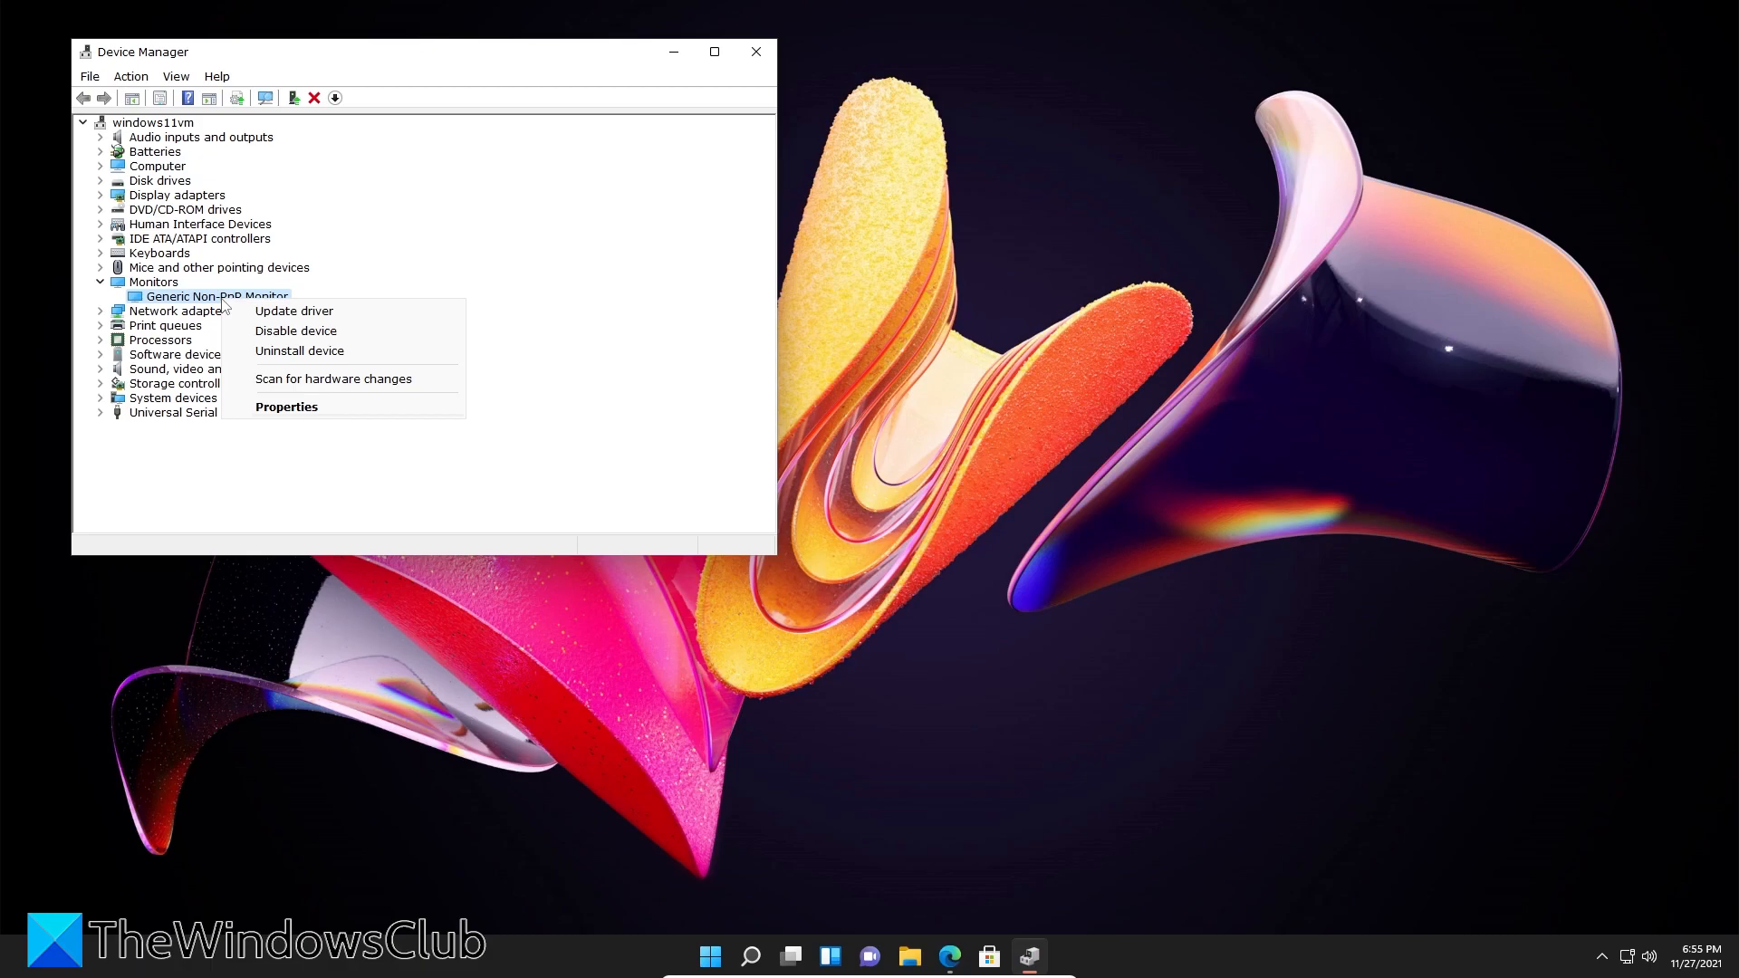
mouse_move(298, 350)
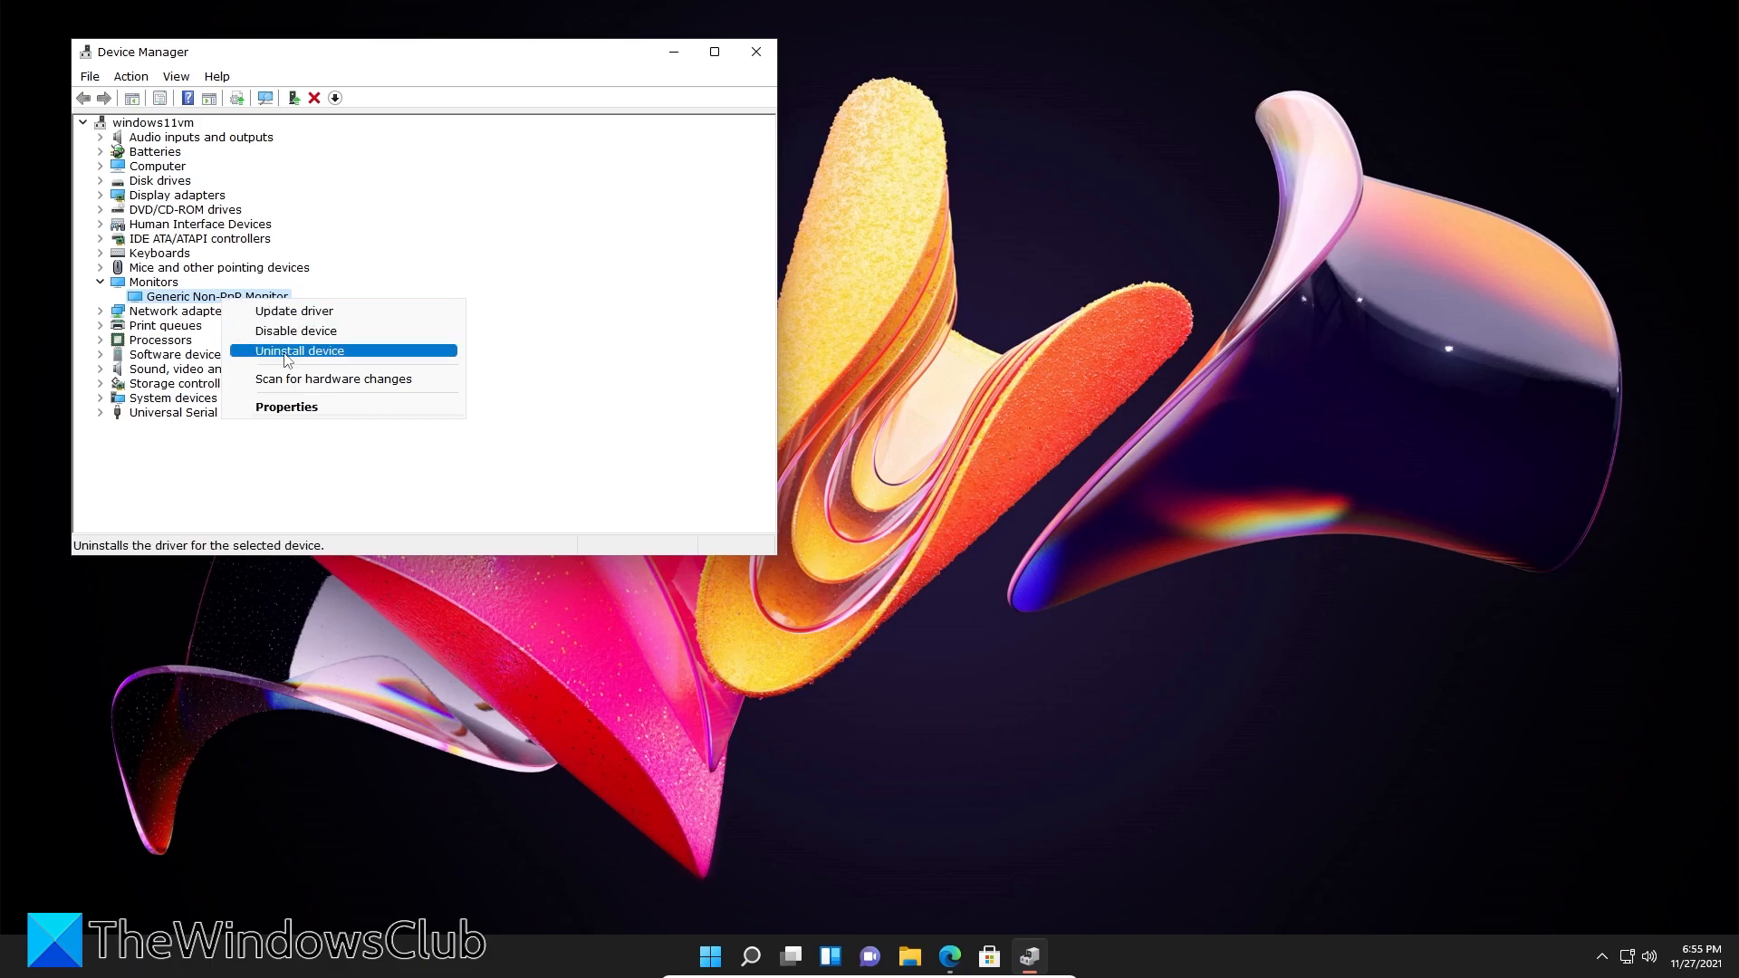
left_click(300, 351)
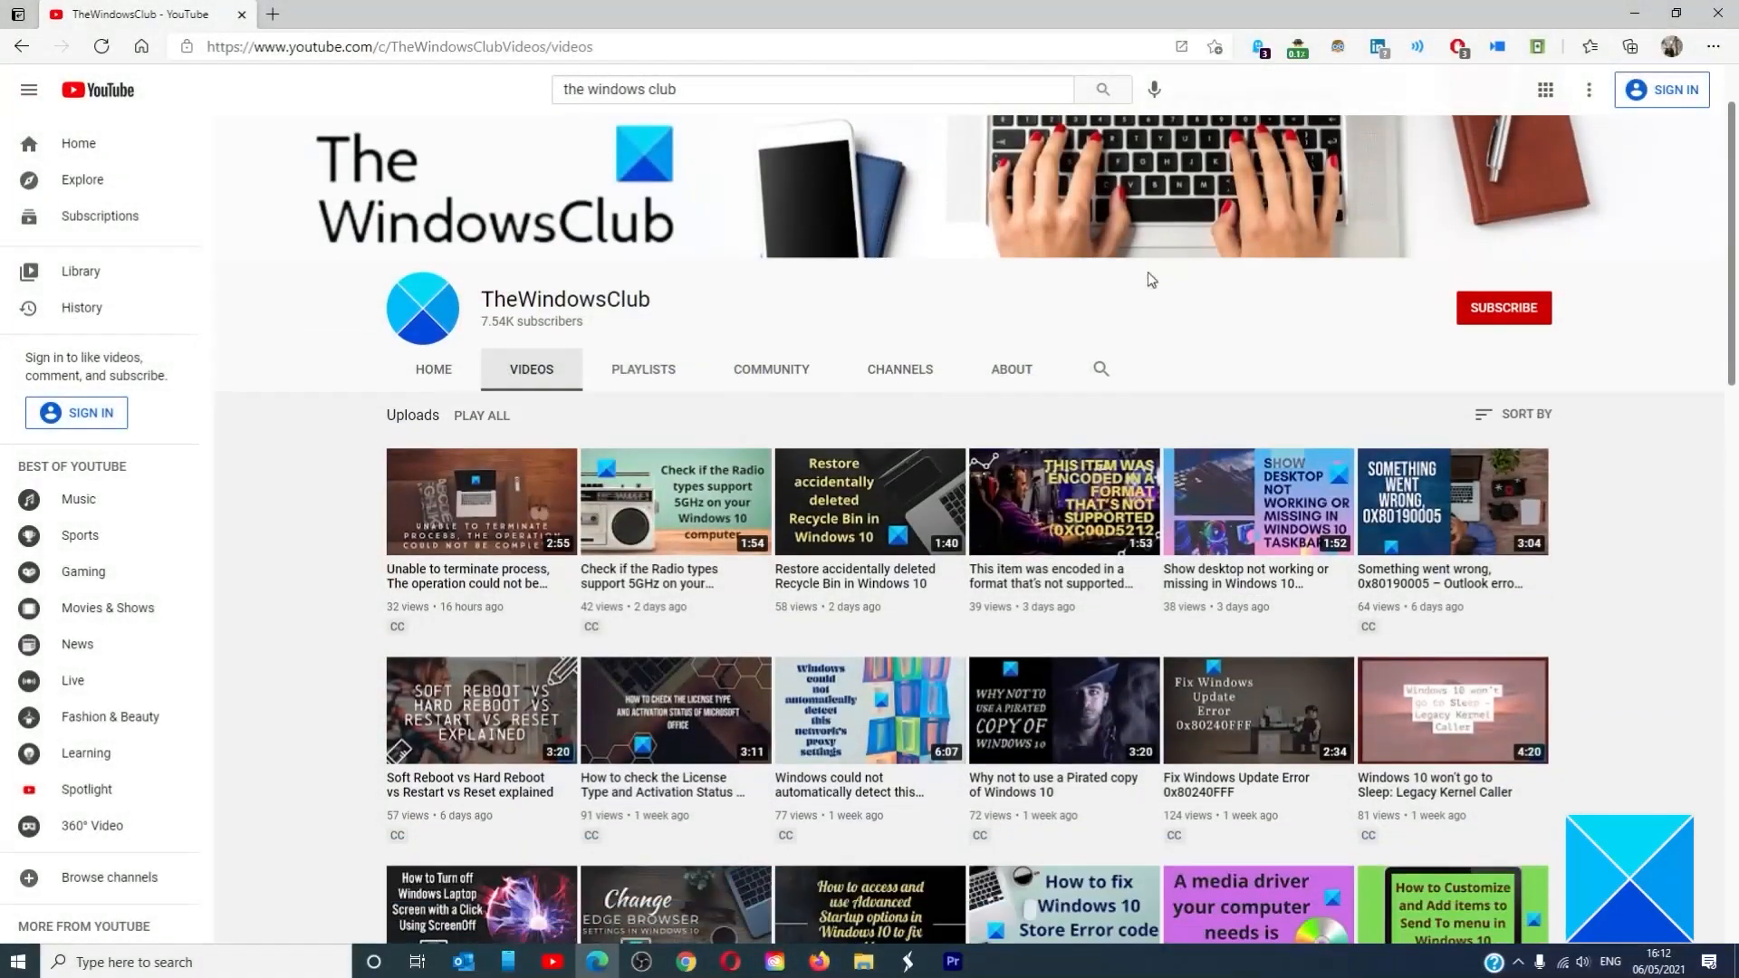
scroll("down", 3)
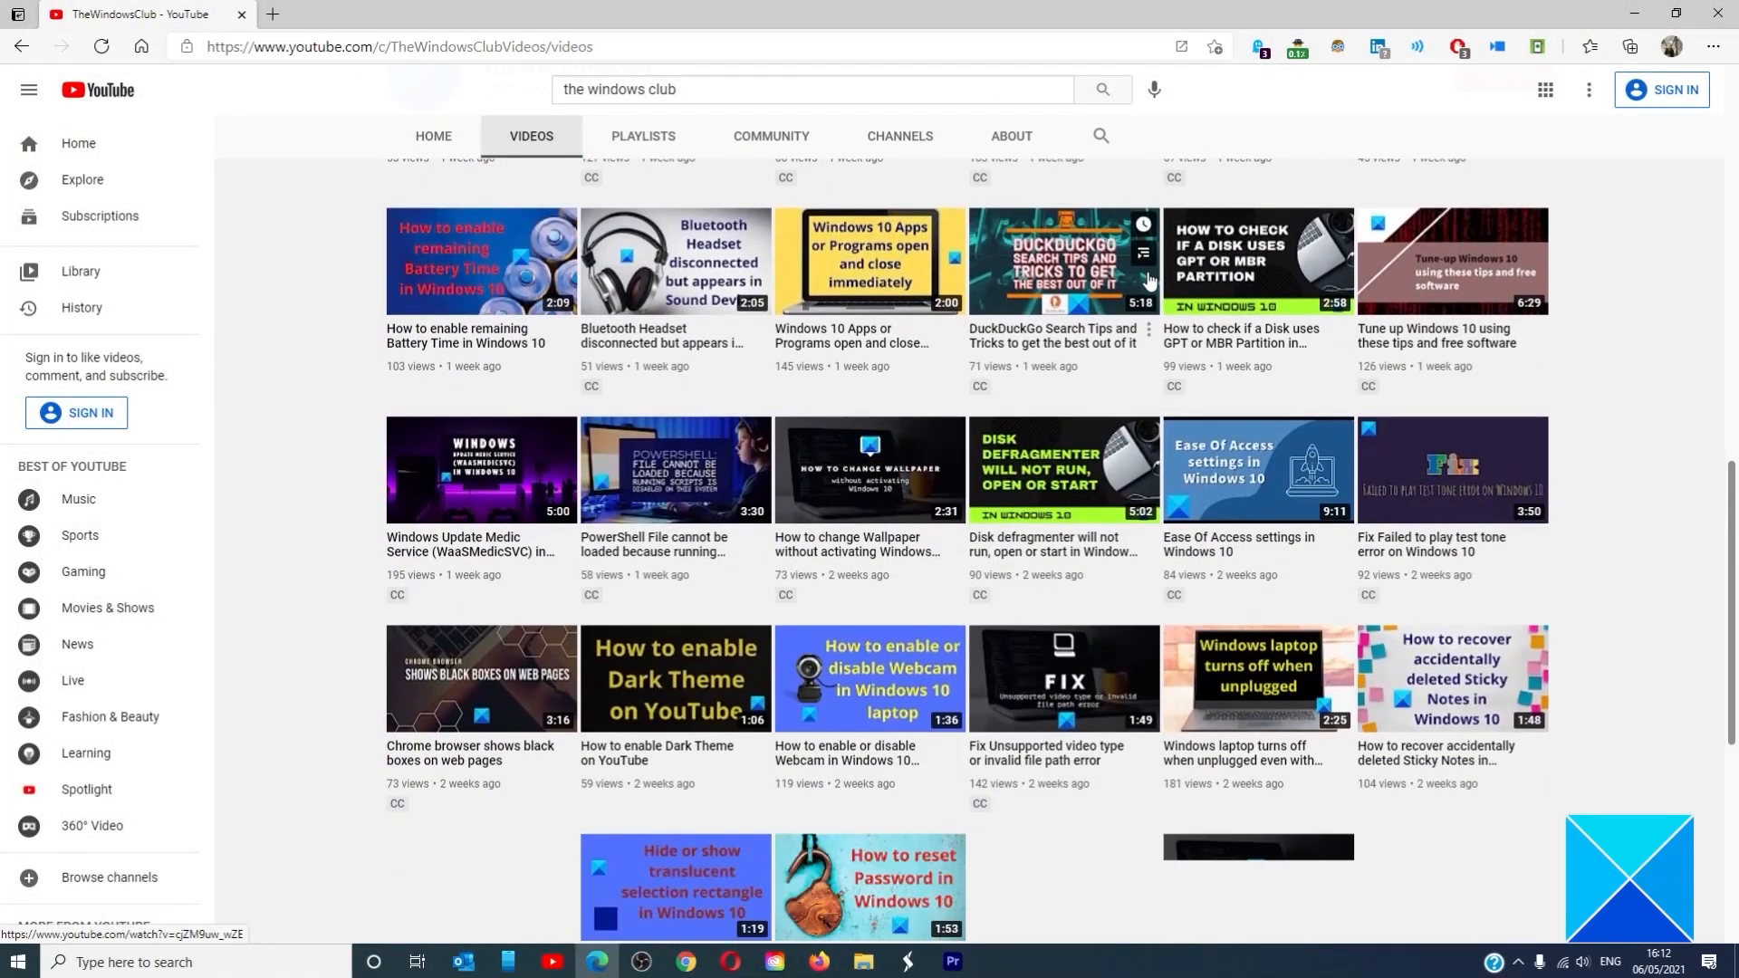
scroll("down", 3)
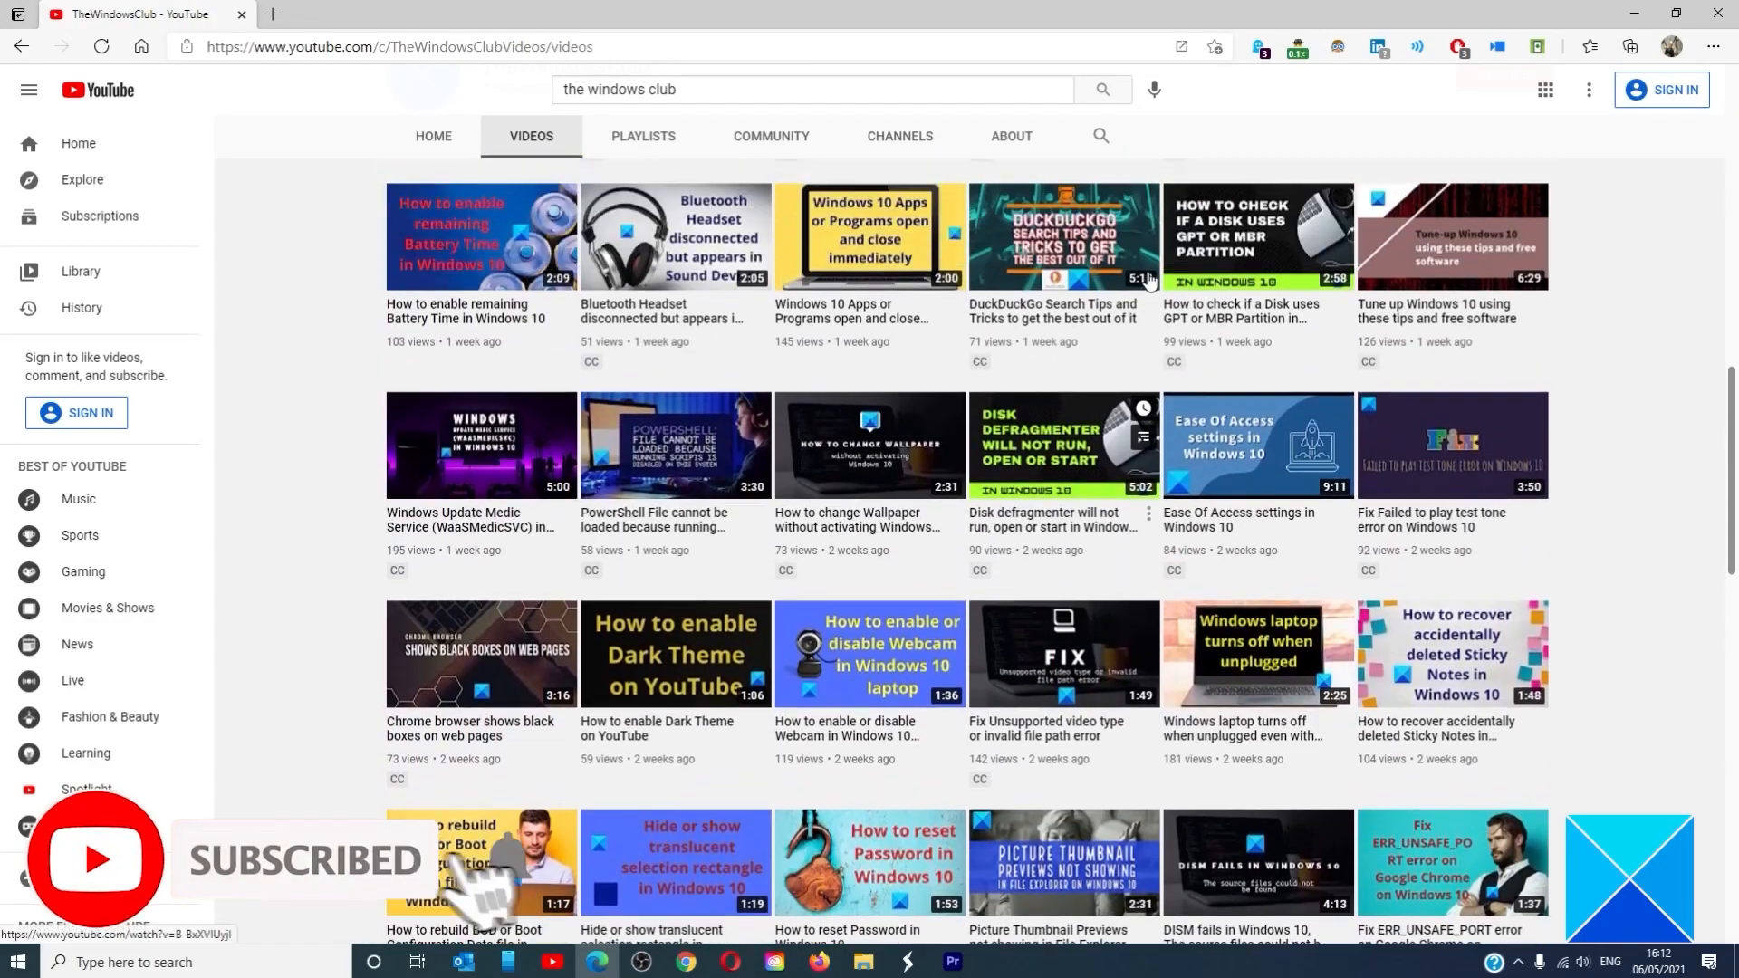
scroll("up", 3)
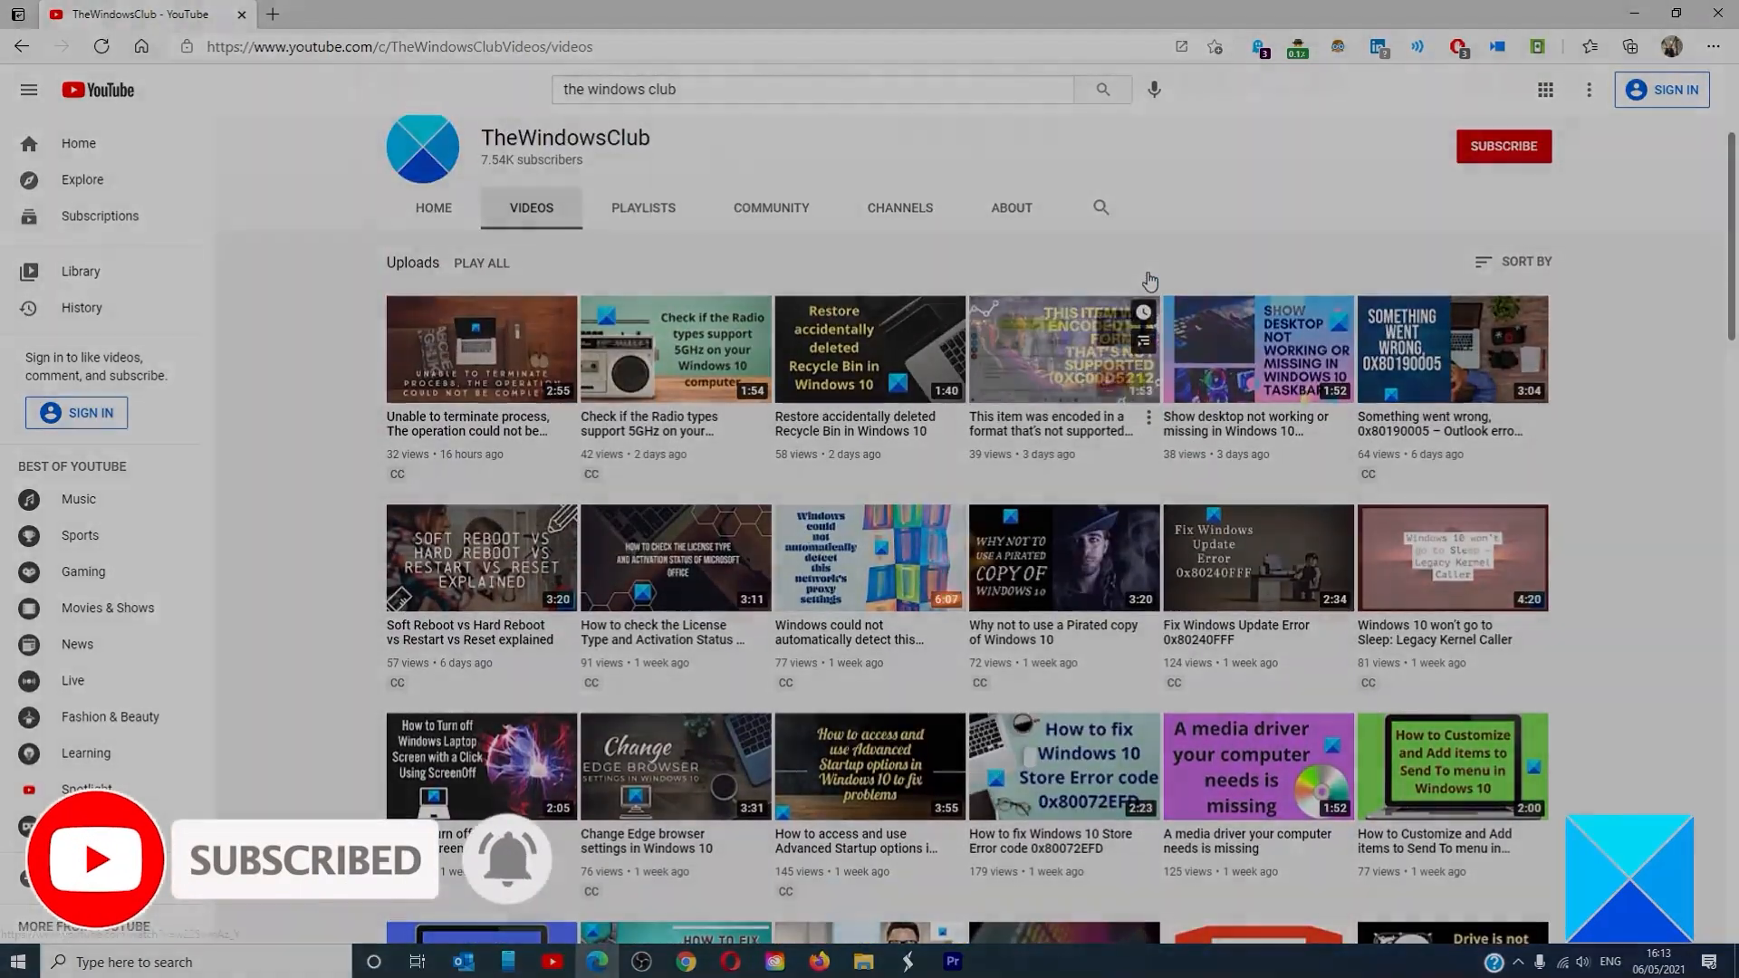